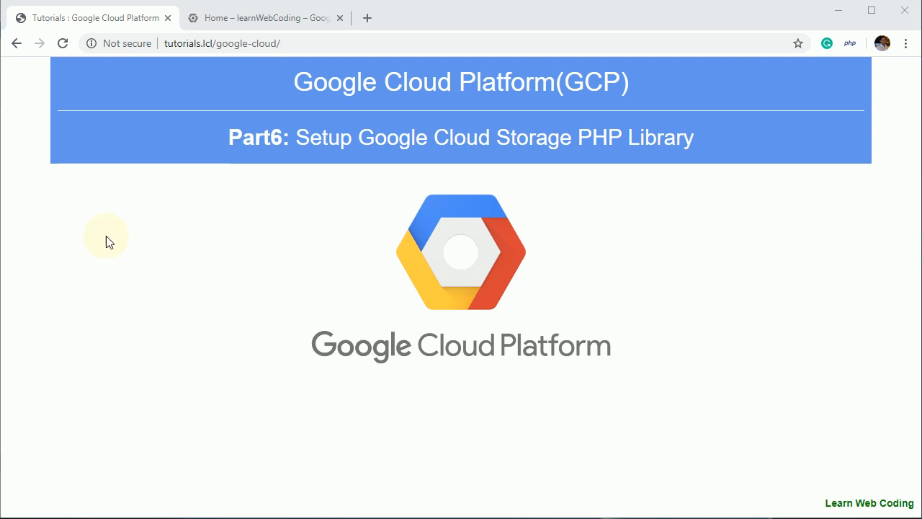
mouse_move(596, 199)
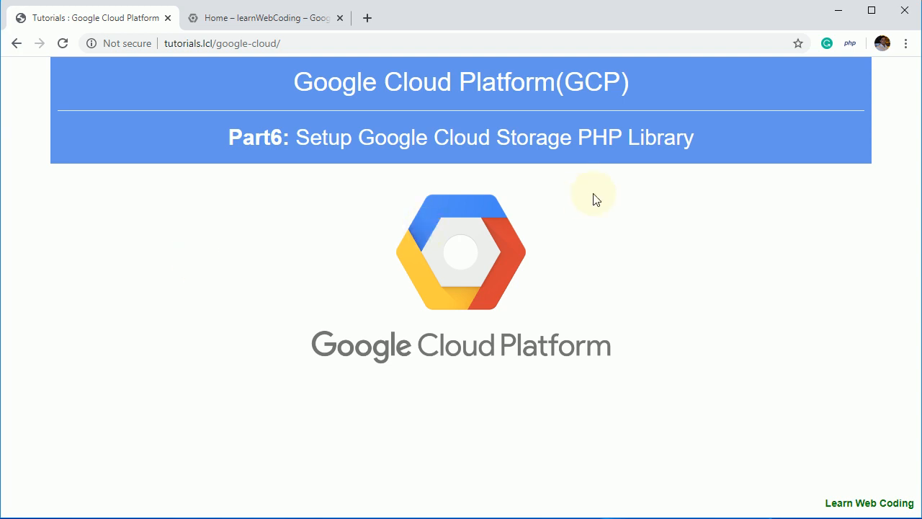
mouse_move(252, 216)
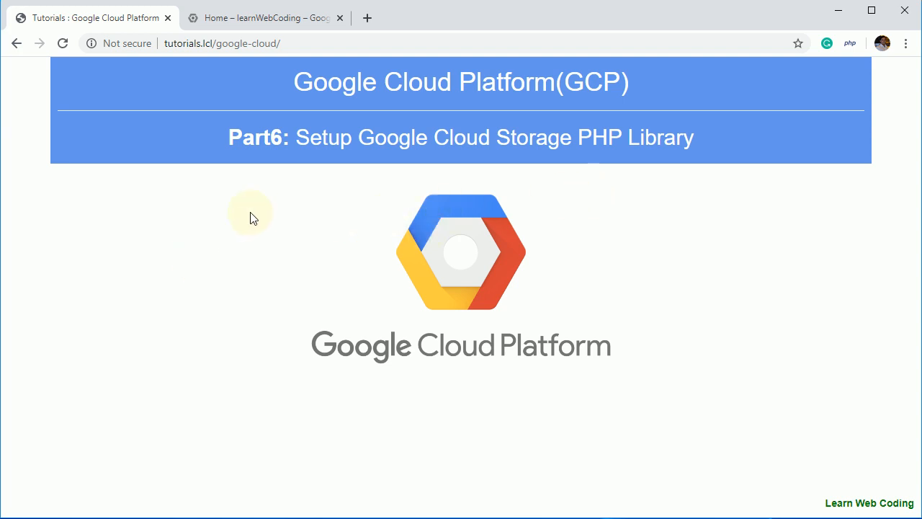
mouse_move(409, 172)
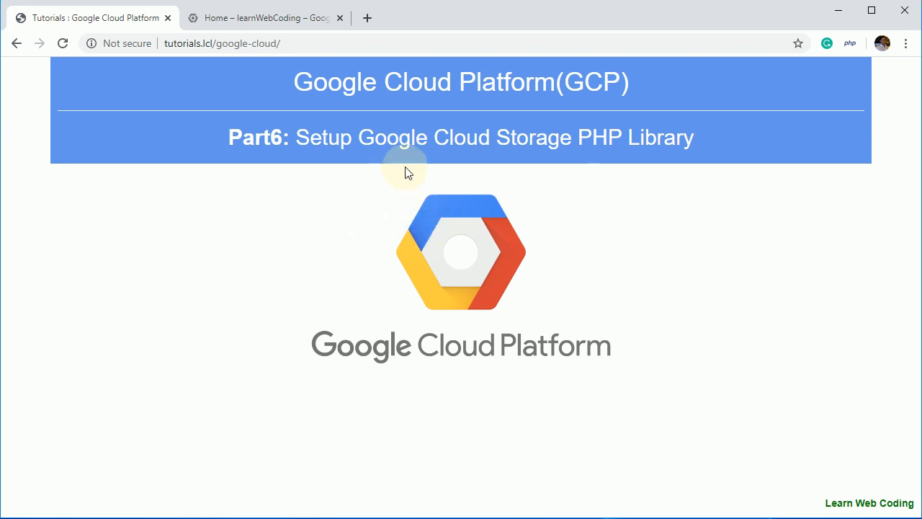
Leave the Cloud Storage PHP Library title and load cloud.google.com in a new browser tab
drag(429, 137, 617, 137)
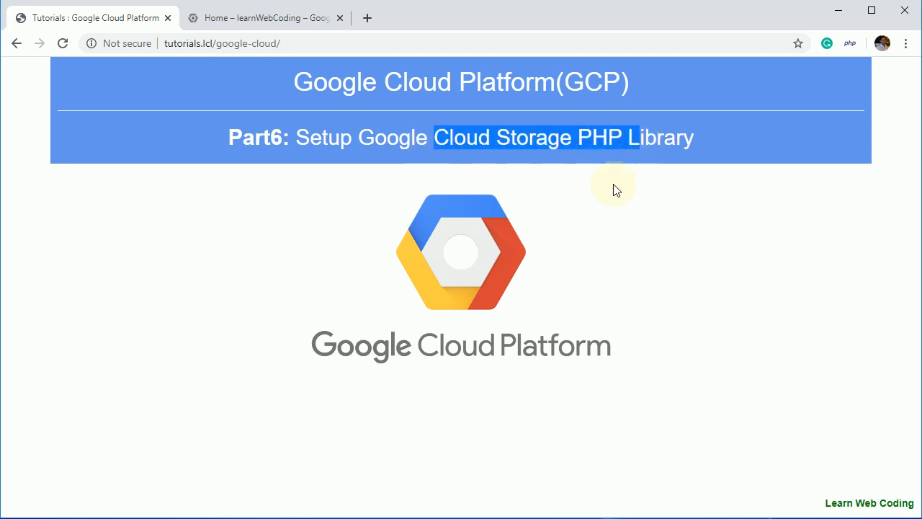
mouse_move(565, 199)
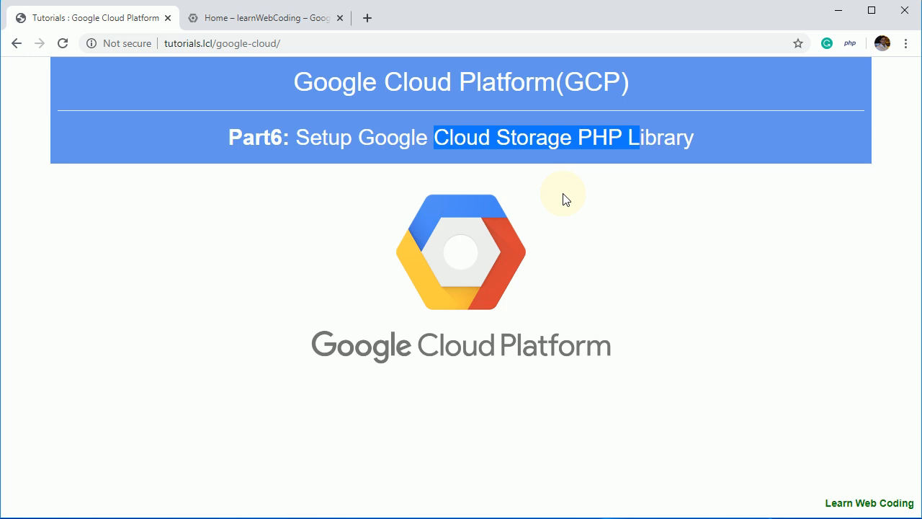
click(410, 160)
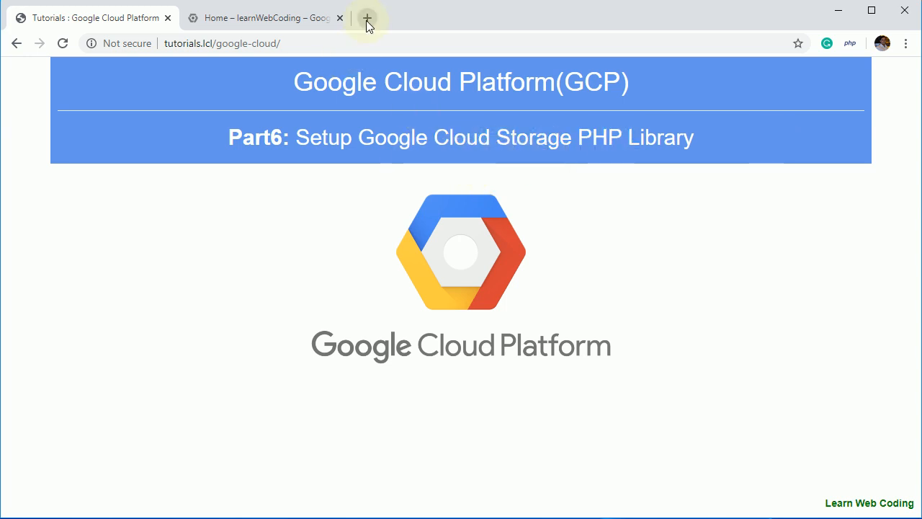
click(366, 22)
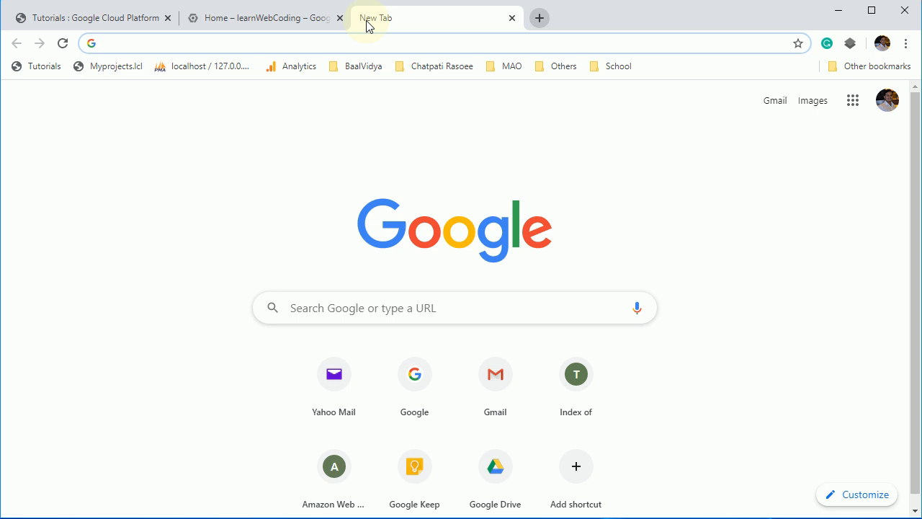
text(cloud.google.com)
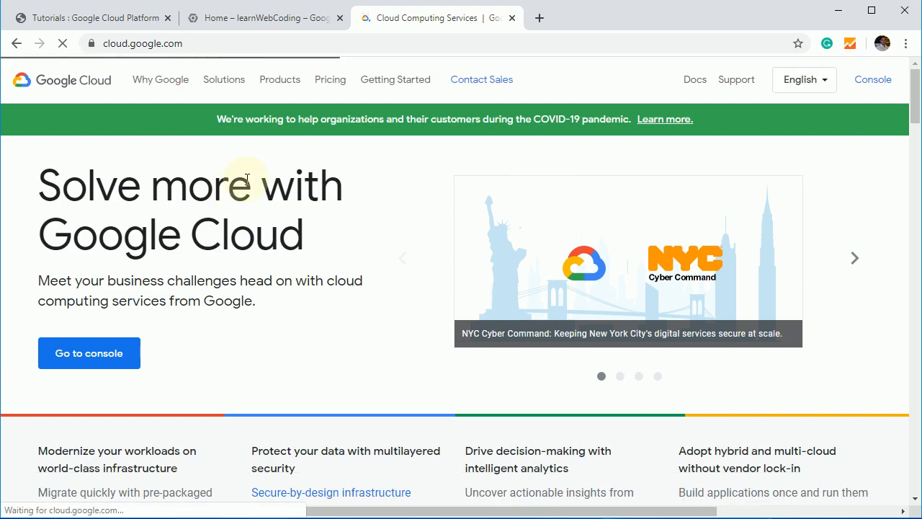
From Products choose Cloud Storage and scroll its page down to the Documentation and Client Libraries section
click(280, 79)
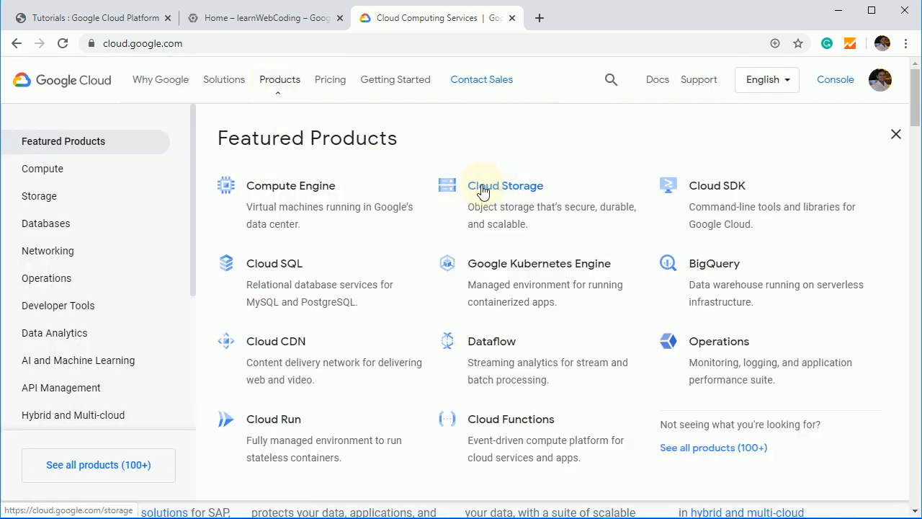
mouse_move(497, 195)
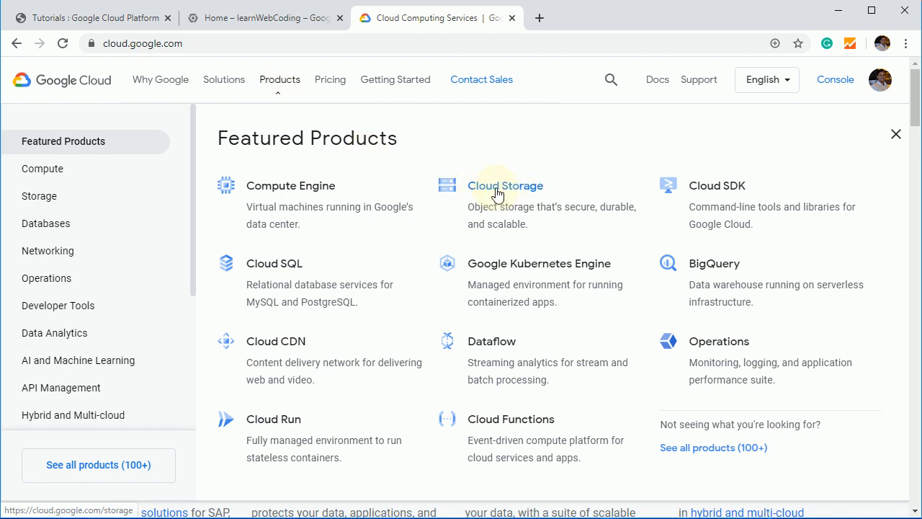
click(504, 185)
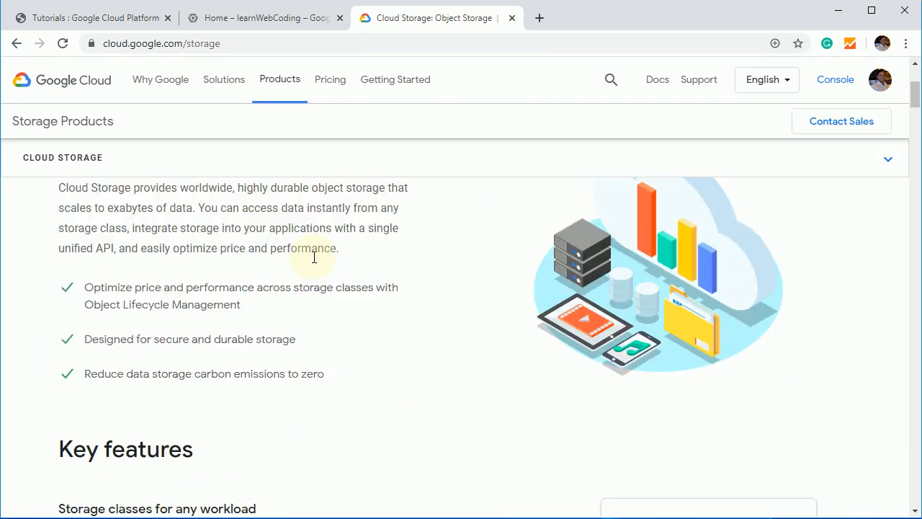
scroll(down, 3)
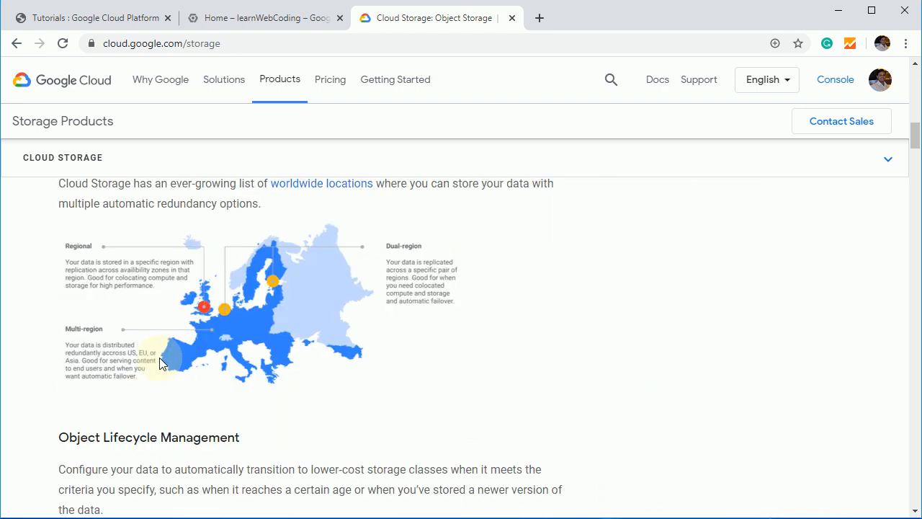
scroll(down, 3)
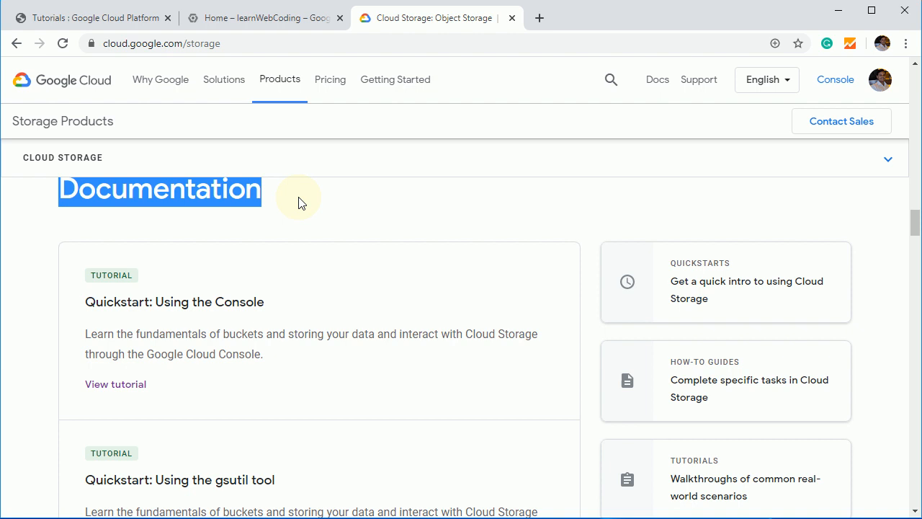
click(70, 272)
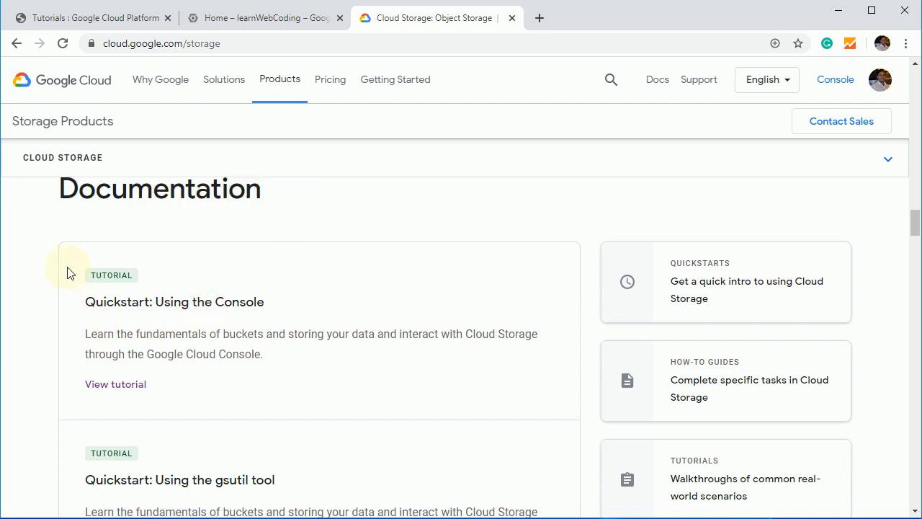
mouse_move(160, 298)
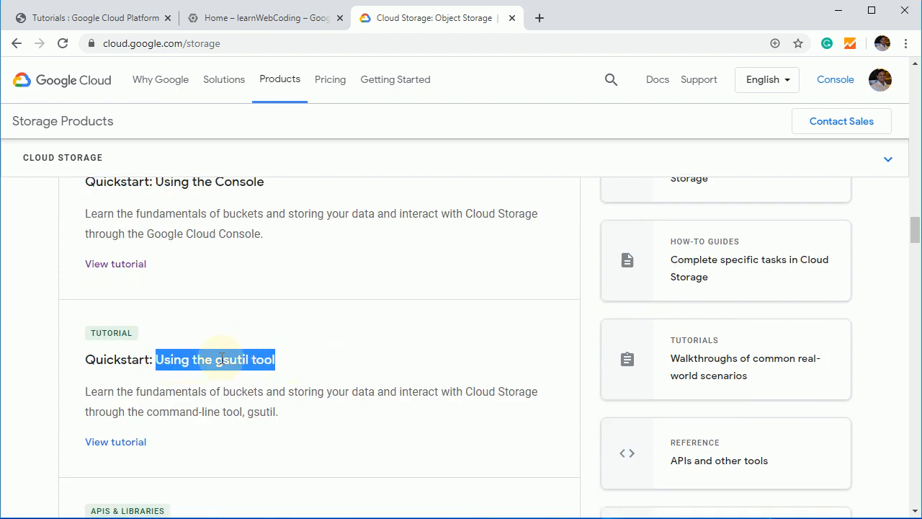
scroll(down, 3)
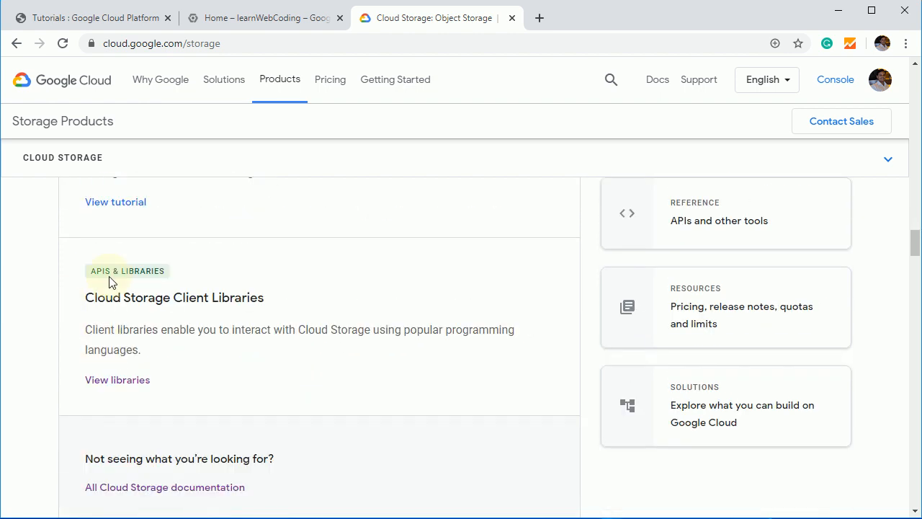
mouse_move(131, 386)
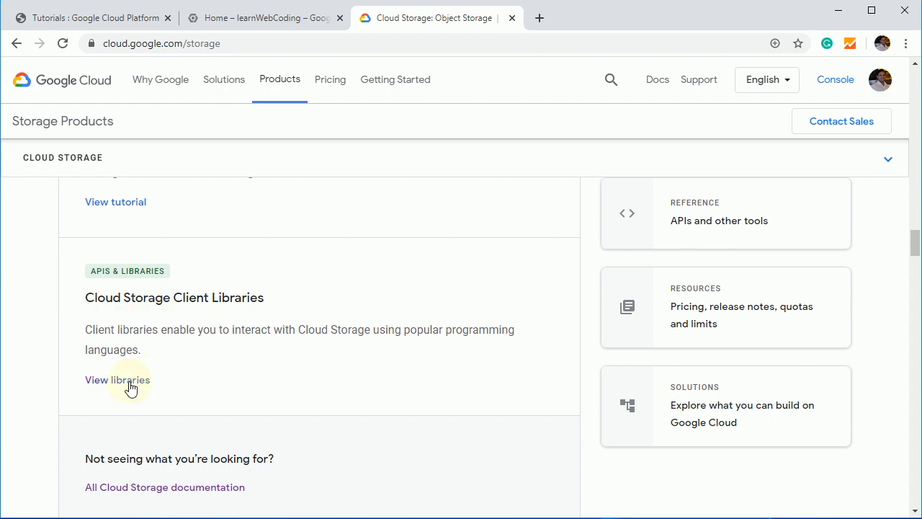
View the Cloud Storage client libraries and switch the install instructions to PHP for the composer require command
click(118, 380)
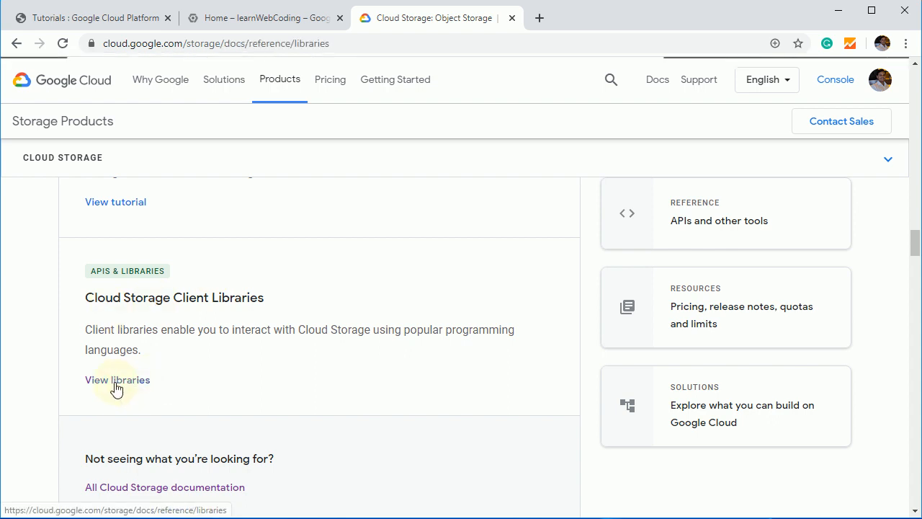
click(118, 381)
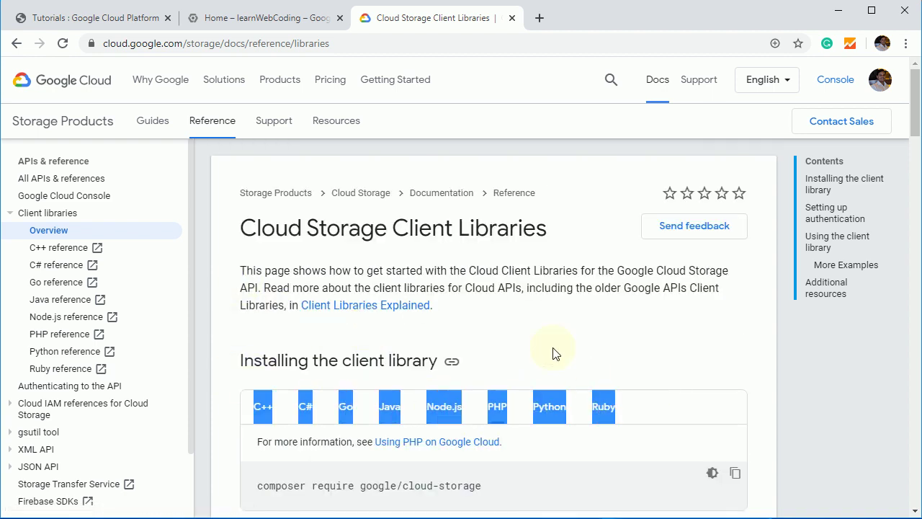
click(389, 407)
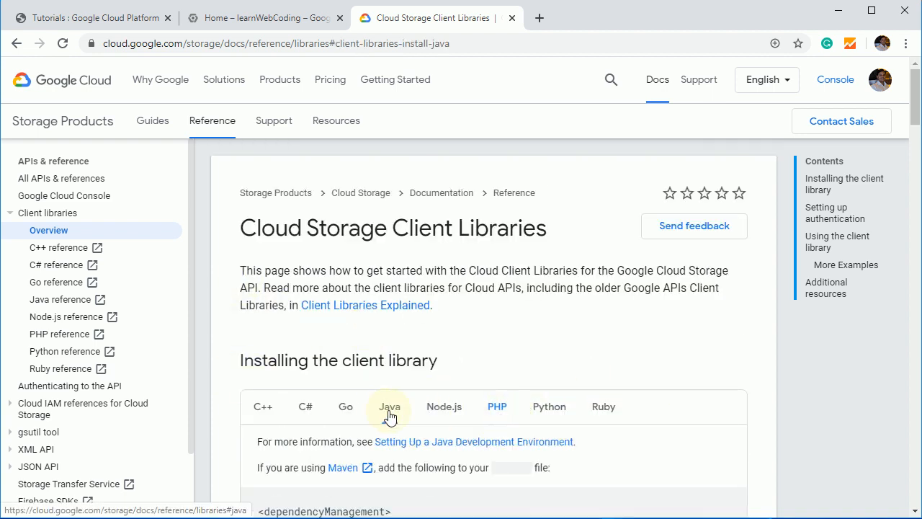
scroll(down, 3)
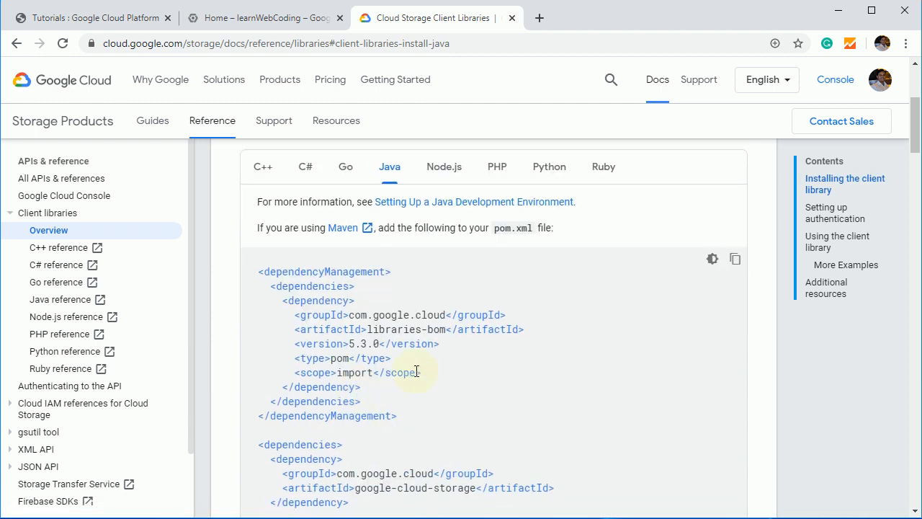
click(495, 285)
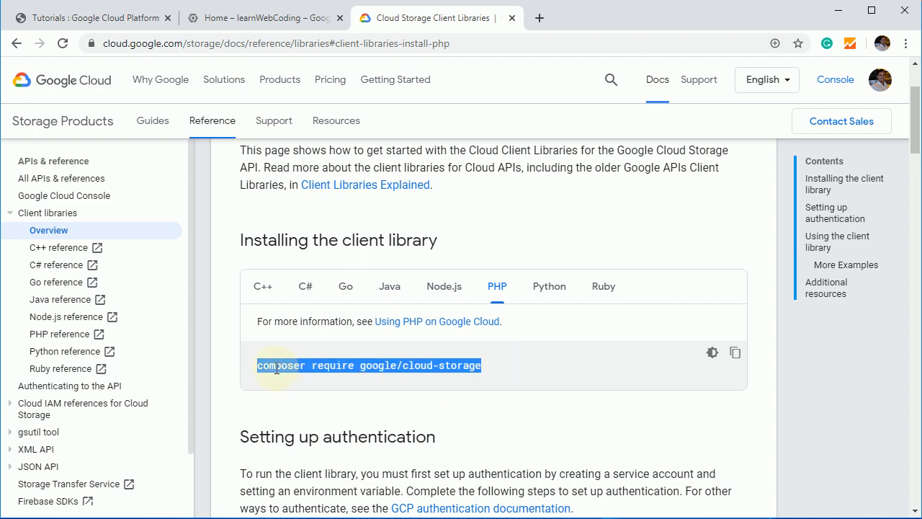
mouse_move(444, 417)
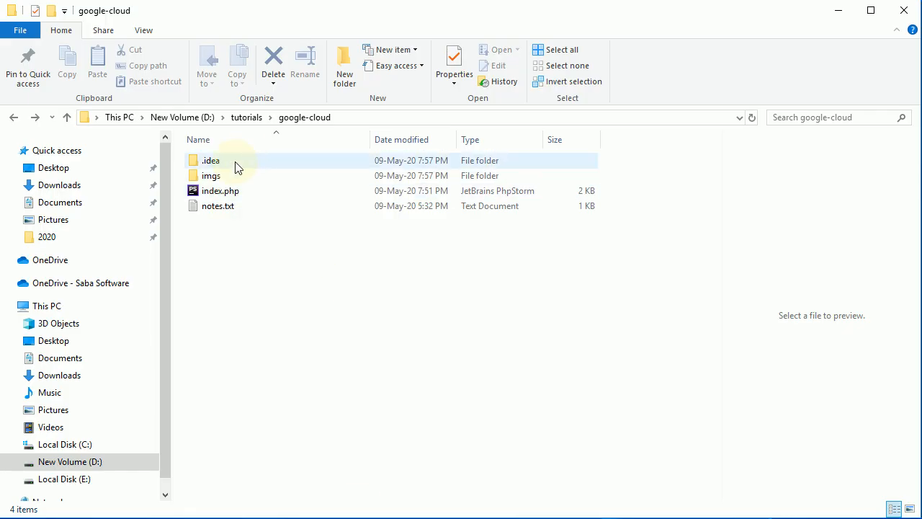
Launch Git Bash in the google-cloud folder and enter composer require google/cloud-storage
right_click(346, 274)
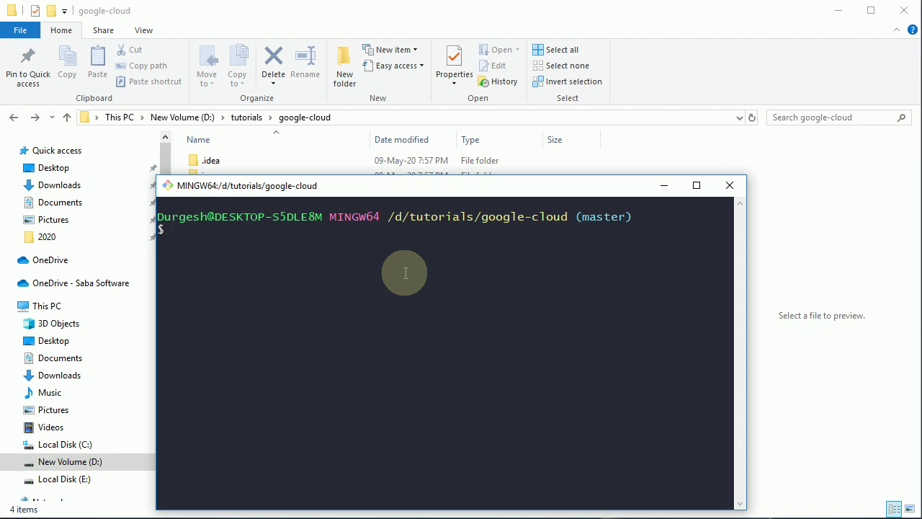
text(composer require google/cloud-storage)
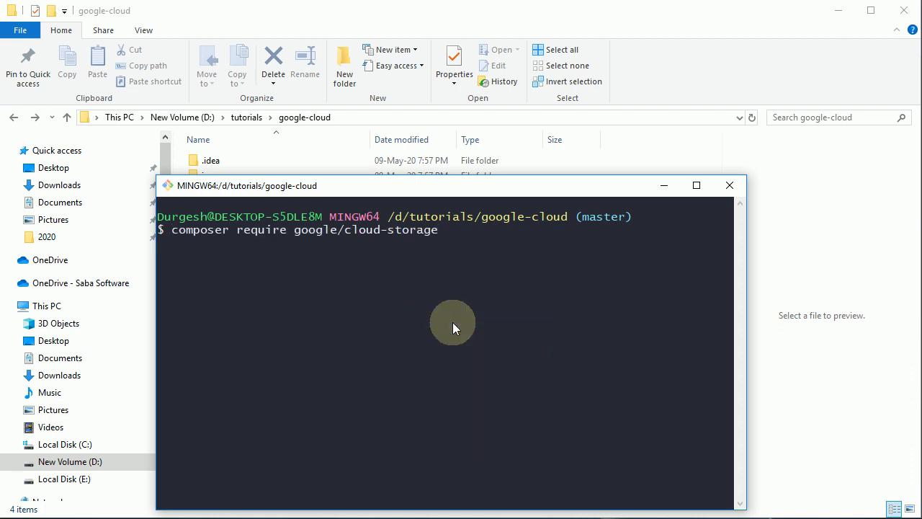
mouse_move(337, 271)
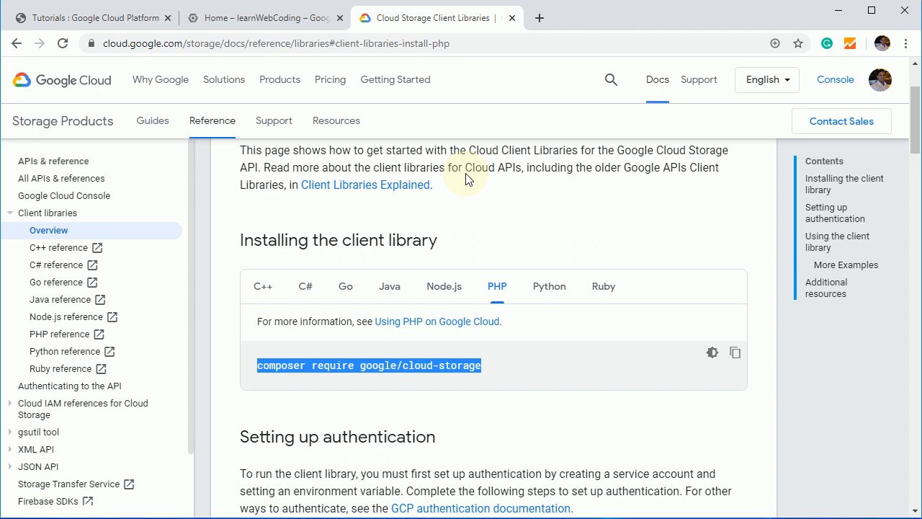
Scroll to Setting up authentication and reach the Create Service Account Key page link
scroll(down, 3)
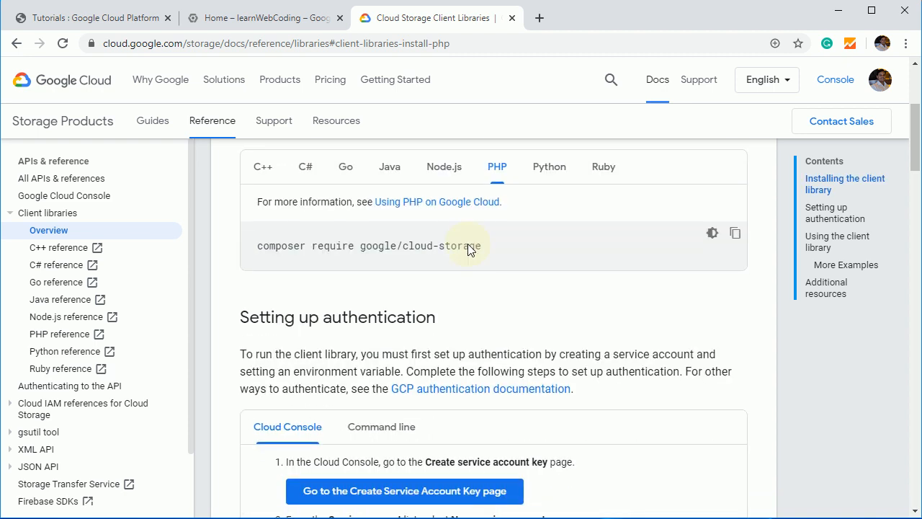
scroll(down, 3)
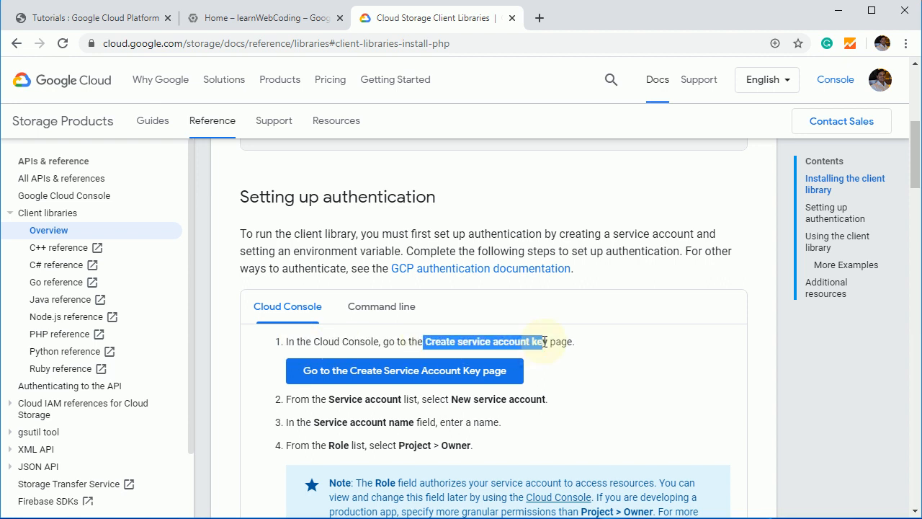
scroll(down, 3)
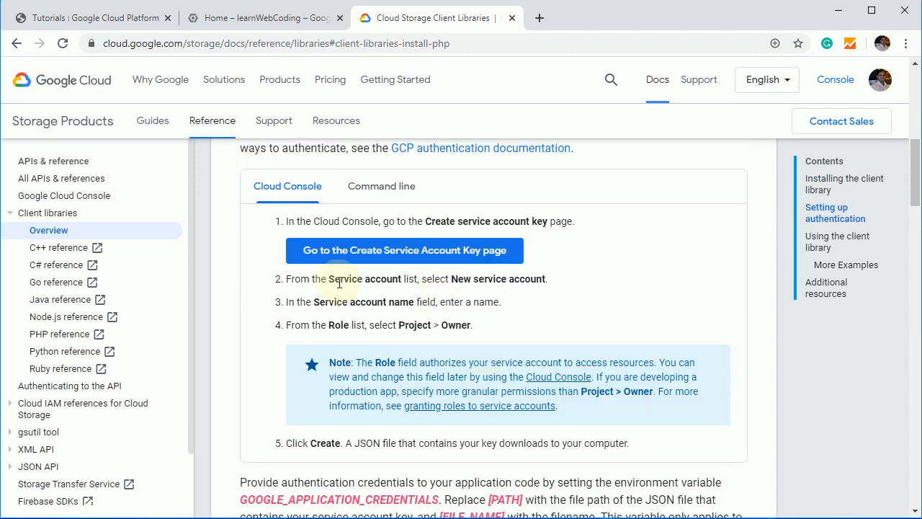
mouse_move(357, 258)
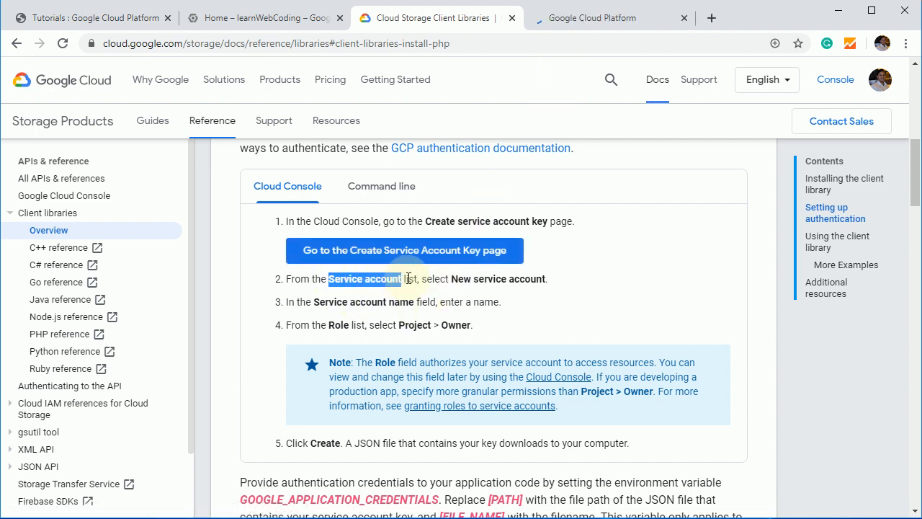
double_click(493, 279)
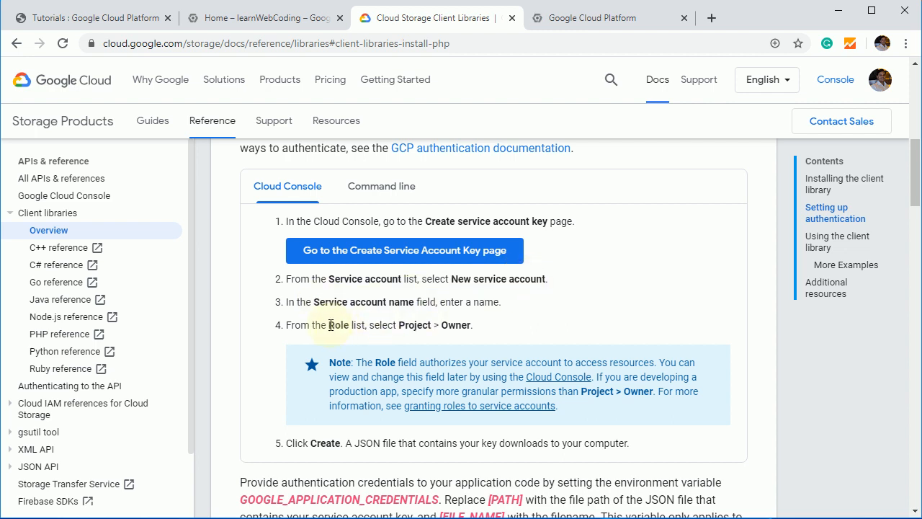
mouse_move(469, 324)
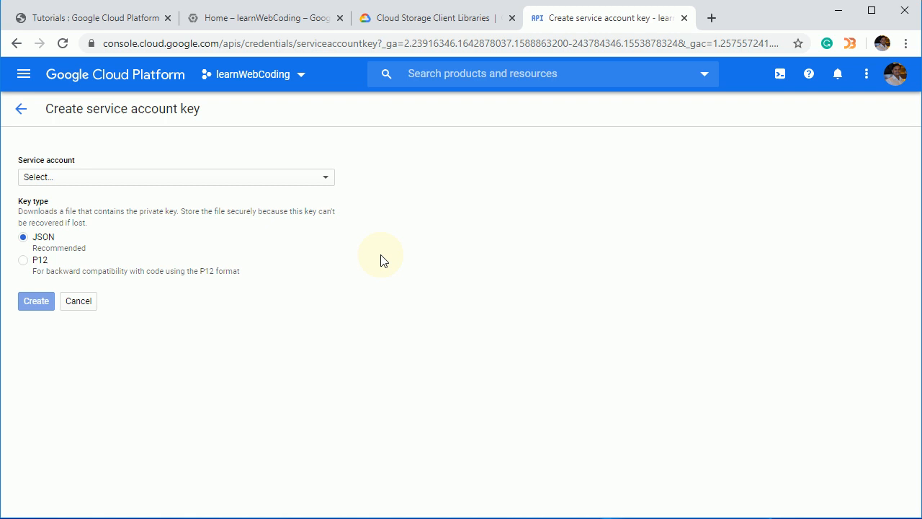
Choose New service account and name it storage-account
click(174, 175)
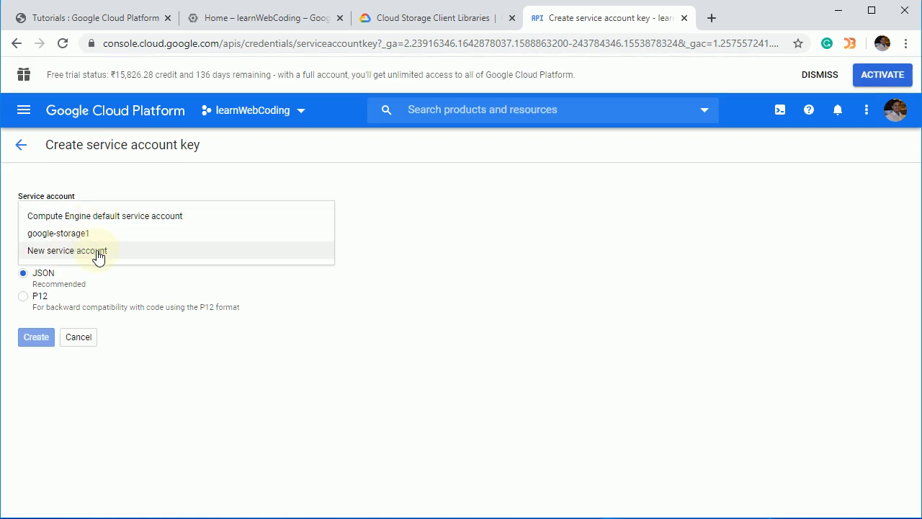
click(67, 250)
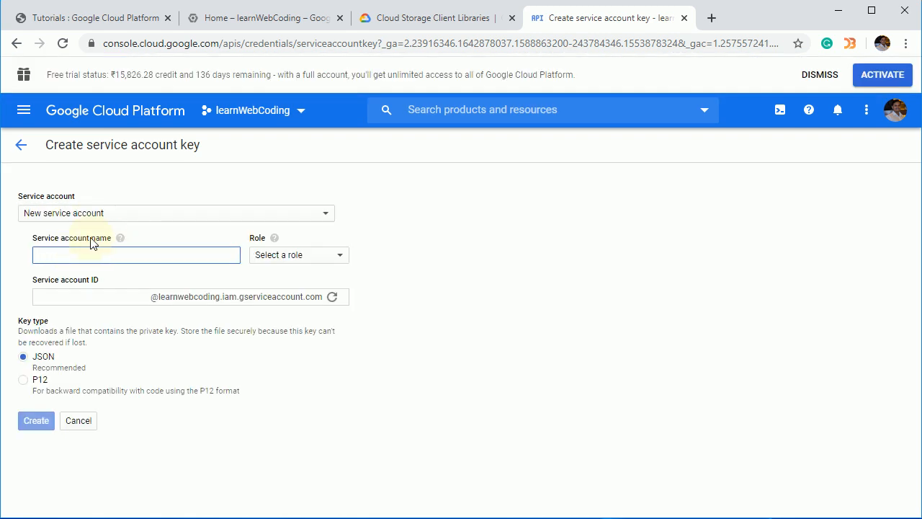
click(135, 254)
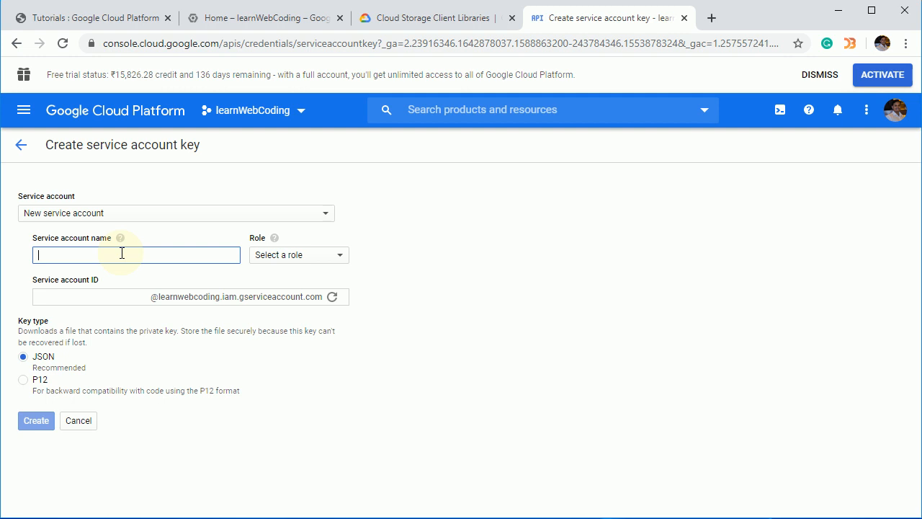
text(st)
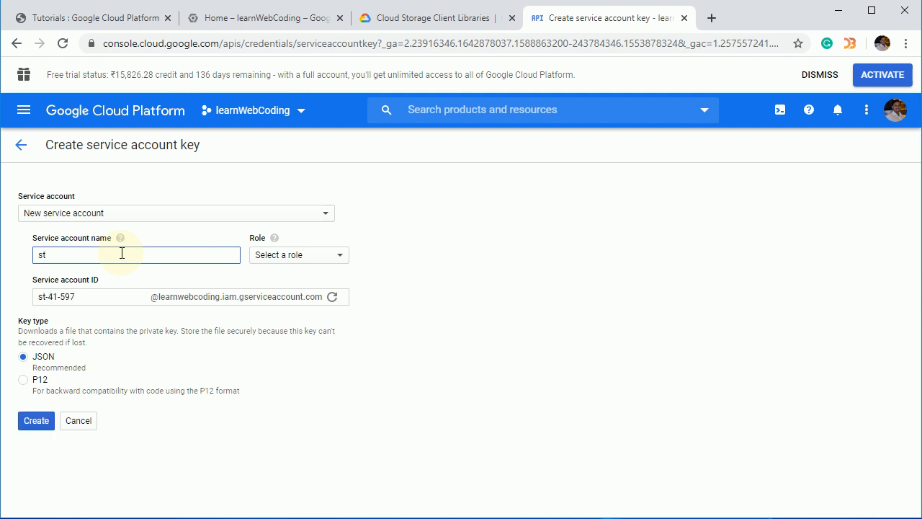
text(storage-acco)
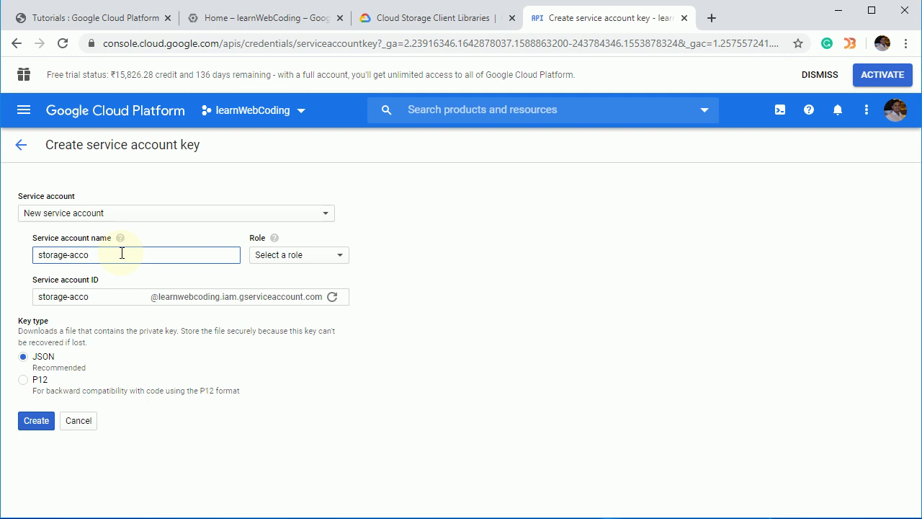
text(n)
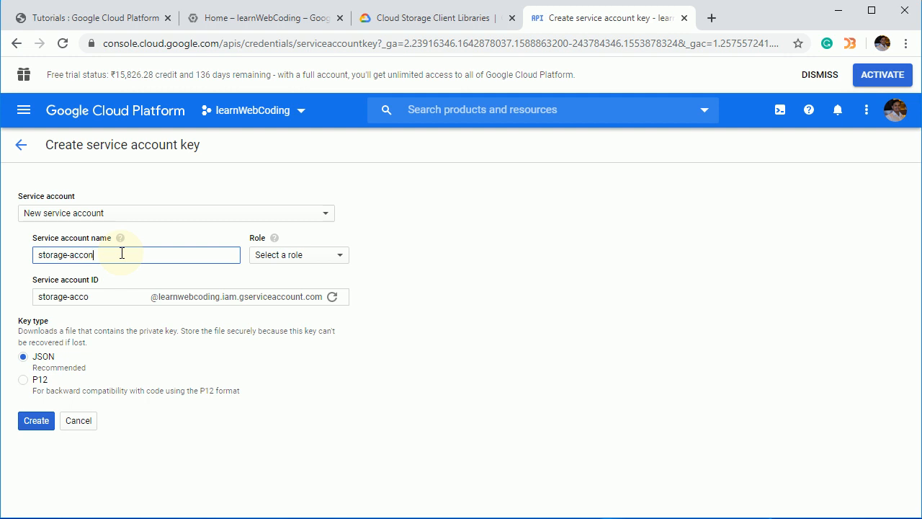
text(t)
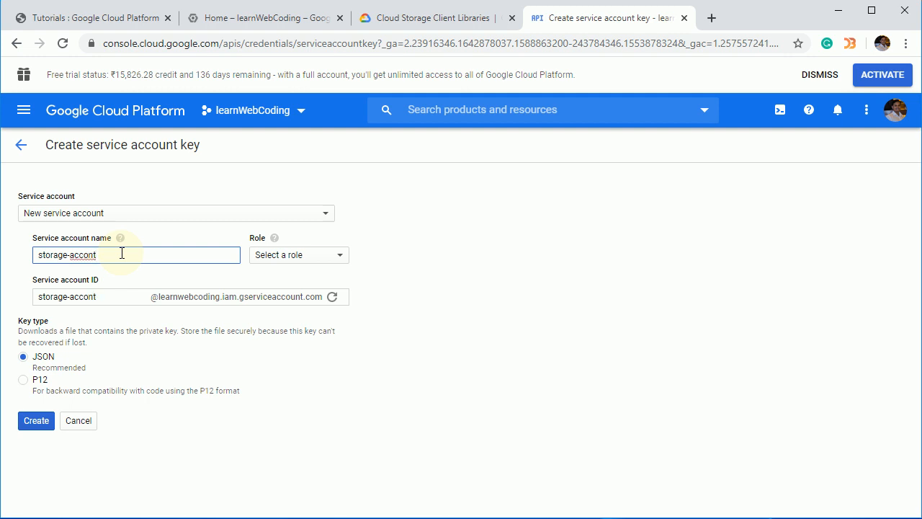
key(Backspace)
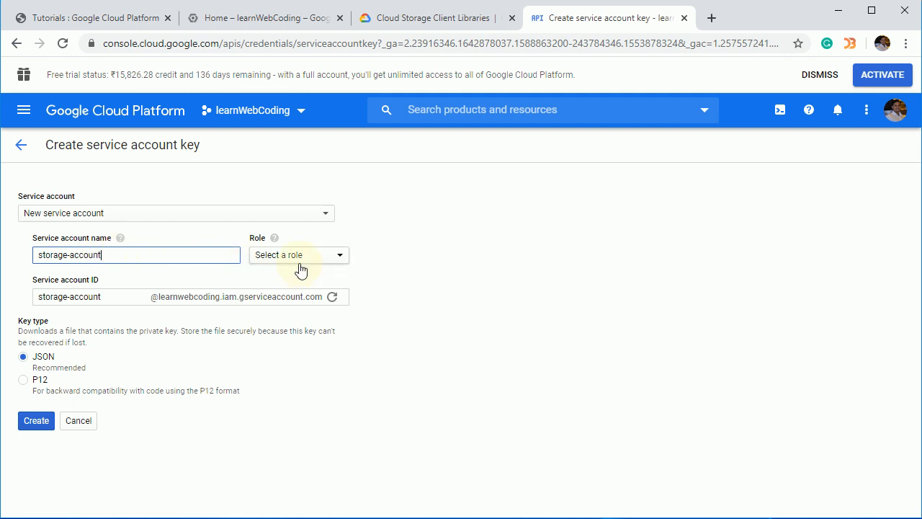
Give it the Project > Owner role, create it with a JSON key downloaded, and close the confirmation
click(298, 253)
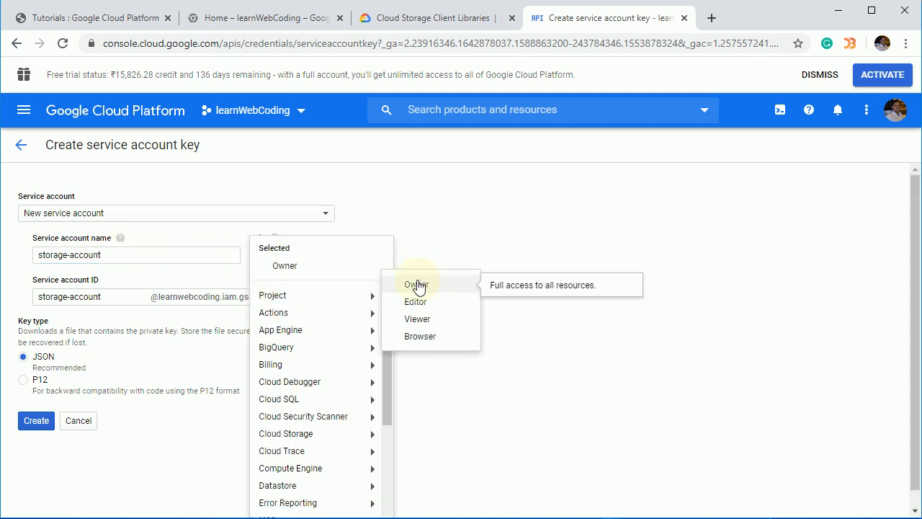
click(415, 284)
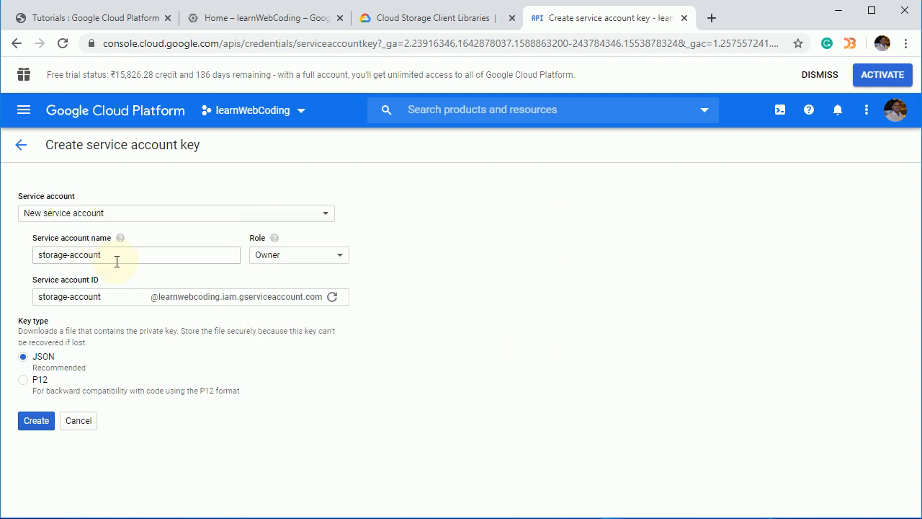
double_click(69, 253)
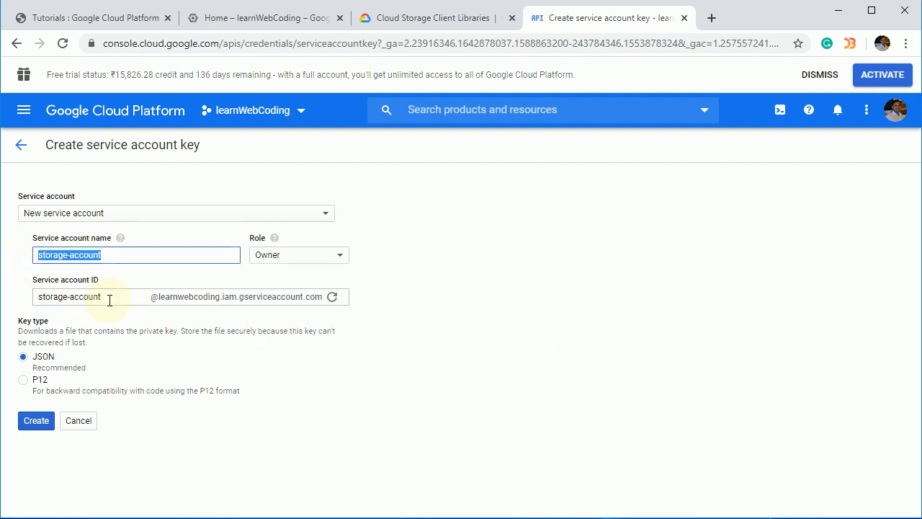
click(69, 296)
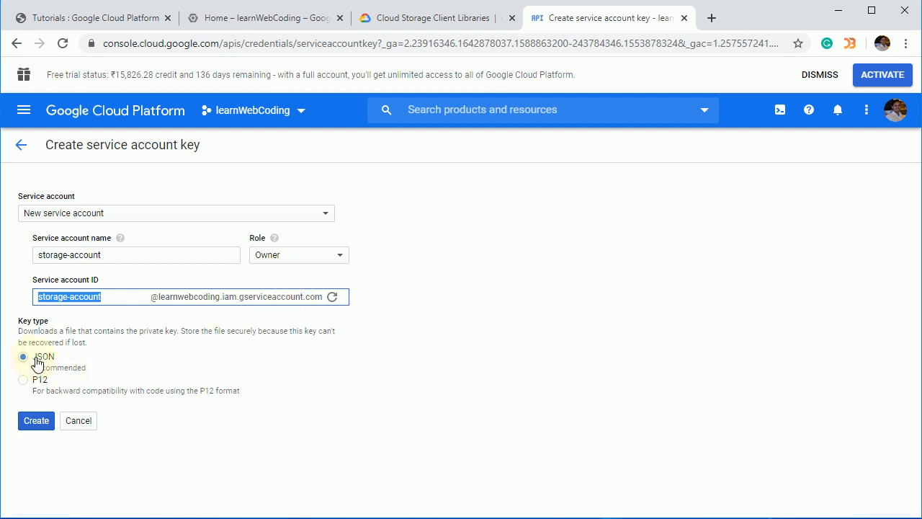
click(36, 420)
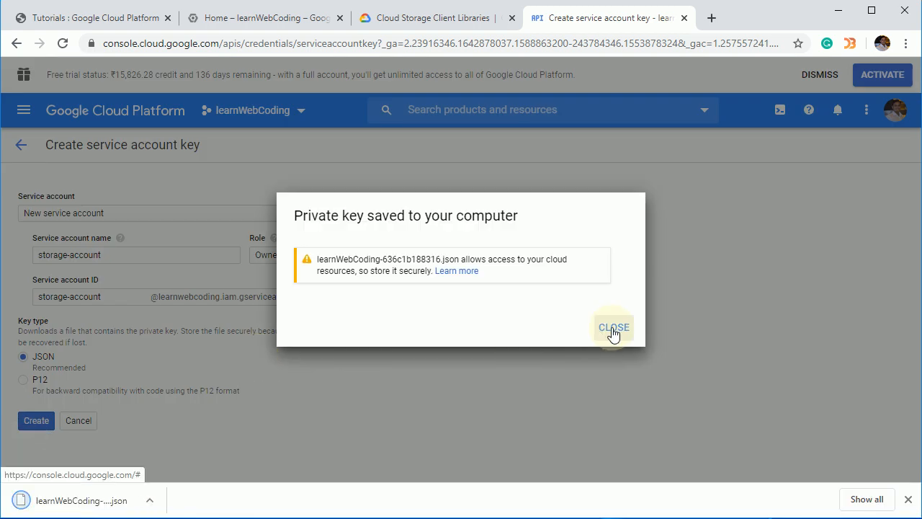
click(614, 329)
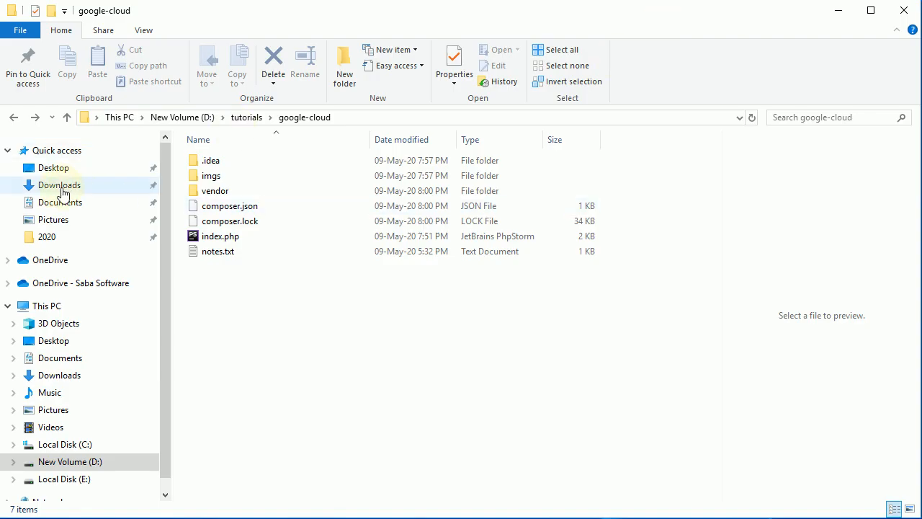
Check Downloads for the key JSON, then create a credentials folder in D:\tutorials\google-cloud and enter it
click(60, 184)
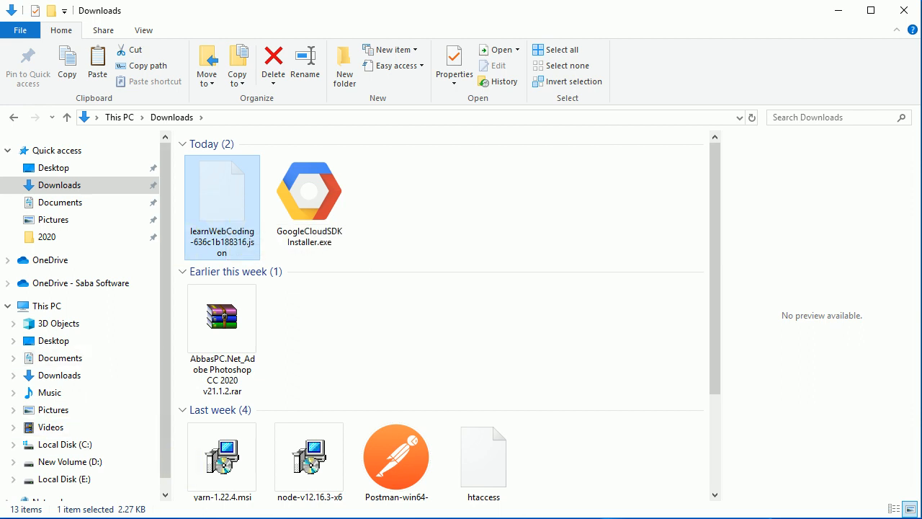
click(69, 432)
text(cre)
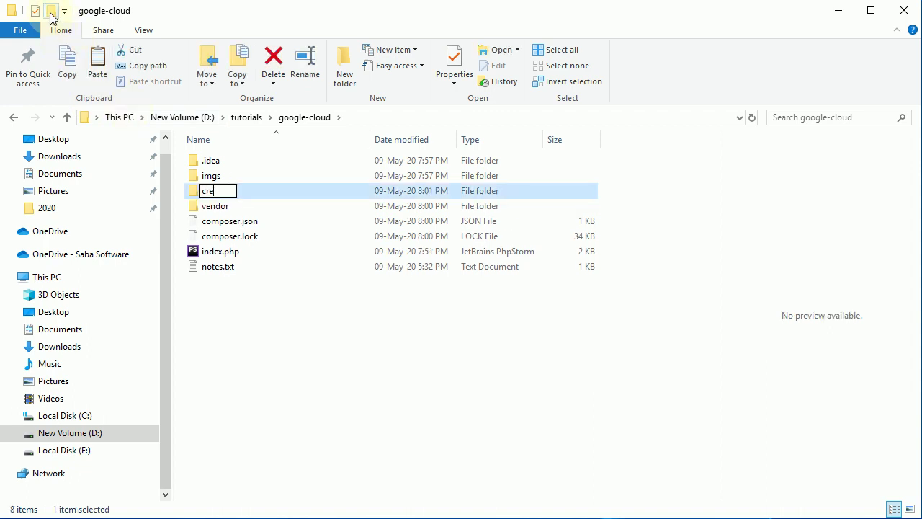
text(dentials)
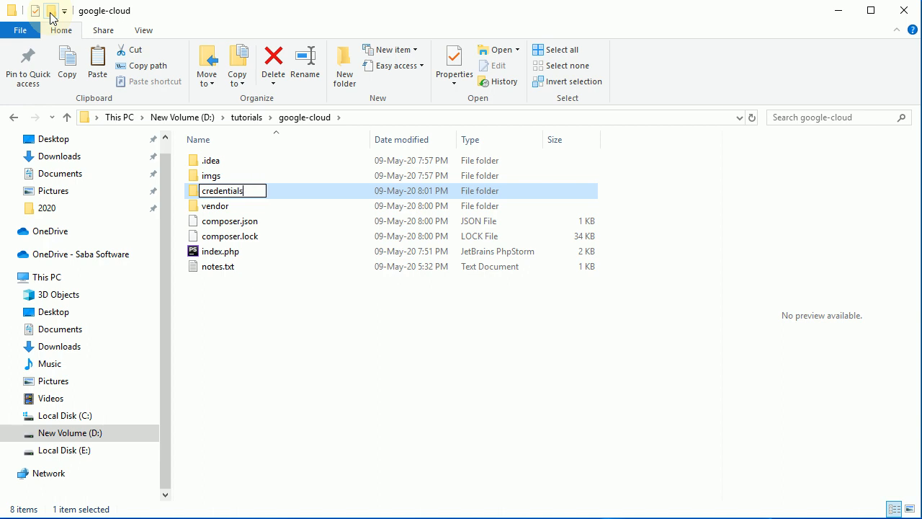
double_click(222, 190)
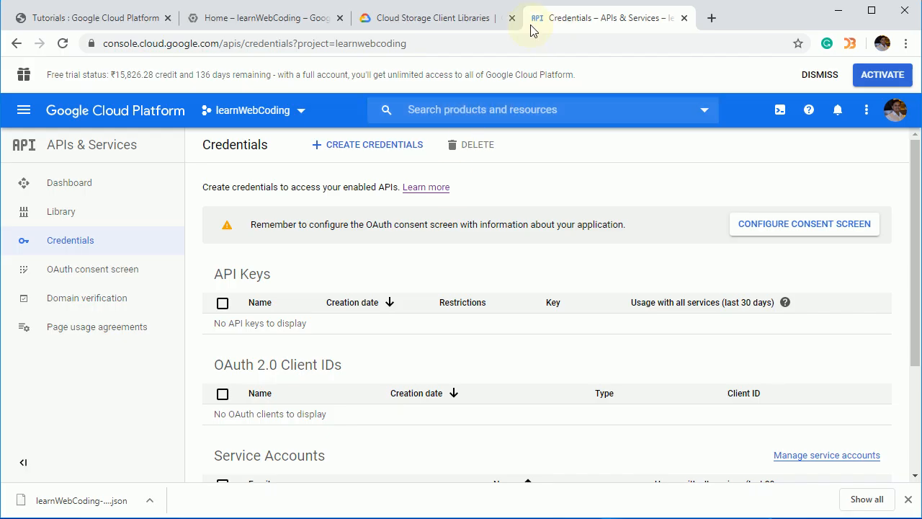
Return to the client libraries docs and read down to the GOOGLE_APPLICATION_CREDENTIALS and PHP example sections
click(432, 17)
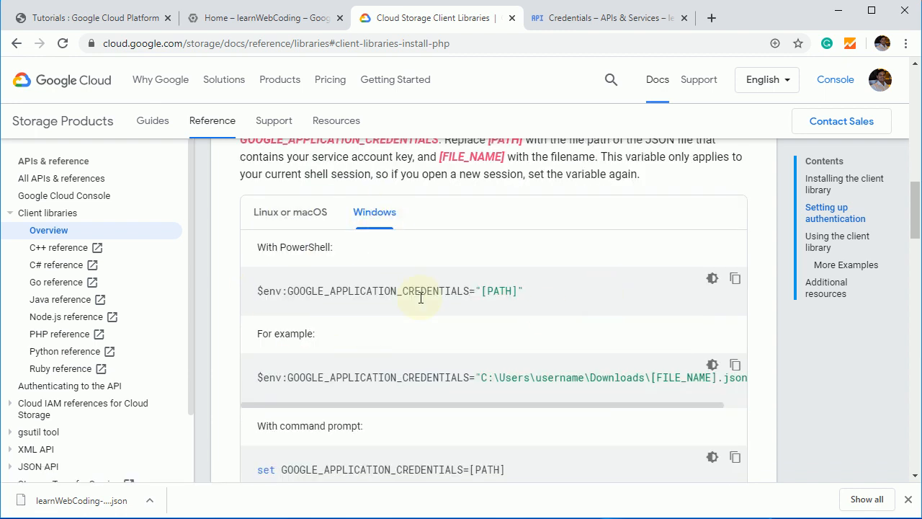
scroll(down, 3)
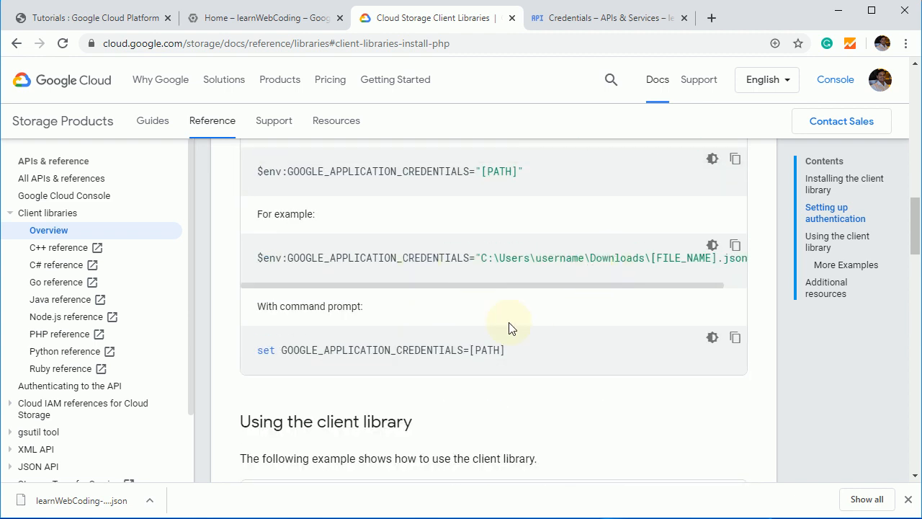
scroll(down, 3)
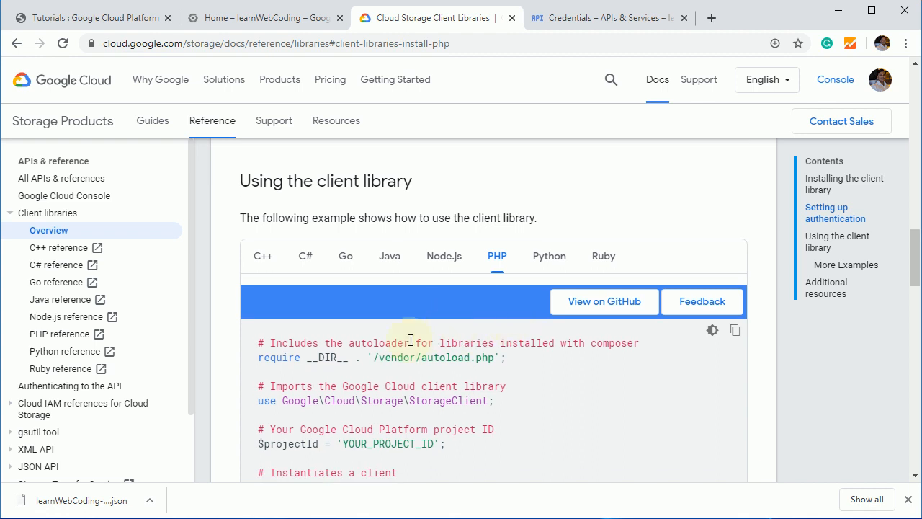
scroll(down, 3)
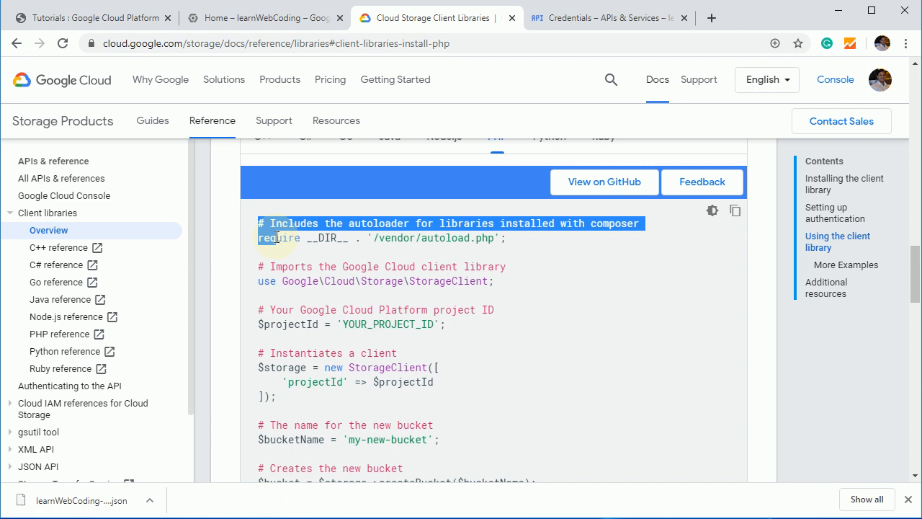
scroll(down, 3)
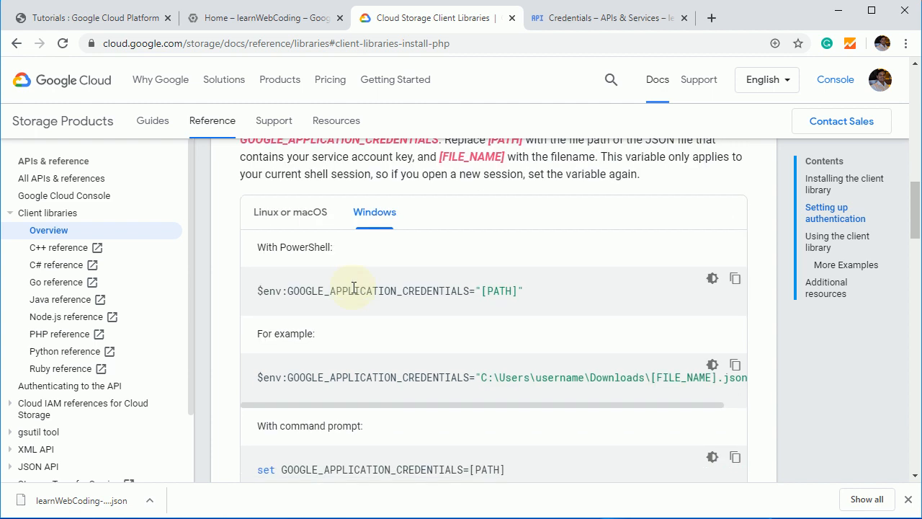
scroll(down, 3)
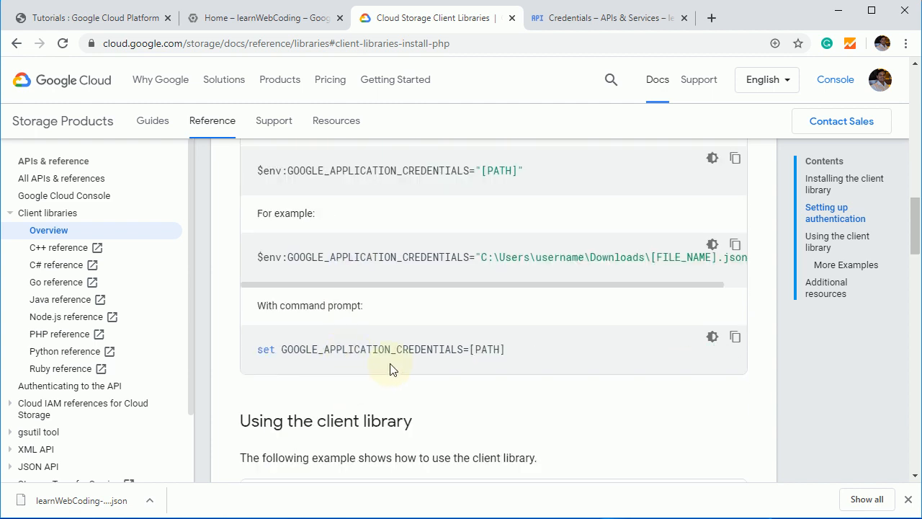
mouse_move(313, 198)
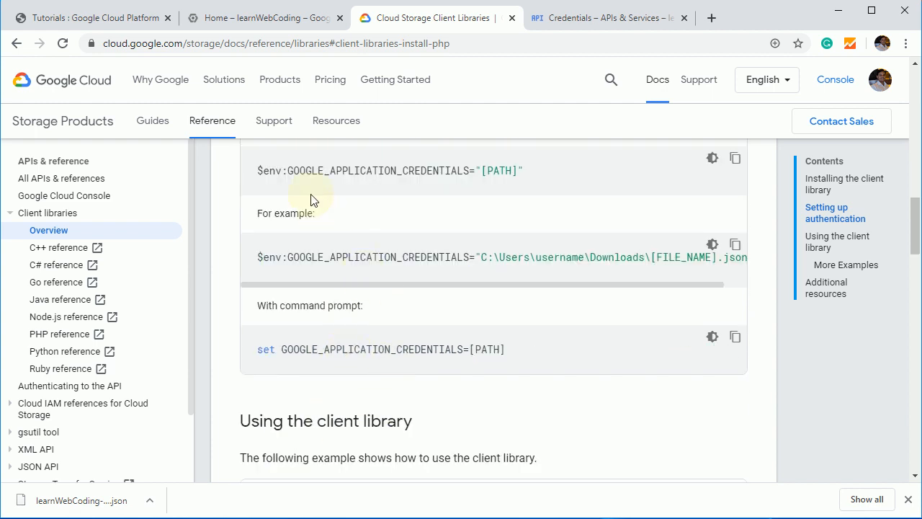
double_click(381, 170)
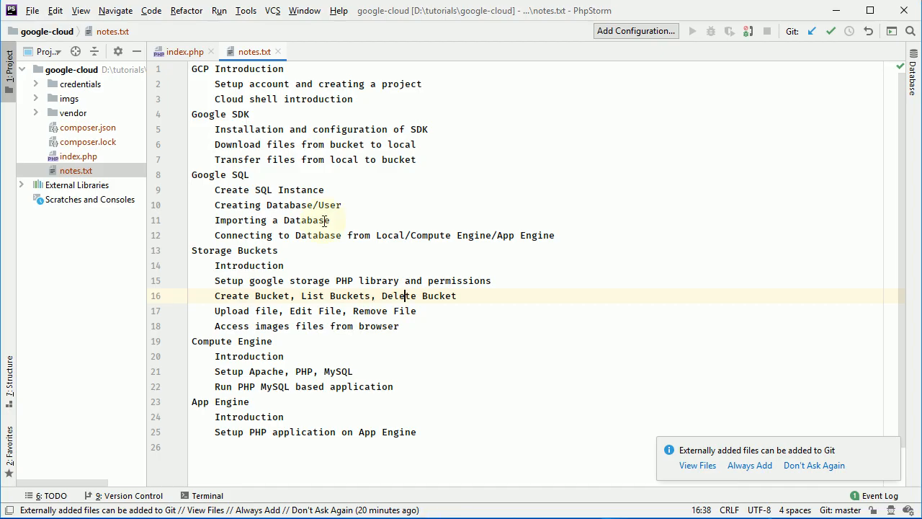
Insert an empty <?php ?> block at the top of index.php
click(181, 51)
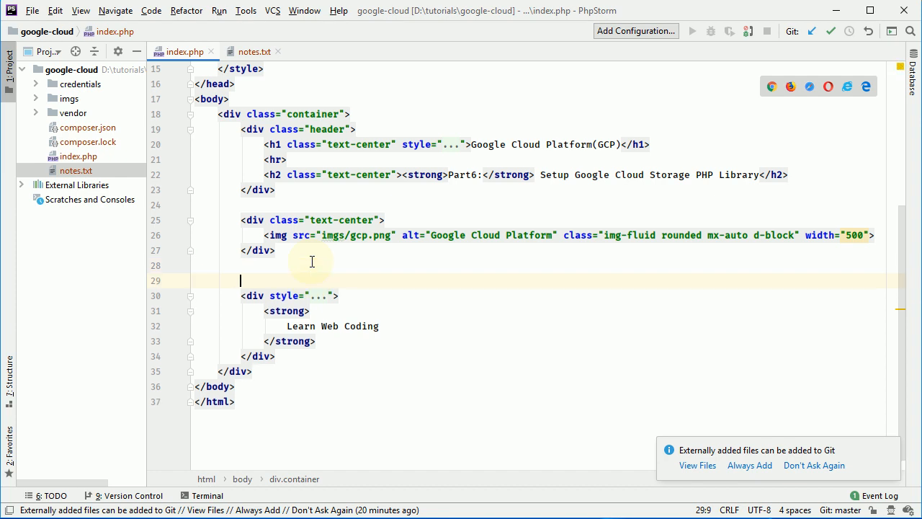
text(<P)
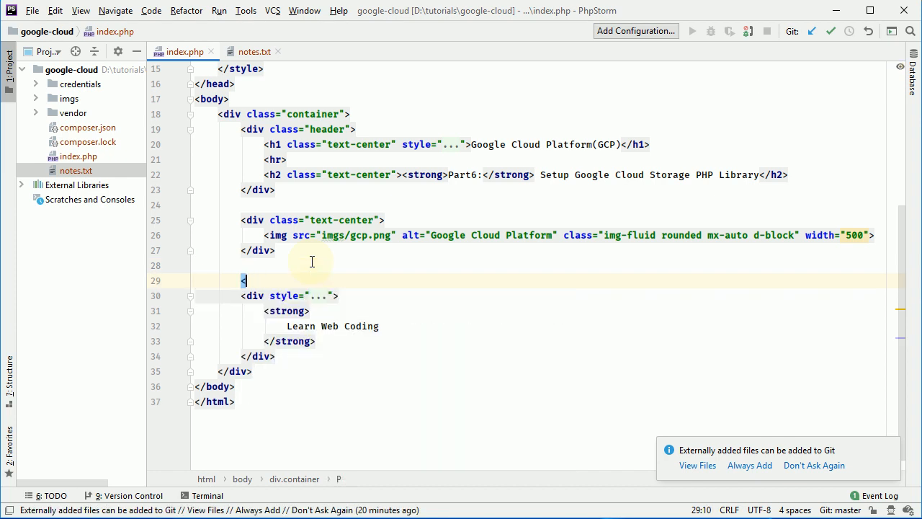
text(>P)
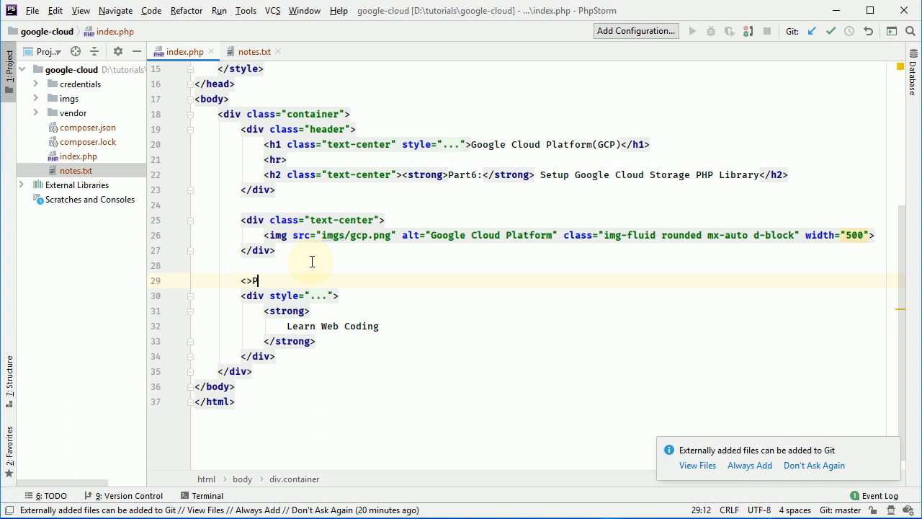
key(BackSpace)
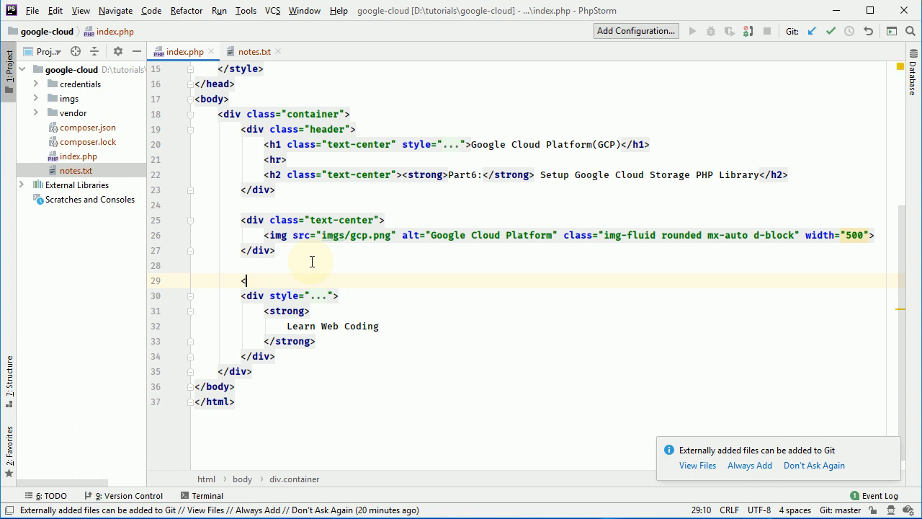
text(?php)
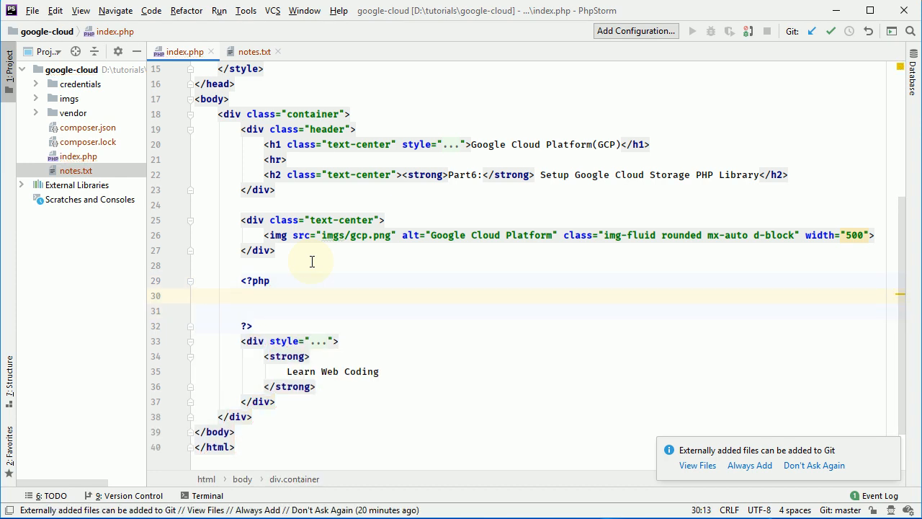
Write putenv("GOOGLE_APPLICATION_CREDENTIALS=...") using the copied path D:\tutorials\google-cloud\credentials\learnWebCoding-636c1b188316.json
click(255, 295)
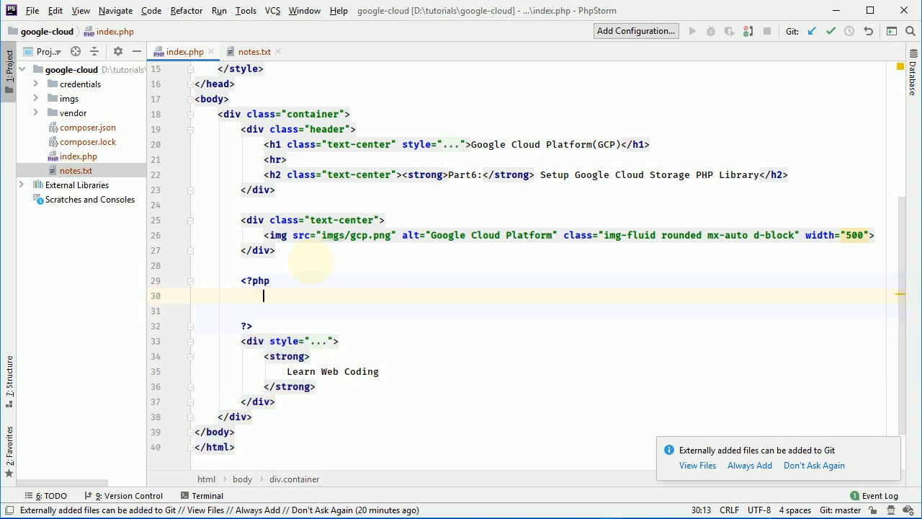
text(putenv()
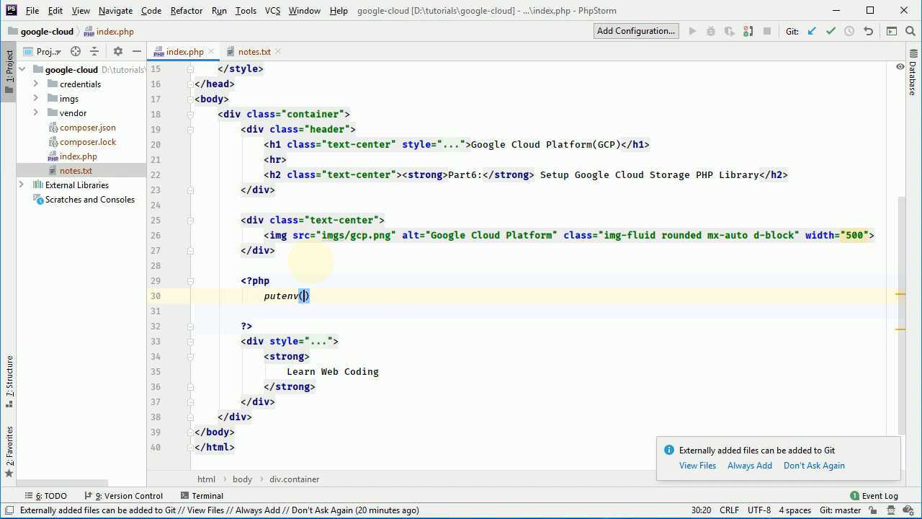
text("GOOGLE_APPLICATION_CREDENTIALS")
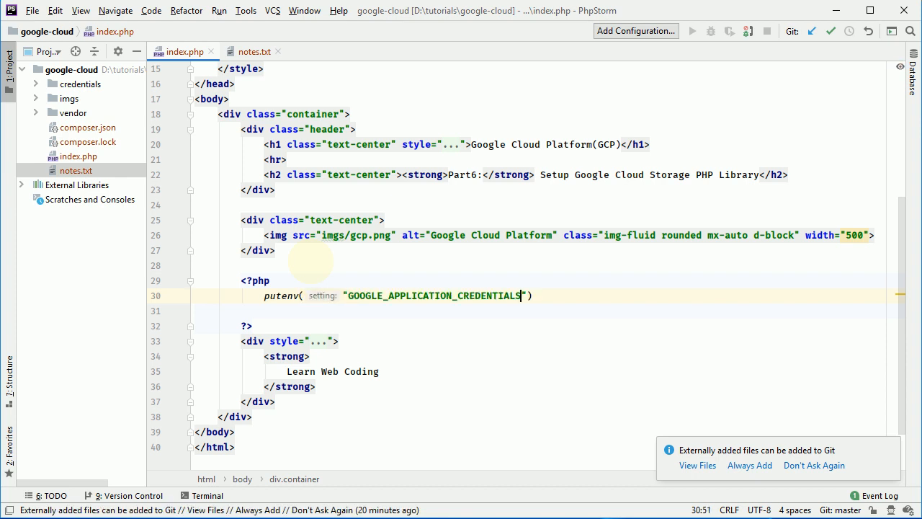
text(=)
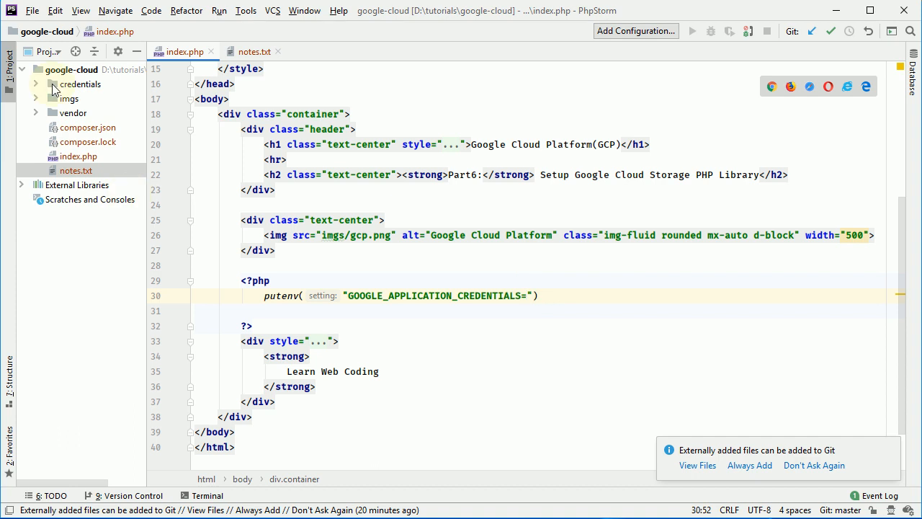
right_click(84, 98)
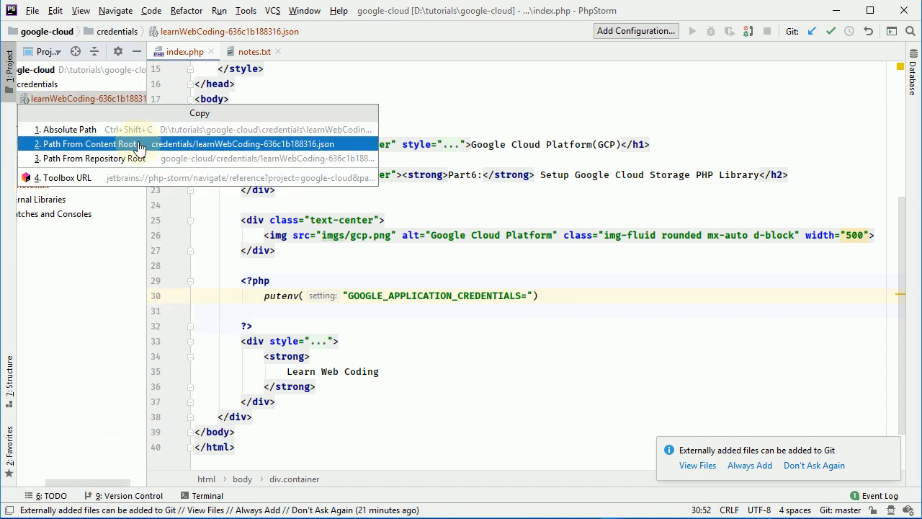
click(81, 144)
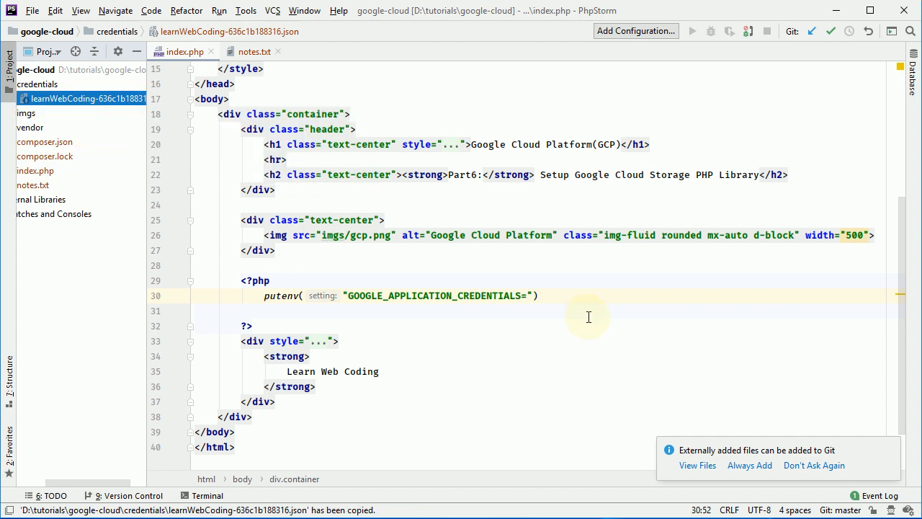
text(D:\tutorials\google-cloud\credentials\learnWebCoding-636c1b188316.json)
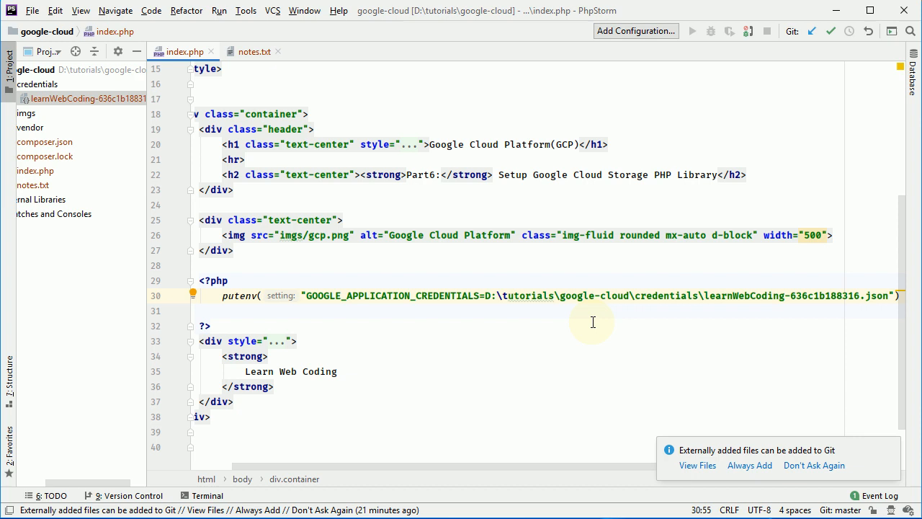
text(\)
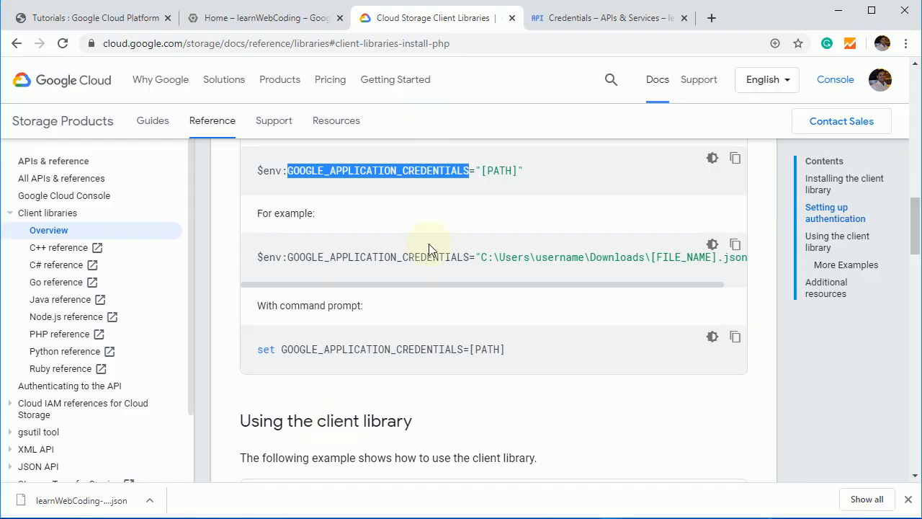
Copy the docs' 'Using the client library' bucket-creation sample and paste it into index.php below putenv
scroll(down, 3)
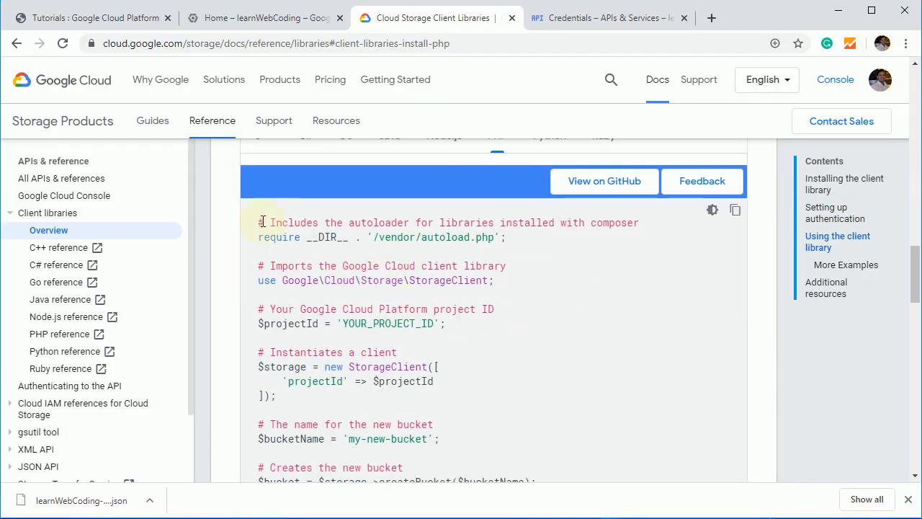
scroll(down, 3)
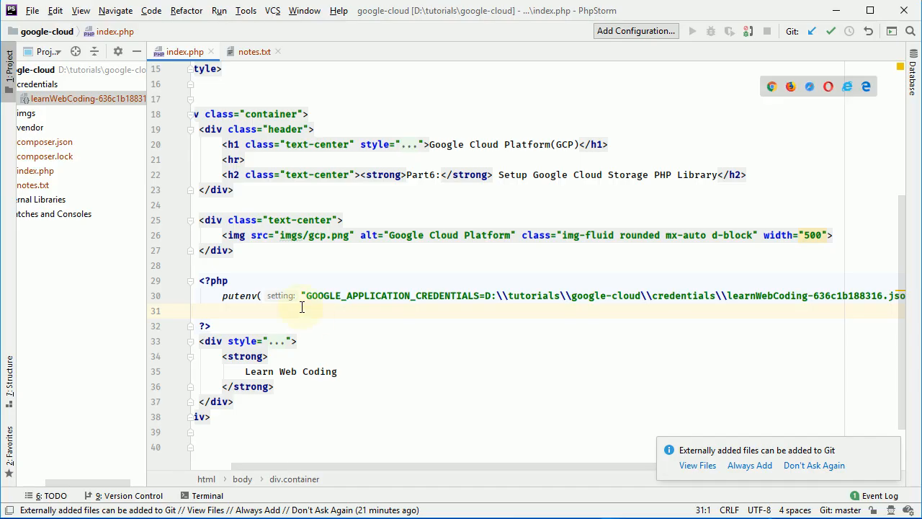
mouse_move(251, 308)
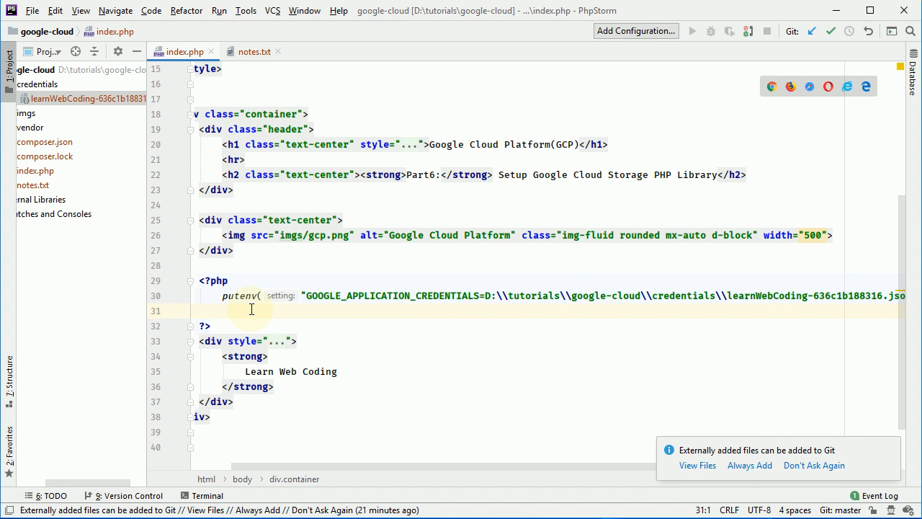
mouse_move(218, 312)
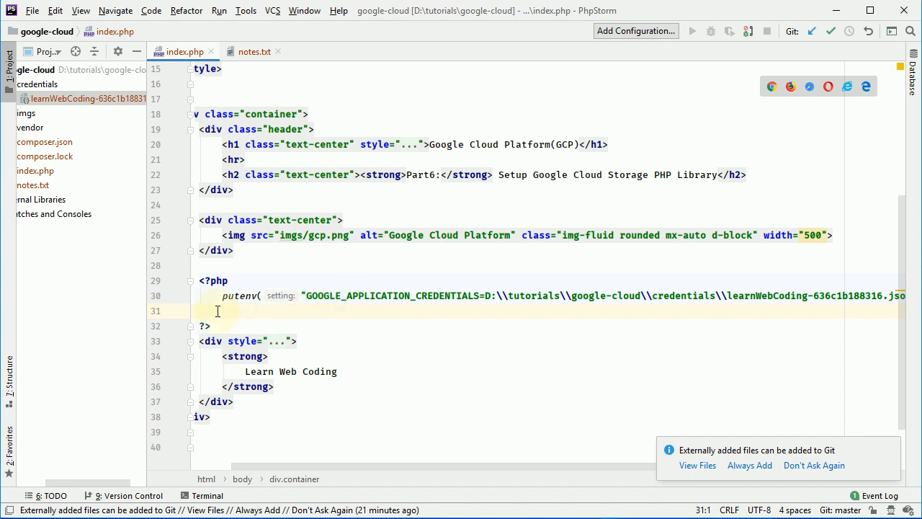
key(Enter)
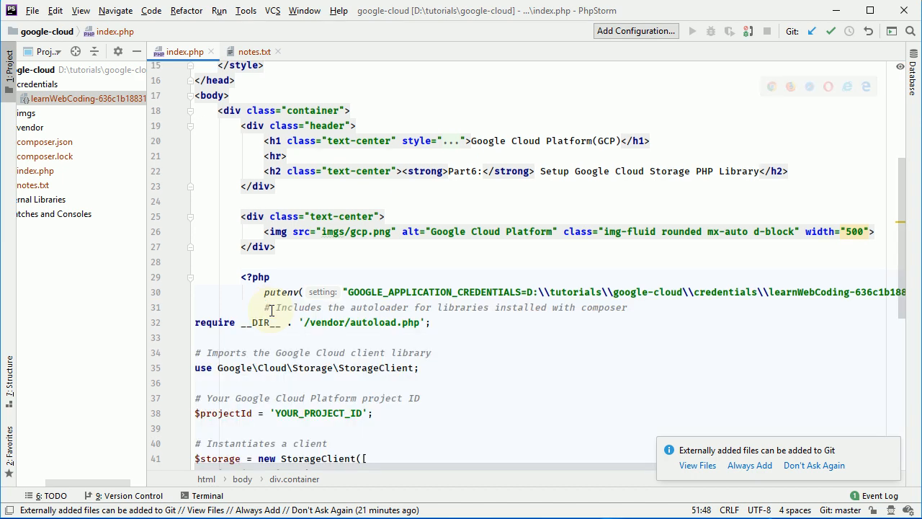
Set $projectId to 'learnwebcoding' and $bucketName to 'durgesh' in the pasted sample
scroll(down, 3)
text(learnwebcoding)
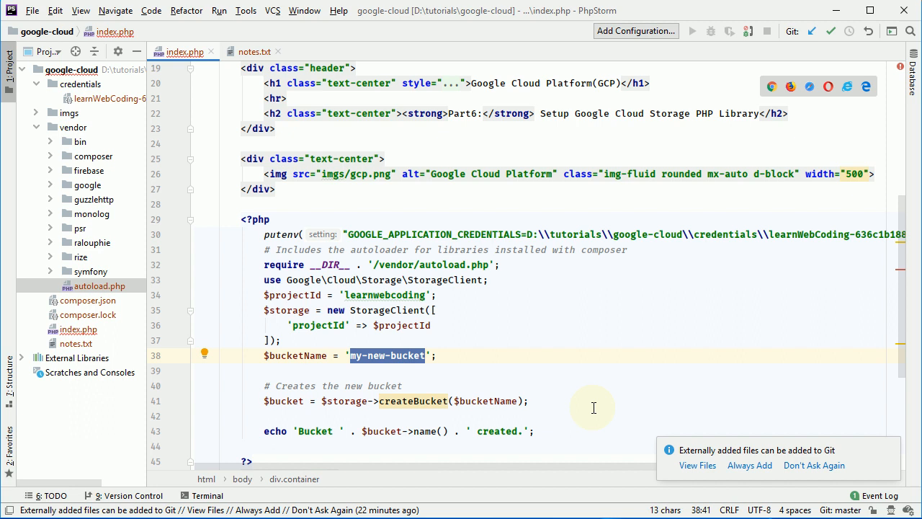
text(durges)
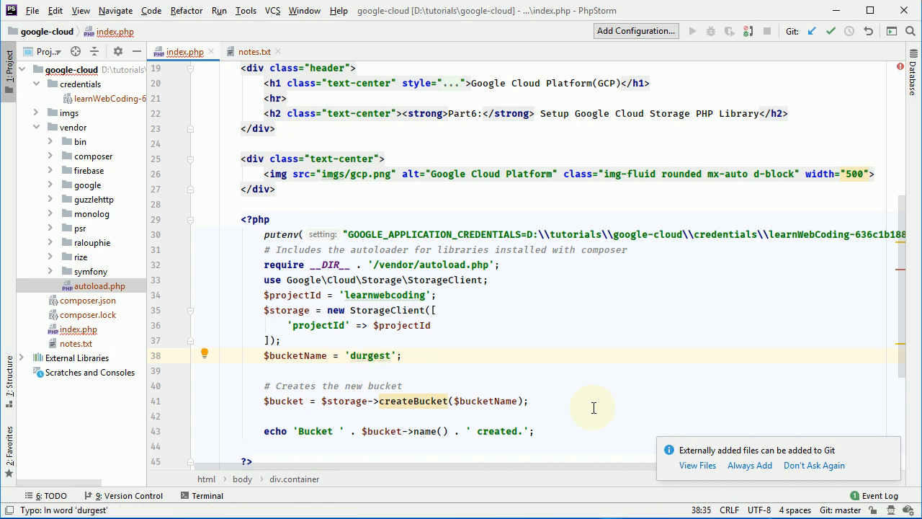
key(Backspace)
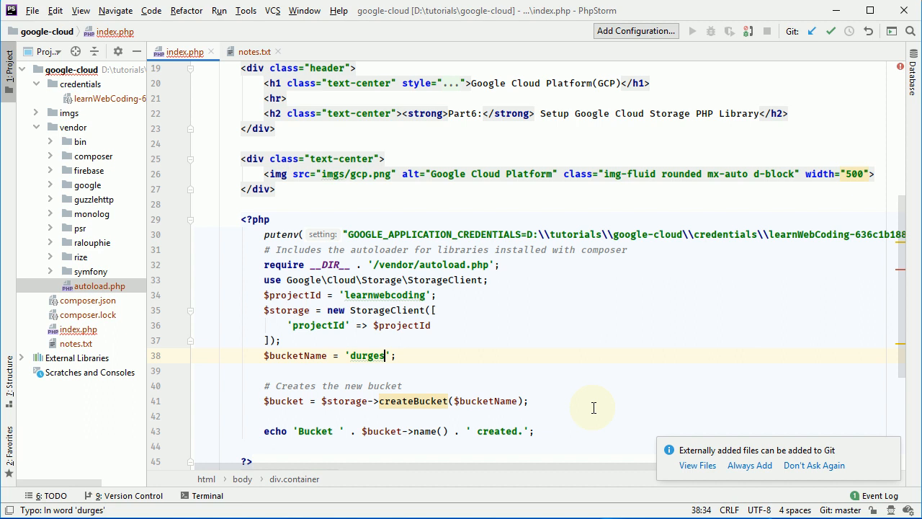
text(h)
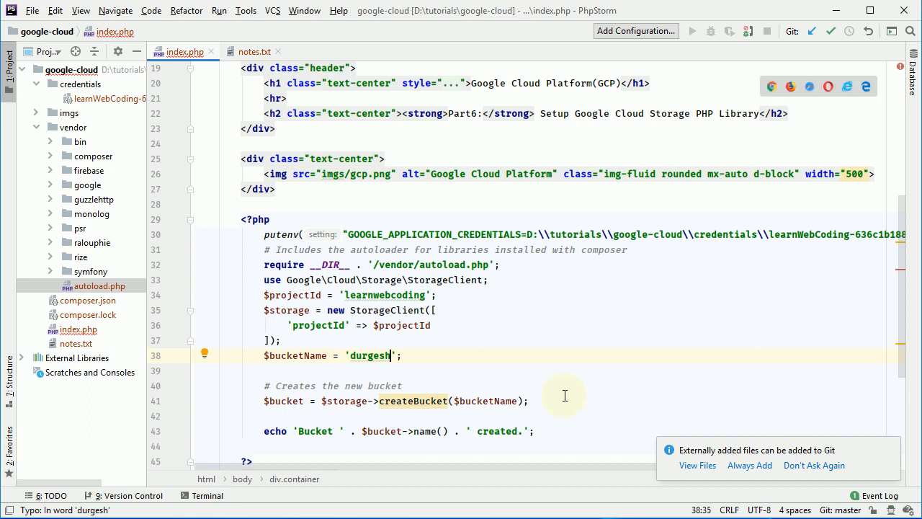
mouse_move(300, 371)
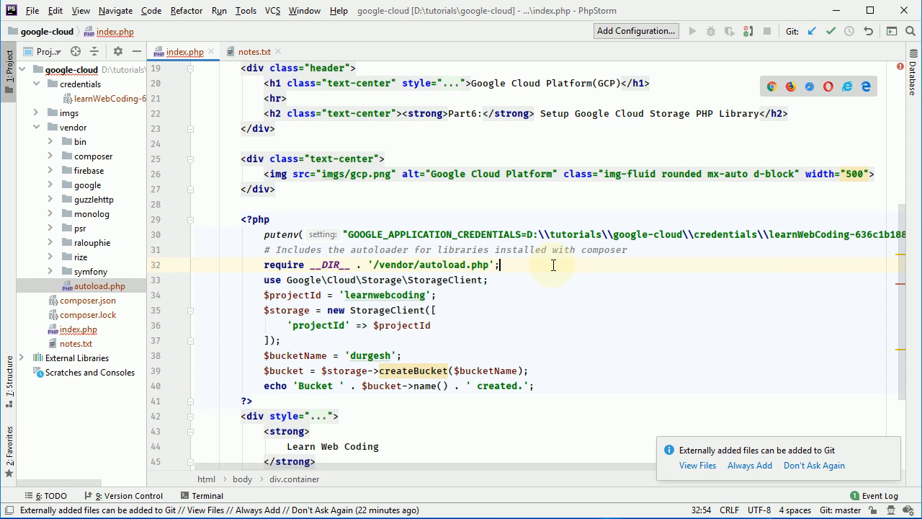
scroll(right, 3)
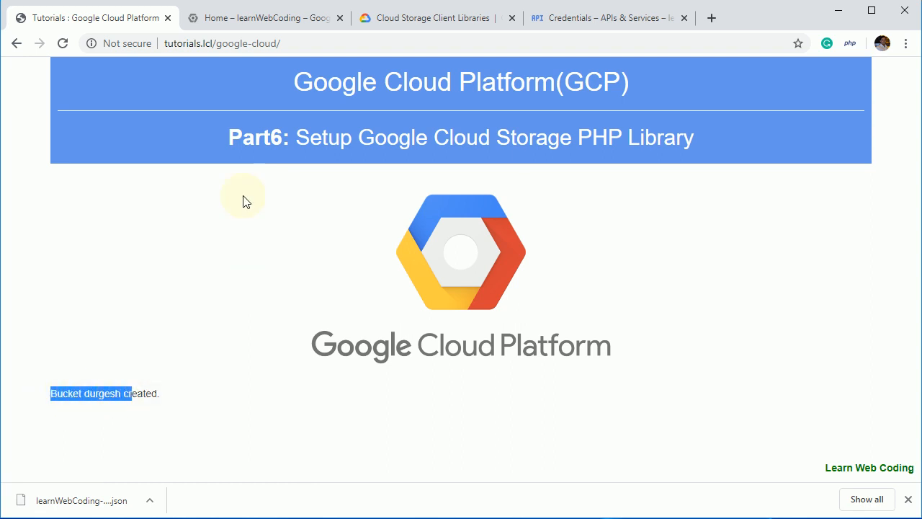
Open the Cloud Console's Storage browser to confirm the durgesh bucket is listed
click(273, 17)
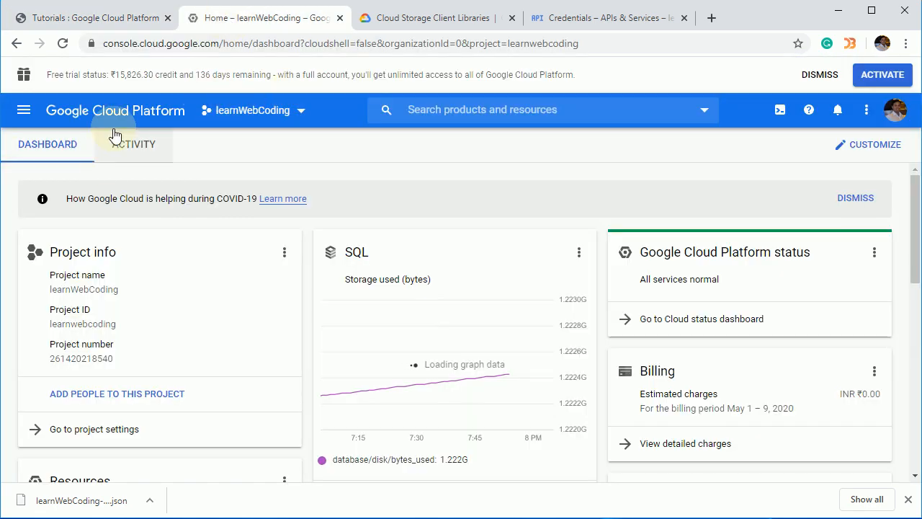
mouse_move(23, 110)
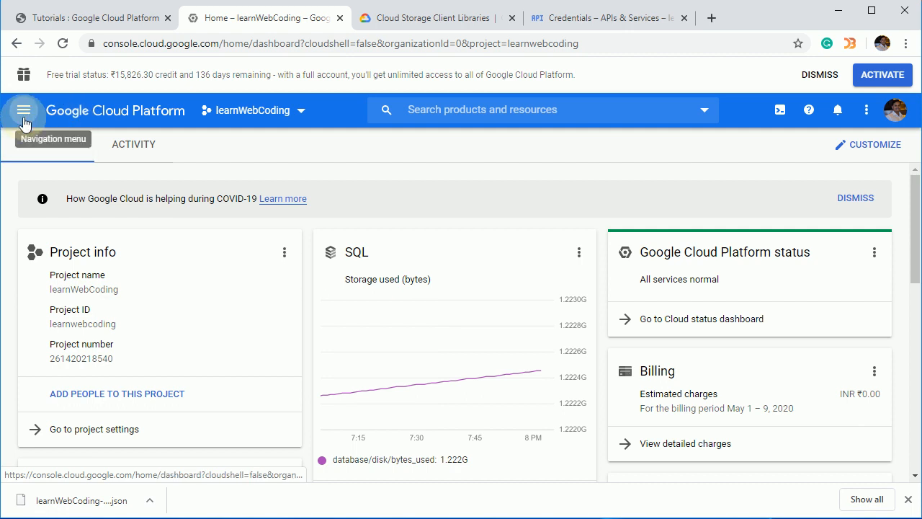
click(23, 110)
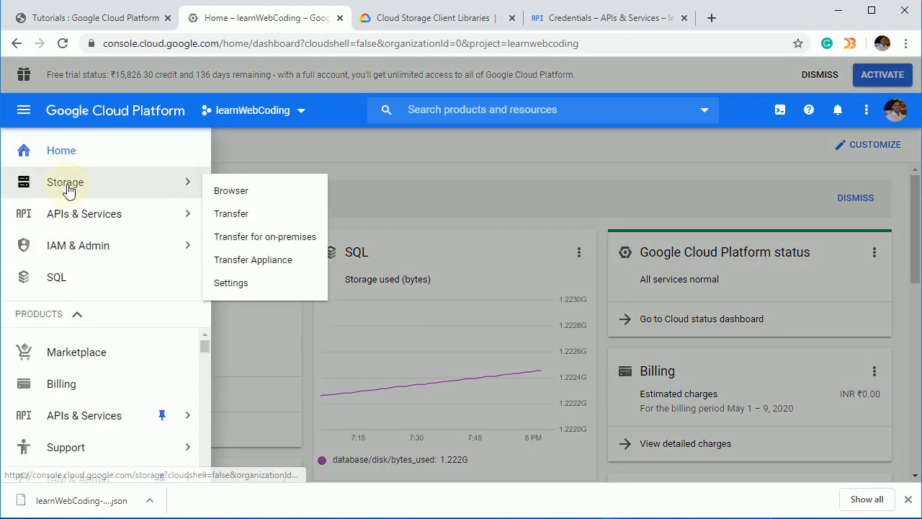
click(231, 191)
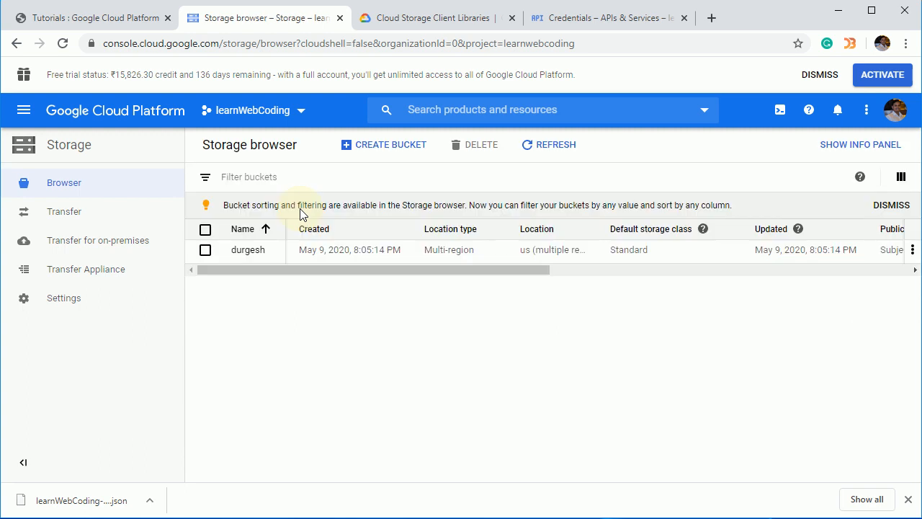
mouse_move(250, 261)
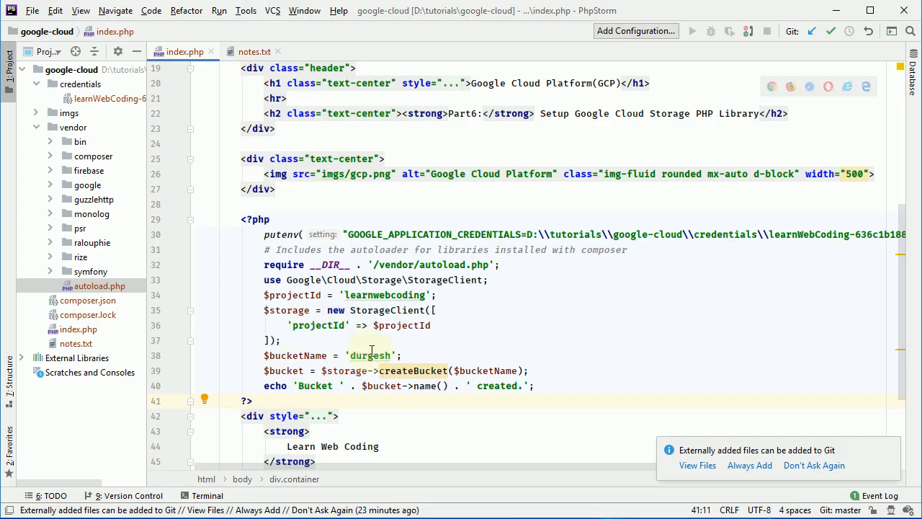
Change $bucketName to the second bucket name and reload the page to create it
text(sahal)
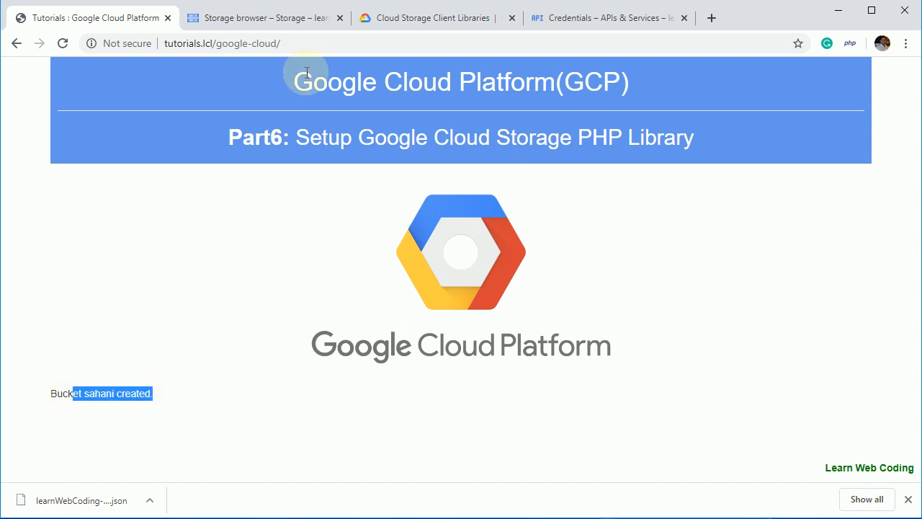
click(265, 18)
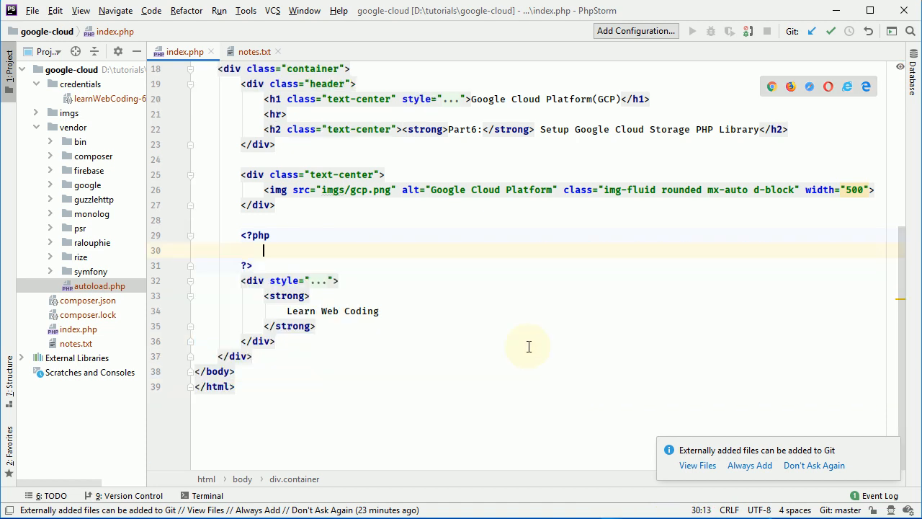
Create a new PHP class file named storage in the google-cloud project folder
right_click(73, 70)
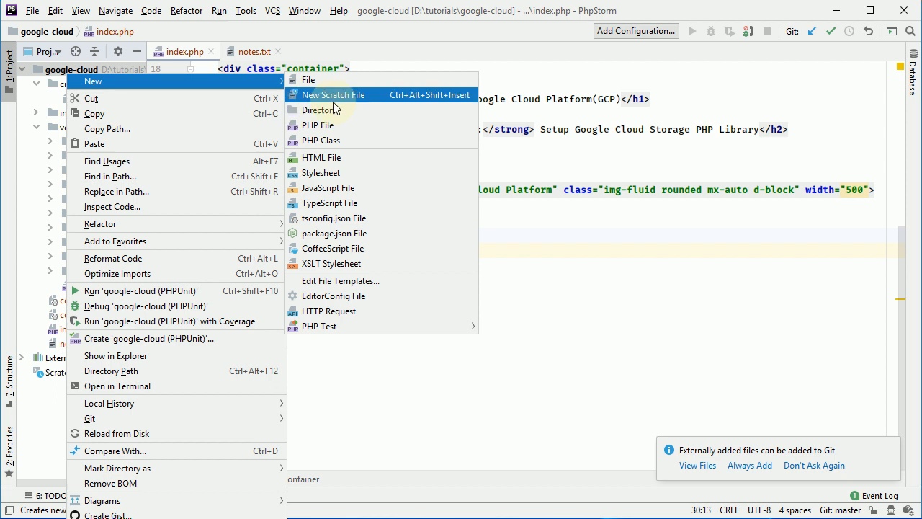
click(316, 139)
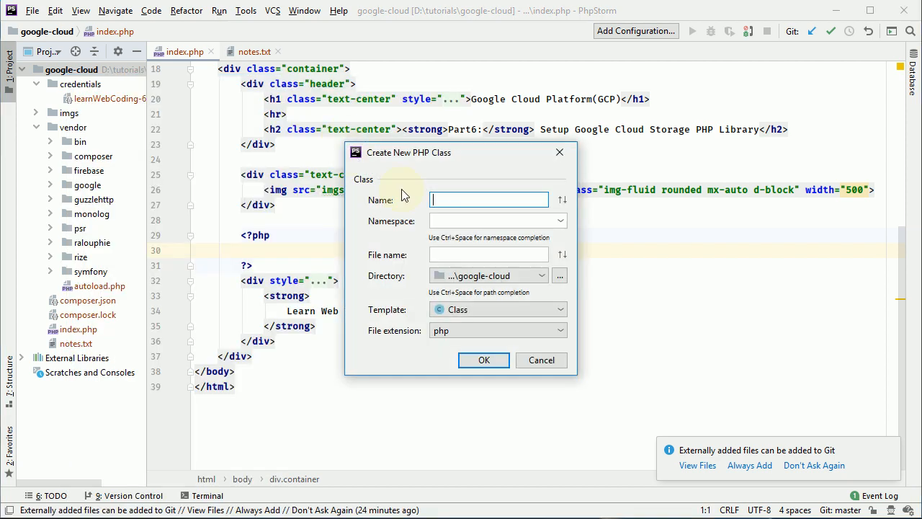
text(storage)
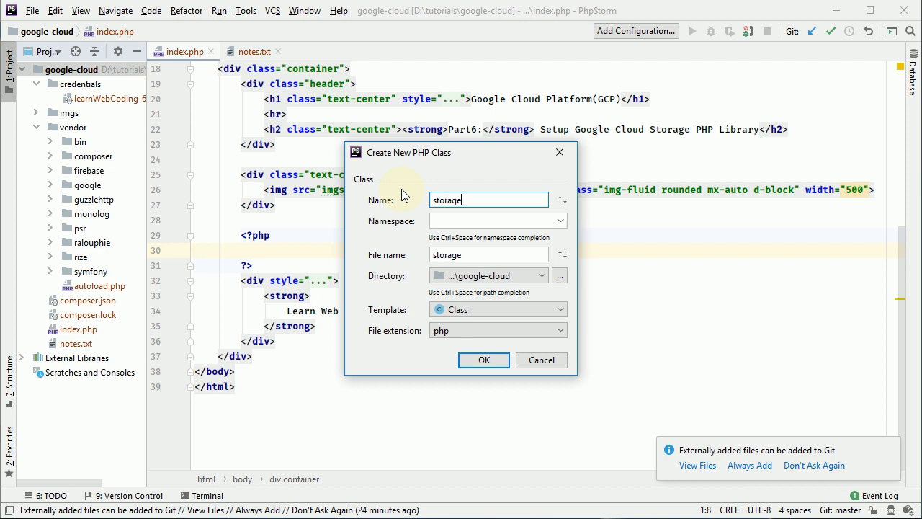
click(484, 360)
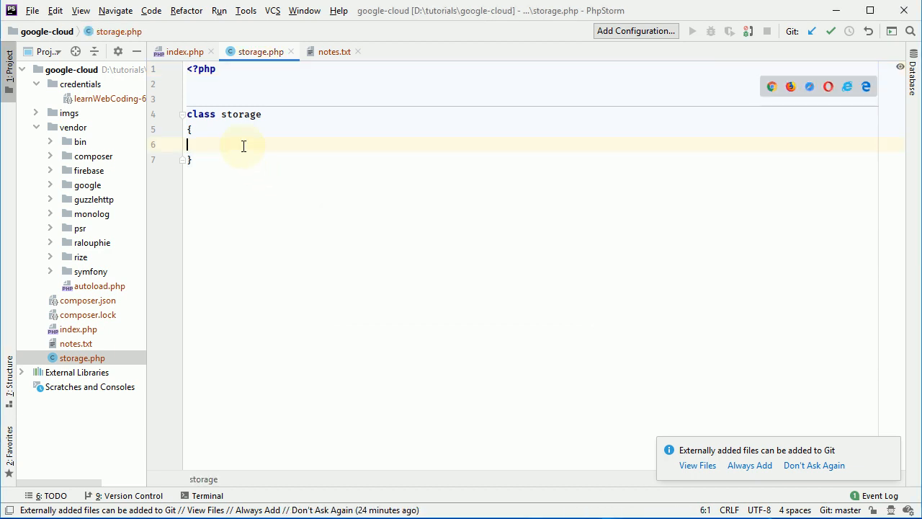
Declare 'public function createBucket(' inside the storage class
text(public function)
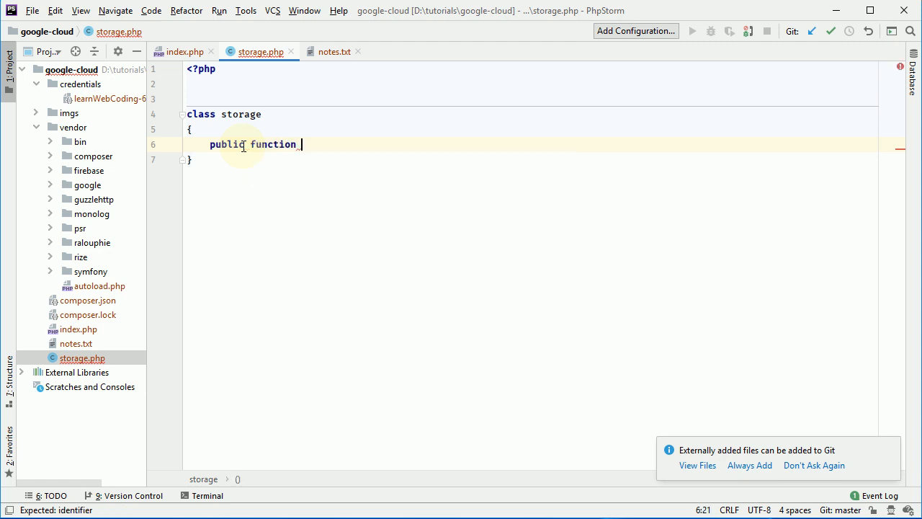
text(create_a)
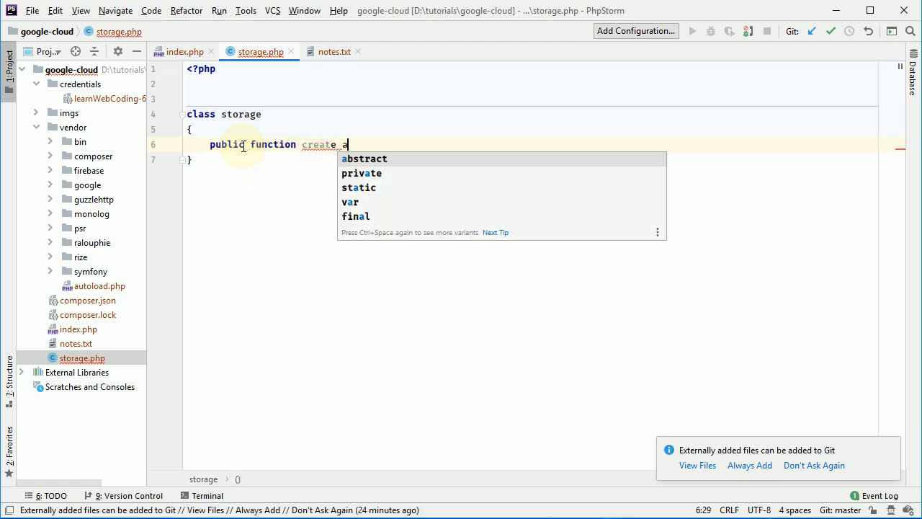
key(BackSpace)
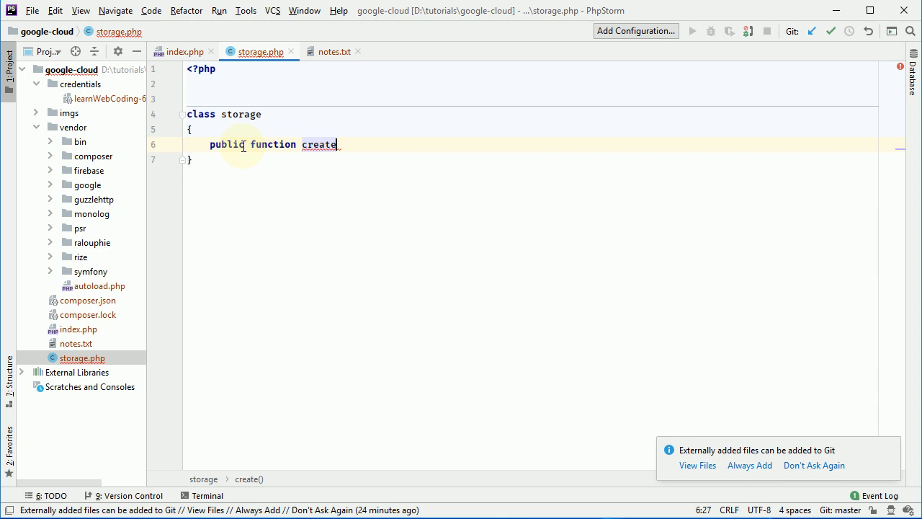
text(Bucket)
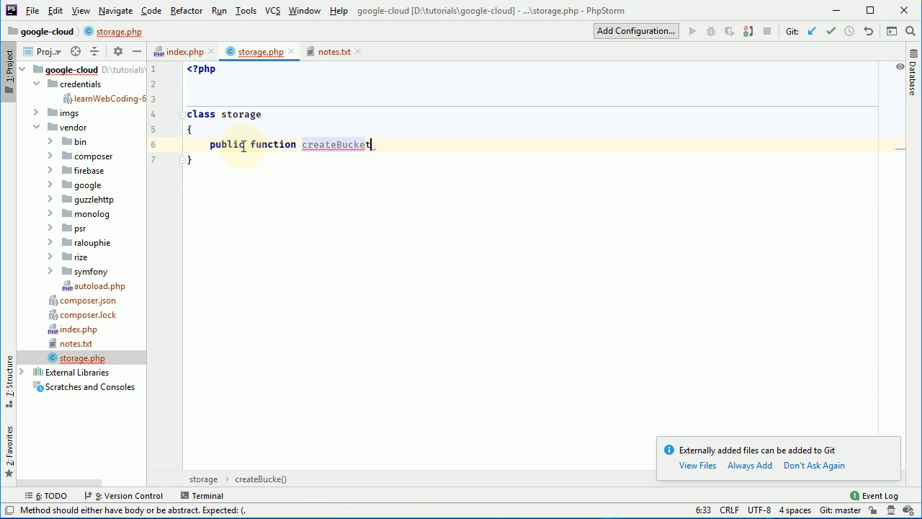
text(()
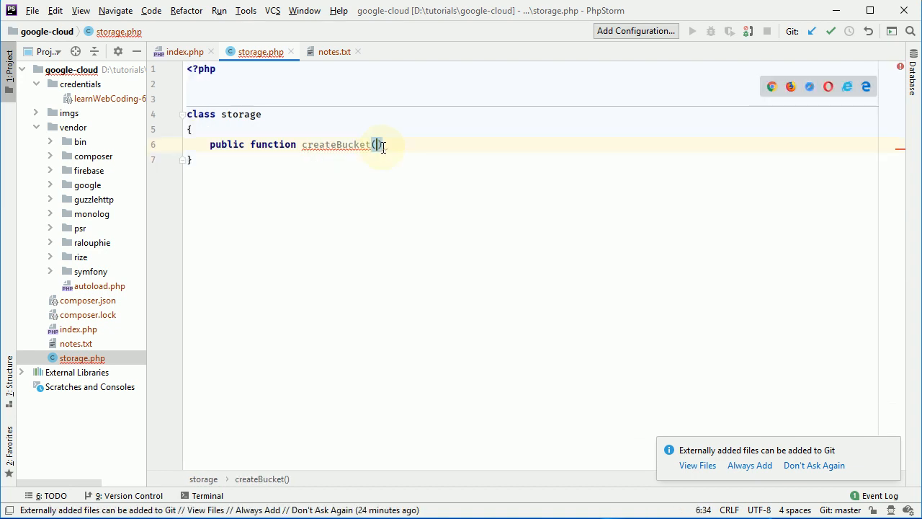
Open createBucket's body and paste in the create-bucket sample with autoload and StorageClient imports
text({)
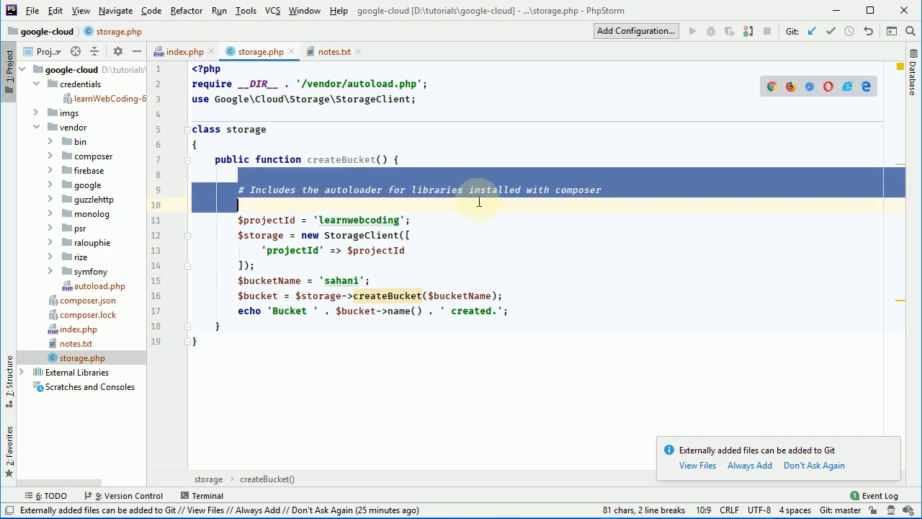
Remove the autoloader comment and insert a __construct stub setting the credentials path
key(Delete)
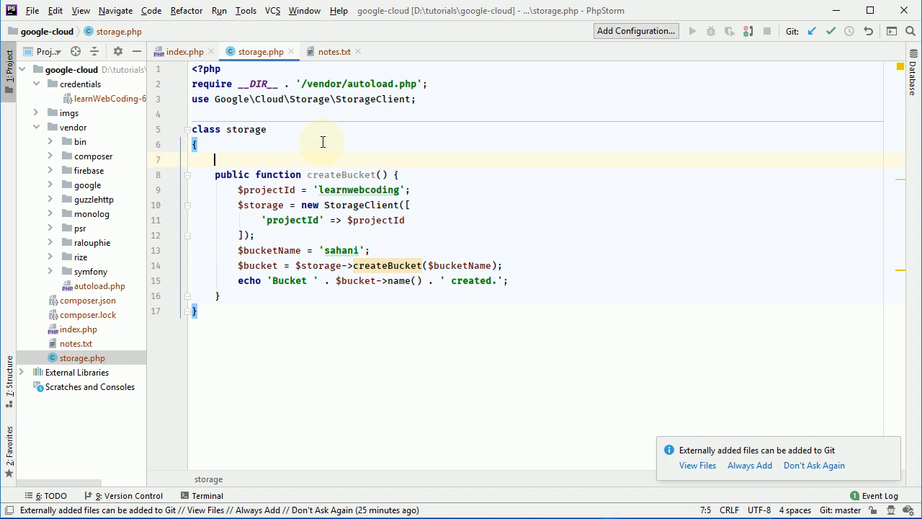
text(__c)
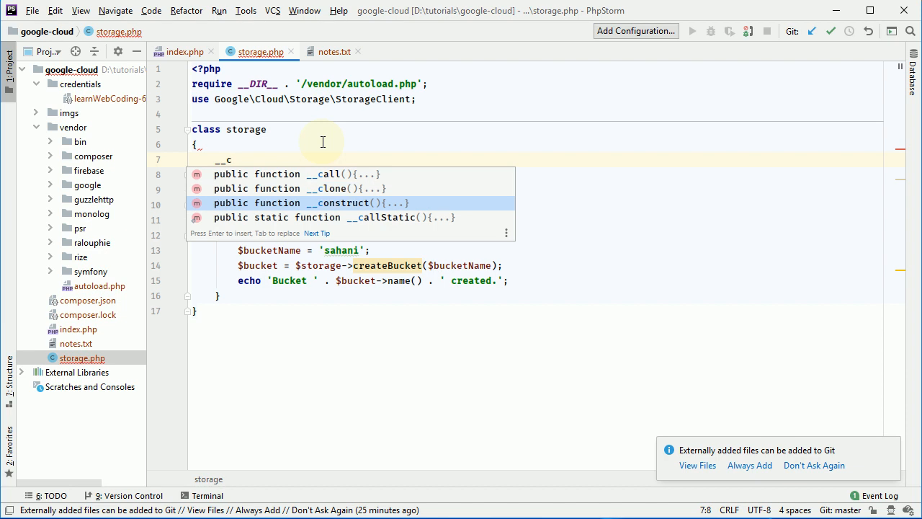
key(Enter)
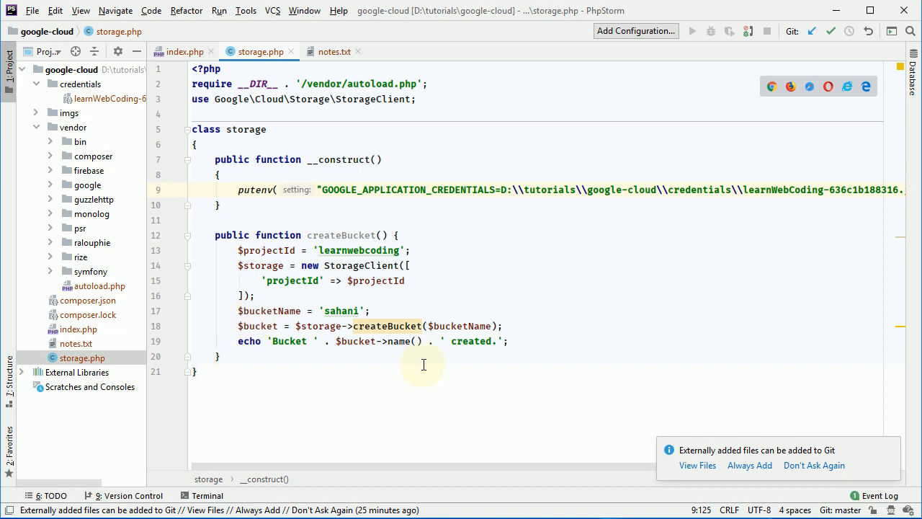
Move $projectId = 'learnwebcoding'; and the StorageClient setup into the constructor
double_click(245, 129)
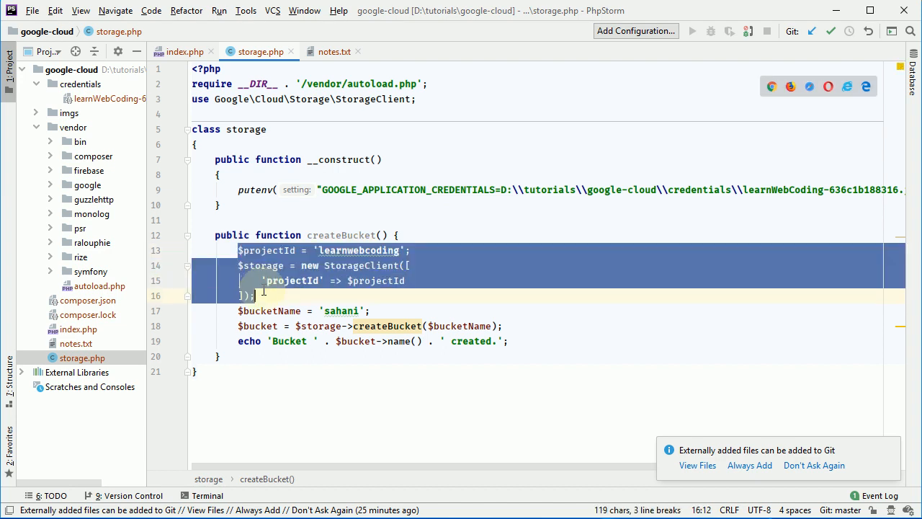
key(Delete)
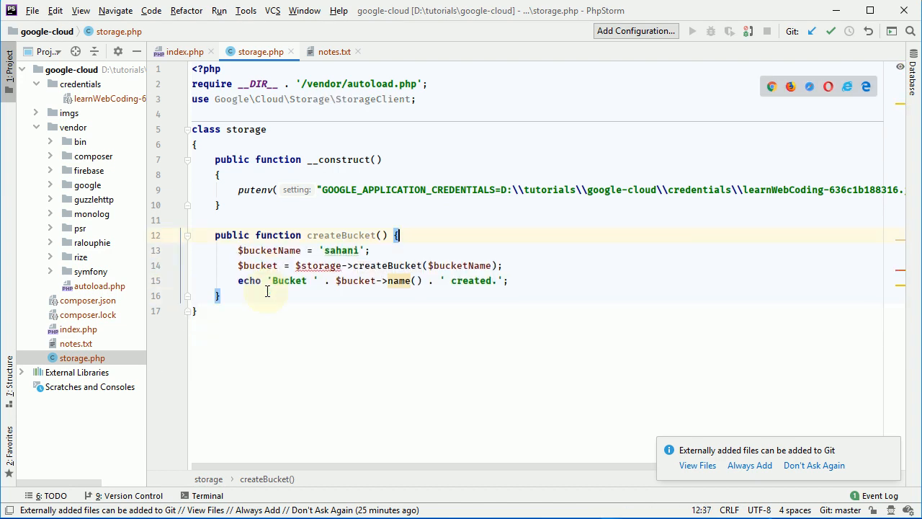
click(271, 129)
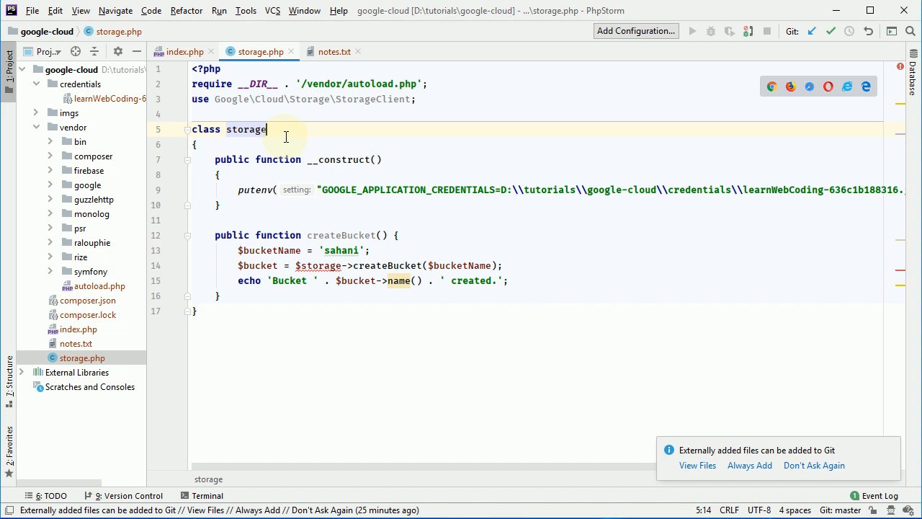
text($projectId = 'learnwebcoding';)
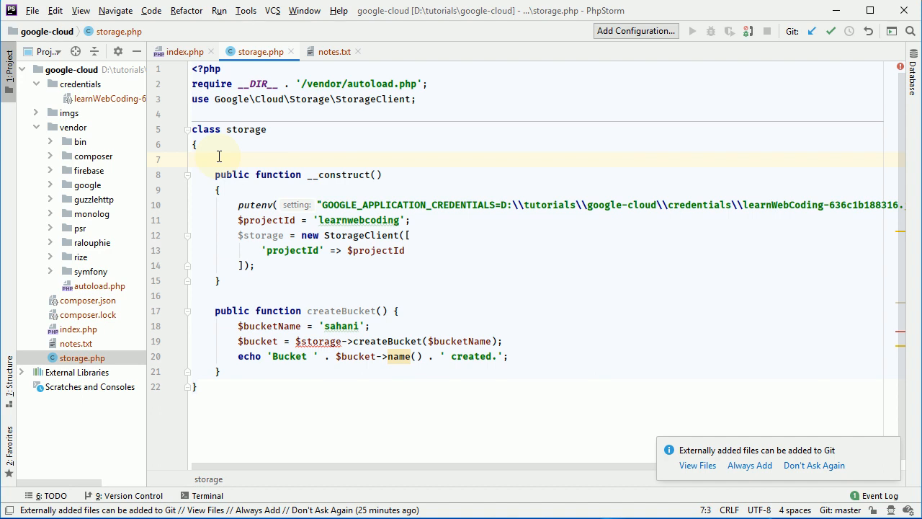
Declare private $projectId and reference it via $this-> in the constructor and client setup
text(pri)
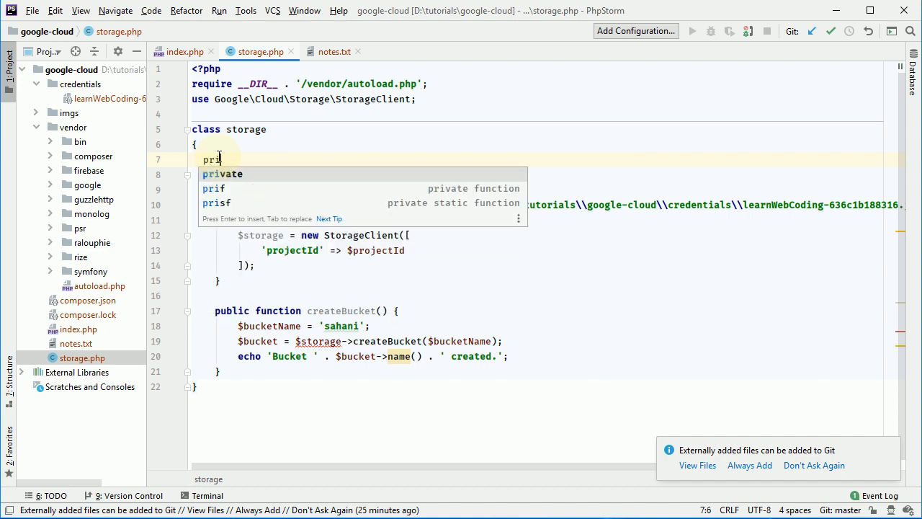
text(vate $projectId)
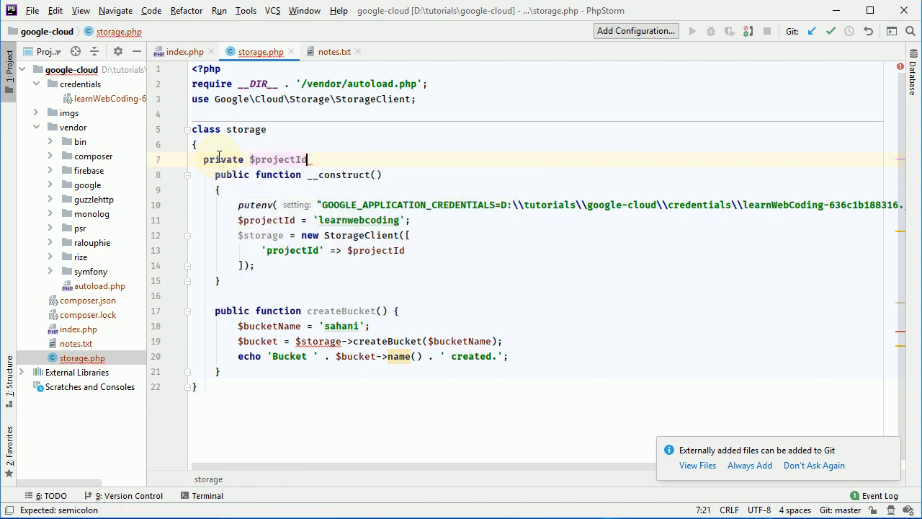
text(;)
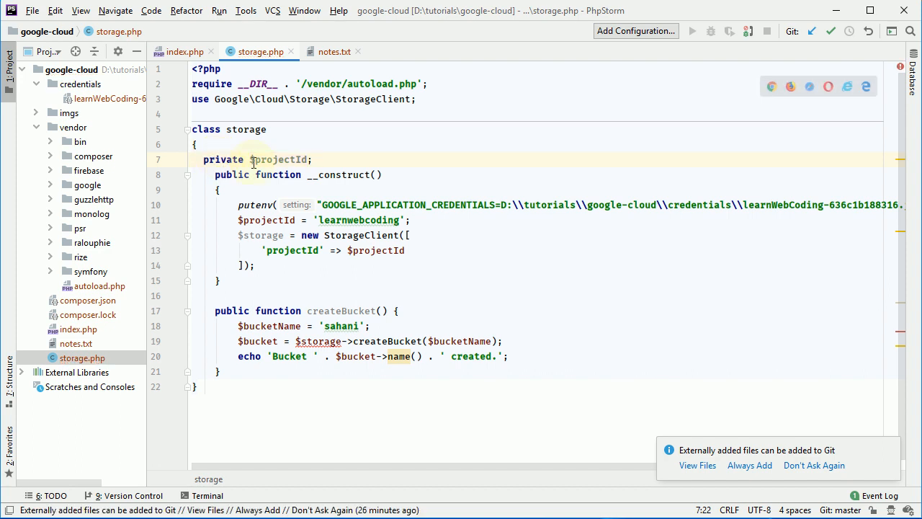
double_click(279, 159)
text(t)
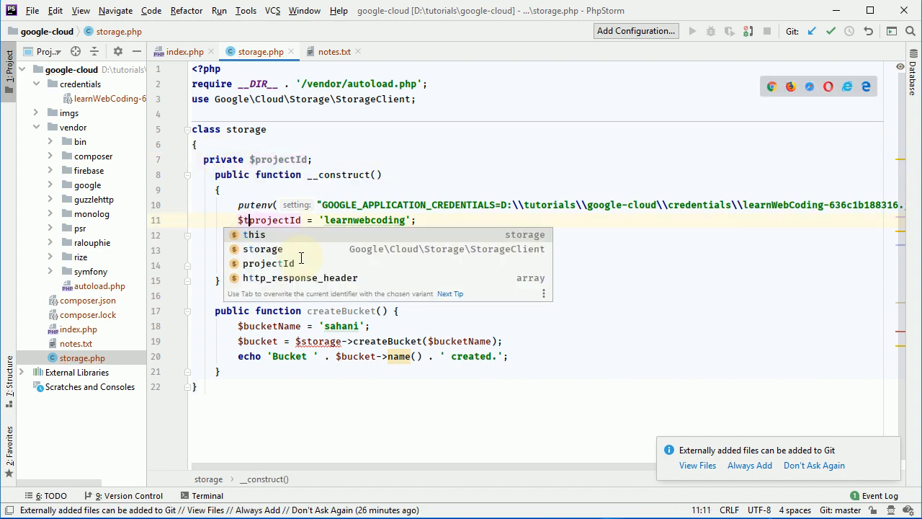
text(his->)
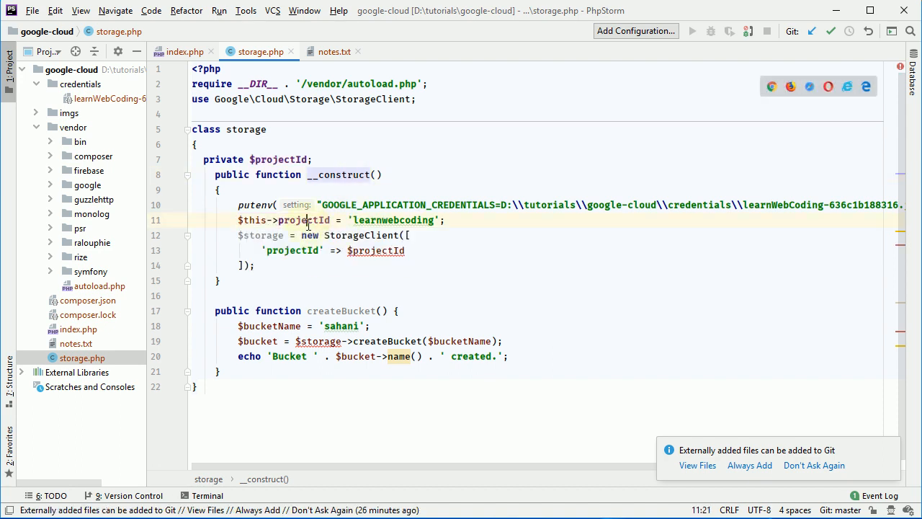
double_click(251, 219)
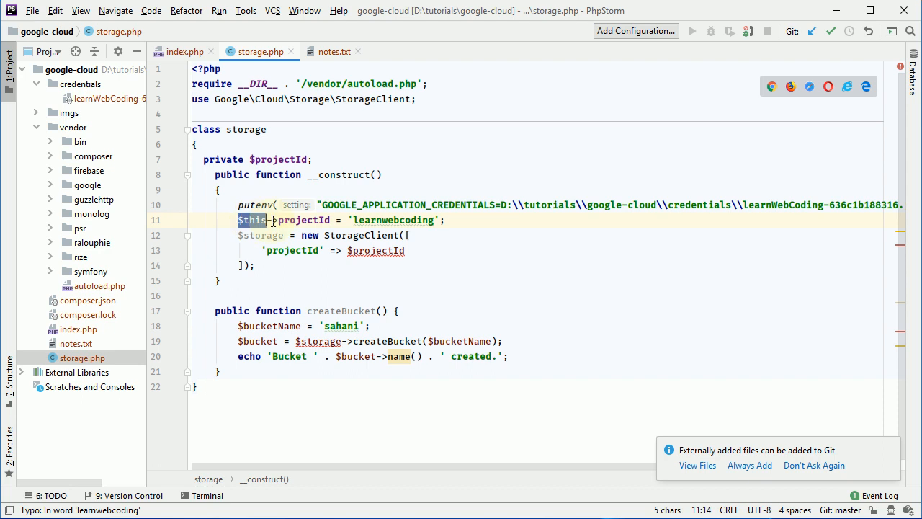
double_click(375, 250)
text(this->)
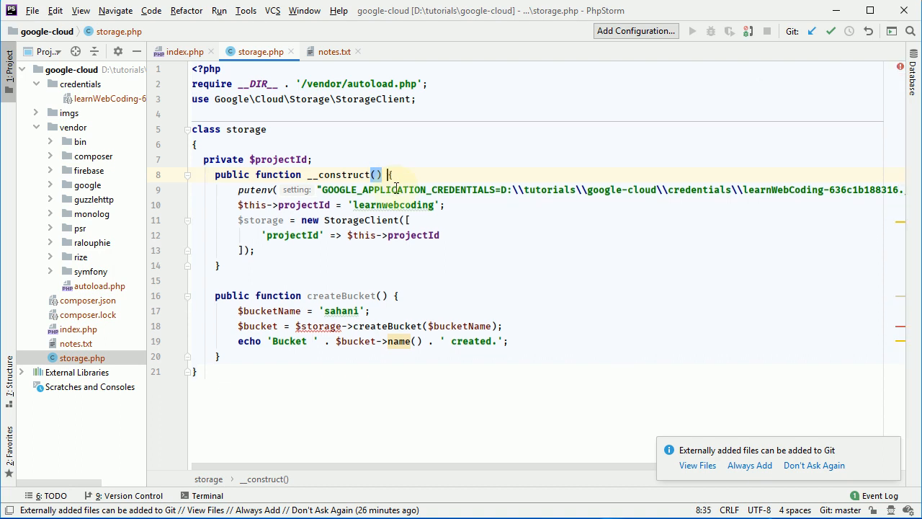
Declare private $storage and use $this->storage in __construct and createBucket
double_click(262, 219)
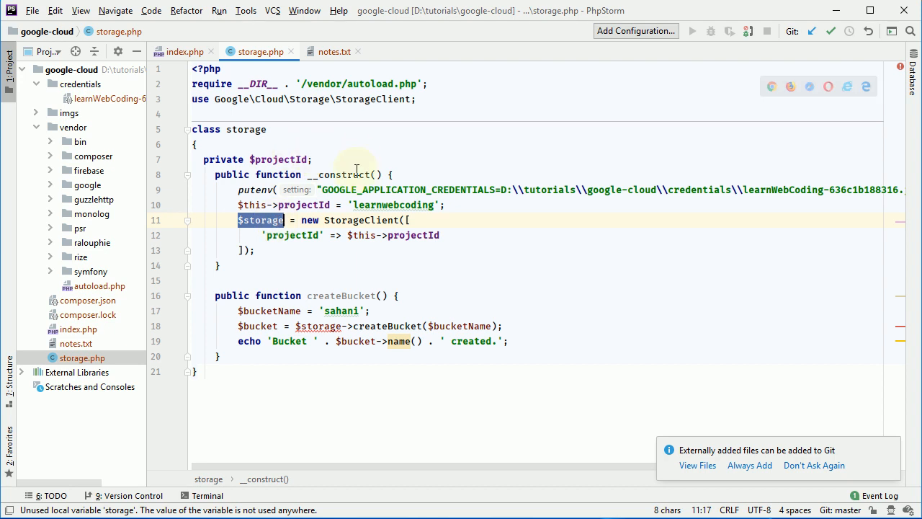
text(private $storage)
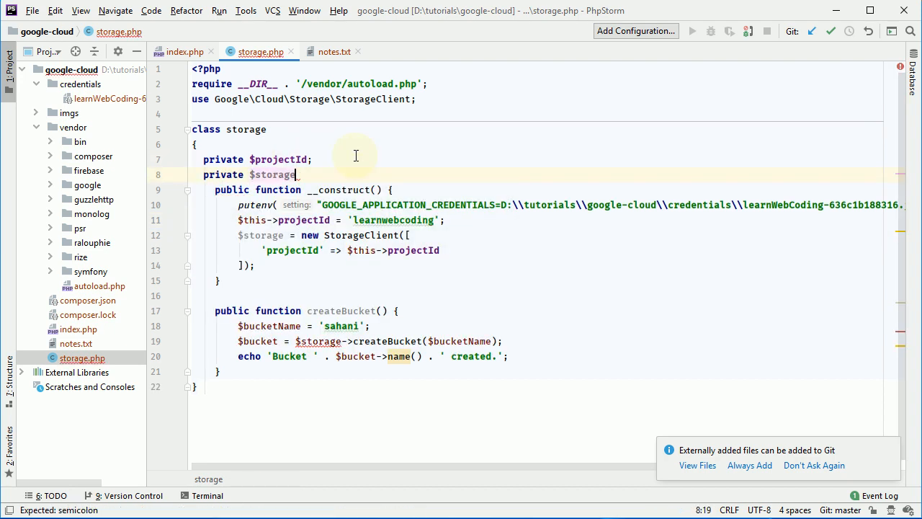
text(;)
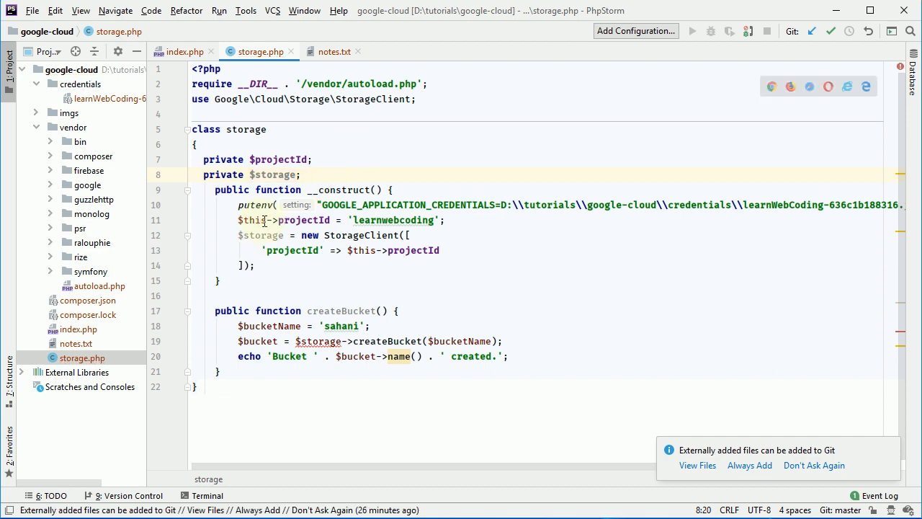
double_click(252, 219)
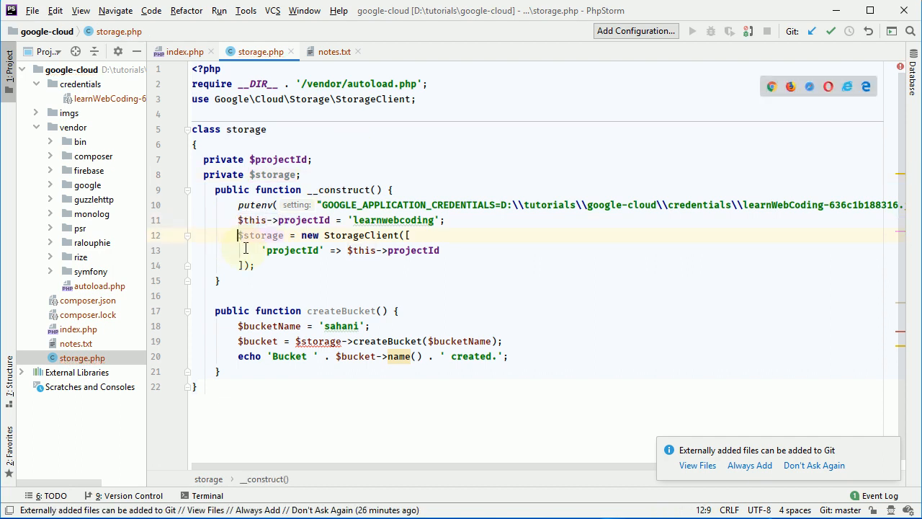
text($this->)
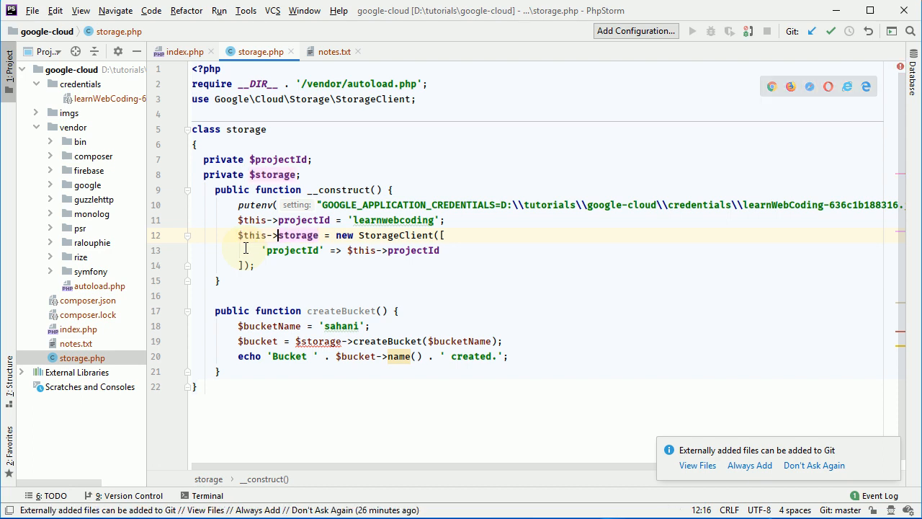
click(311, 340)
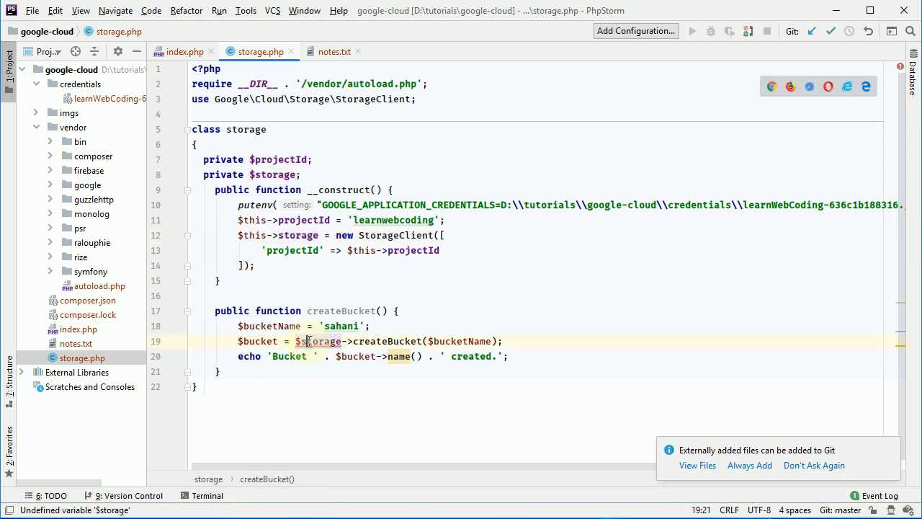
text($this->)
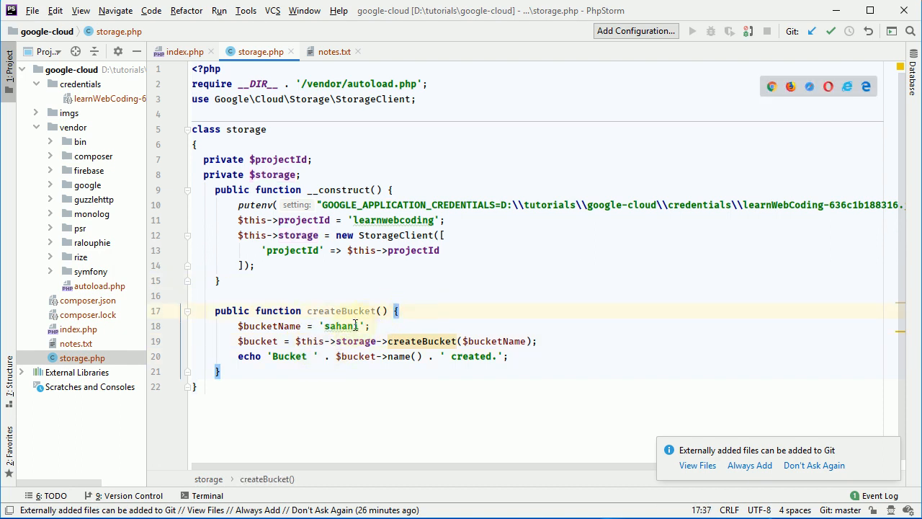
Replace the hardcoded 'sahani' line with a $bucketName parameter on createBucket
double_click(269, 326)
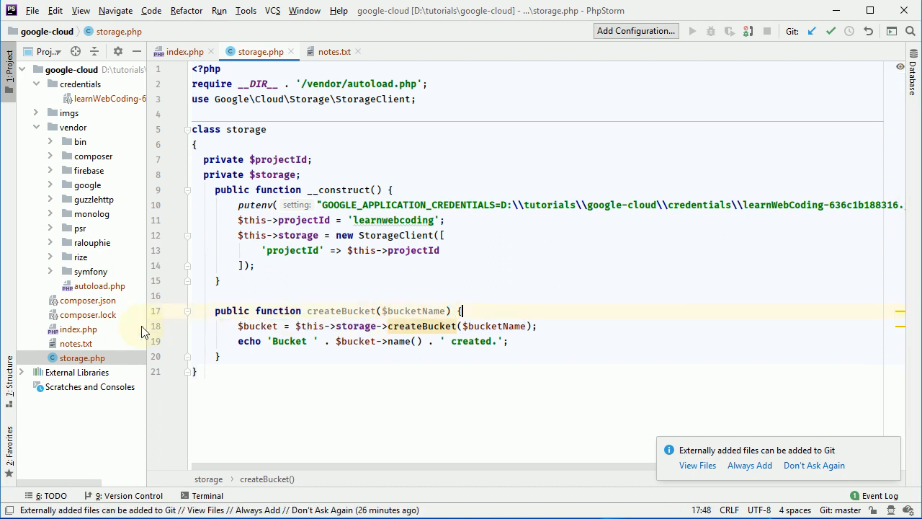
double_click(340, 311)
text( {)
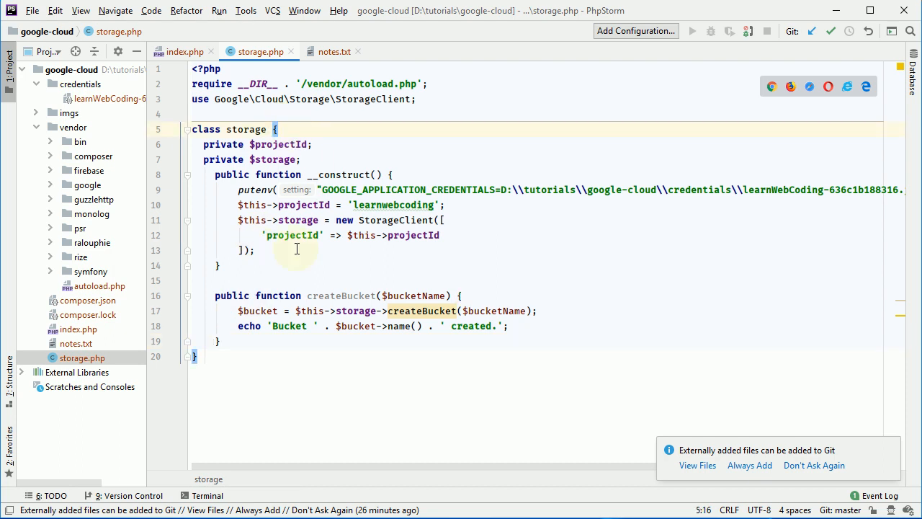
double_click(342, 296)
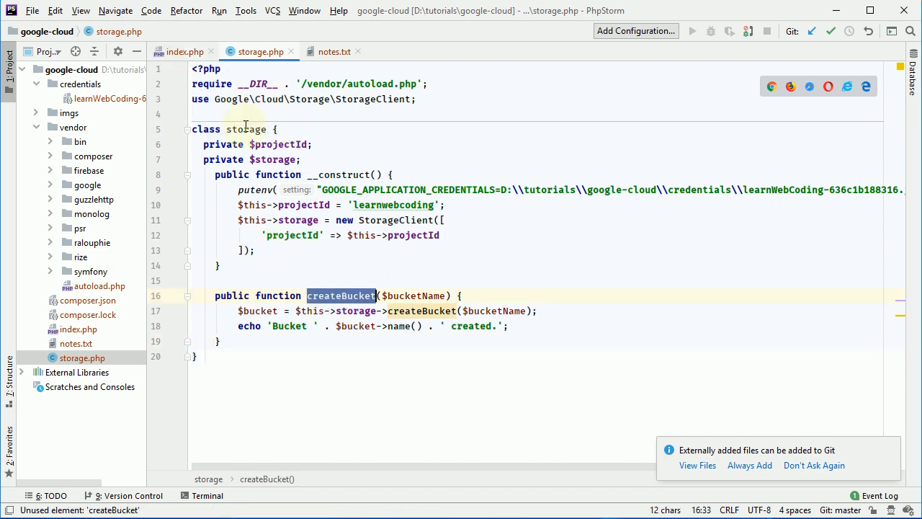
Add include "storage.php"; inside index.php's PHP block
click(184, 51)
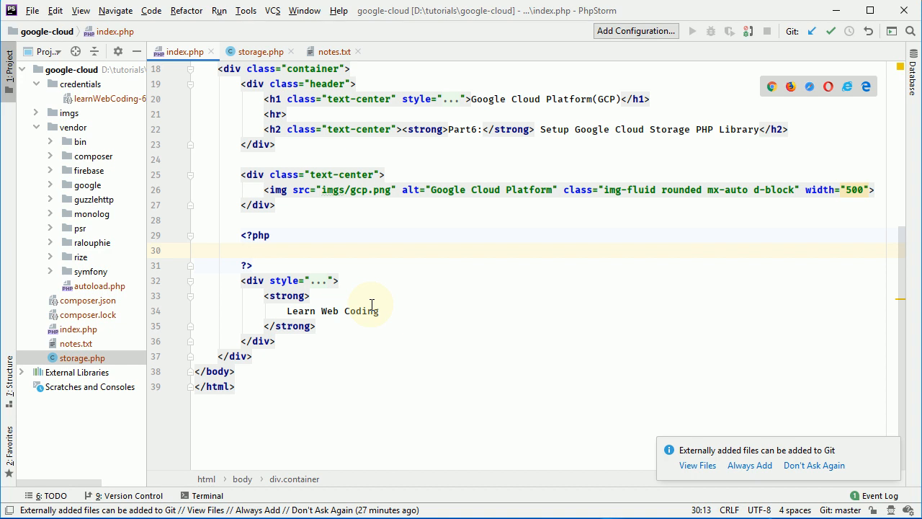
text(inc)
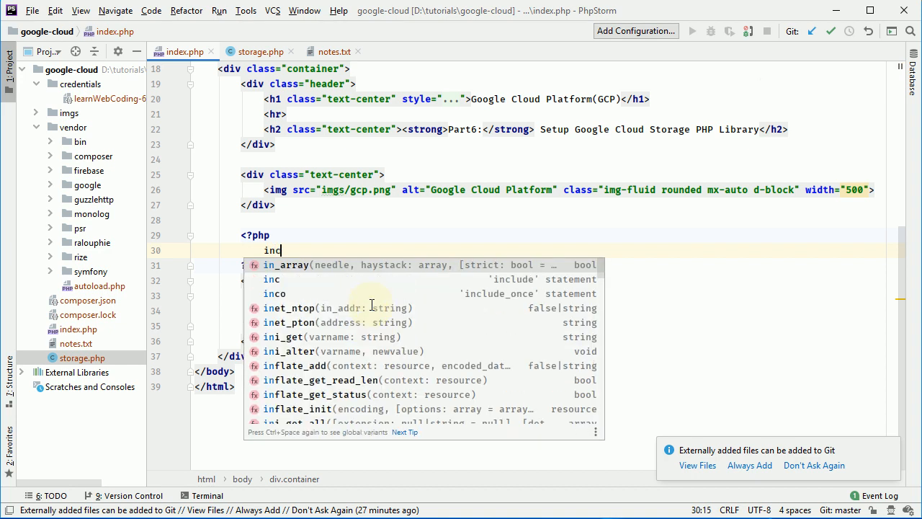
text(lude st)
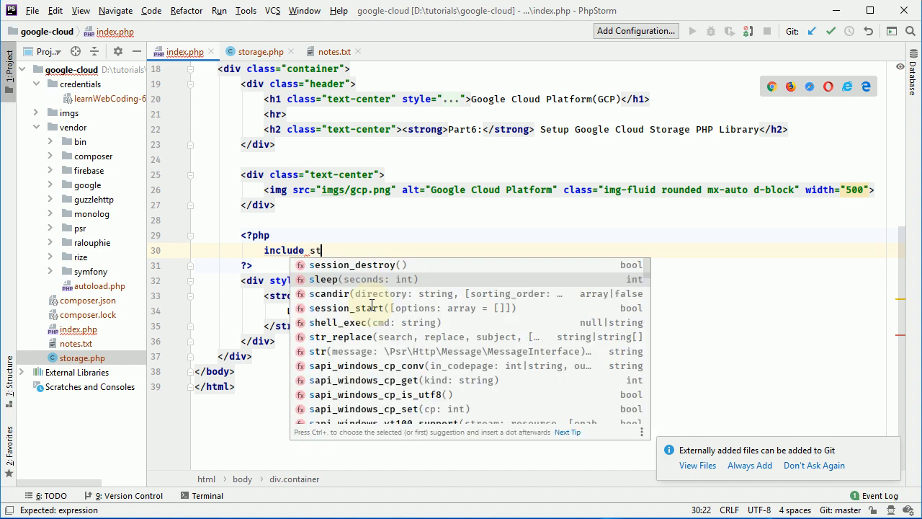
text(orage.php")
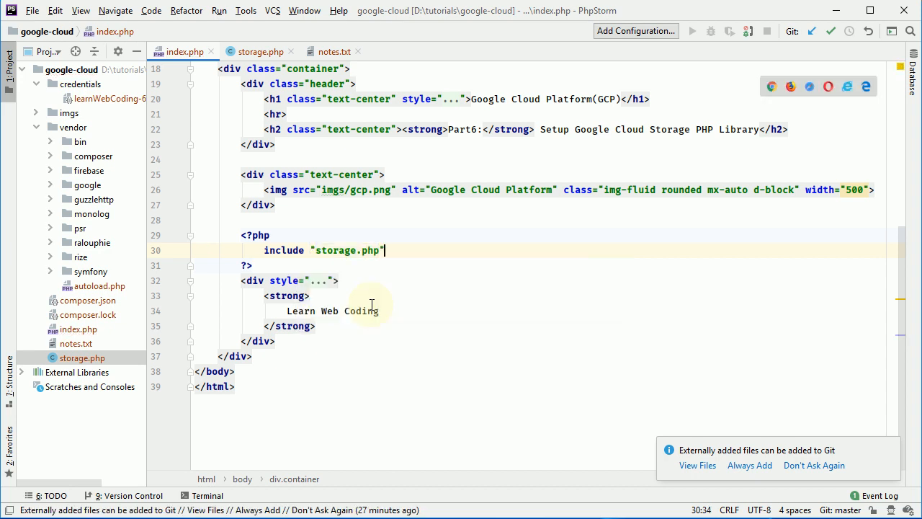
text(;)
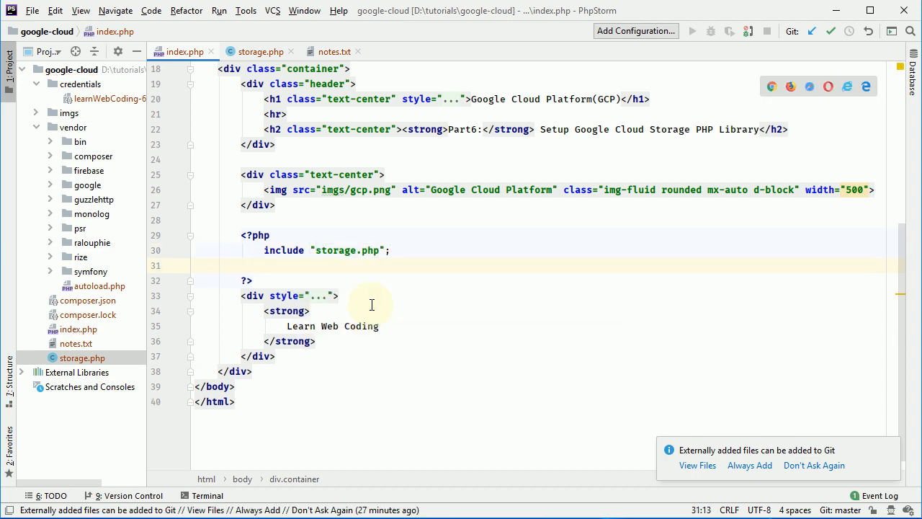
Instantiate $storage = new storage();
text($st)
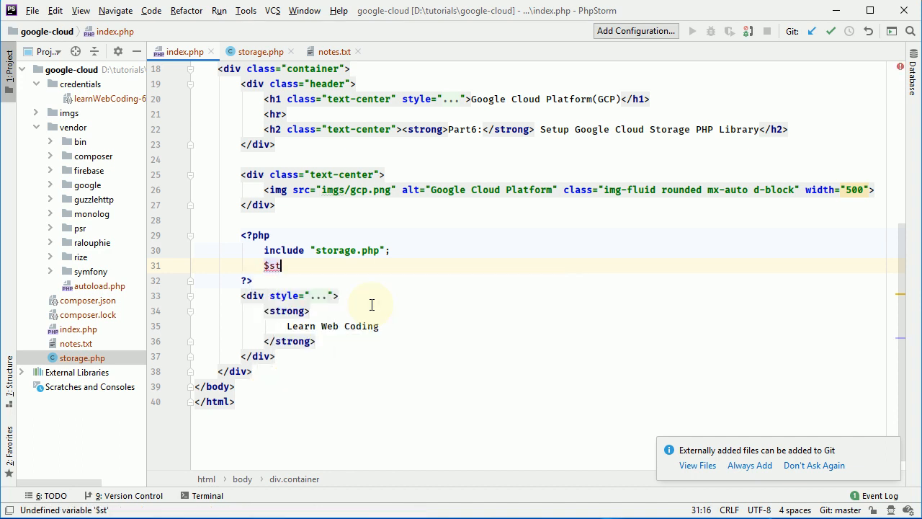
text(orage = new)
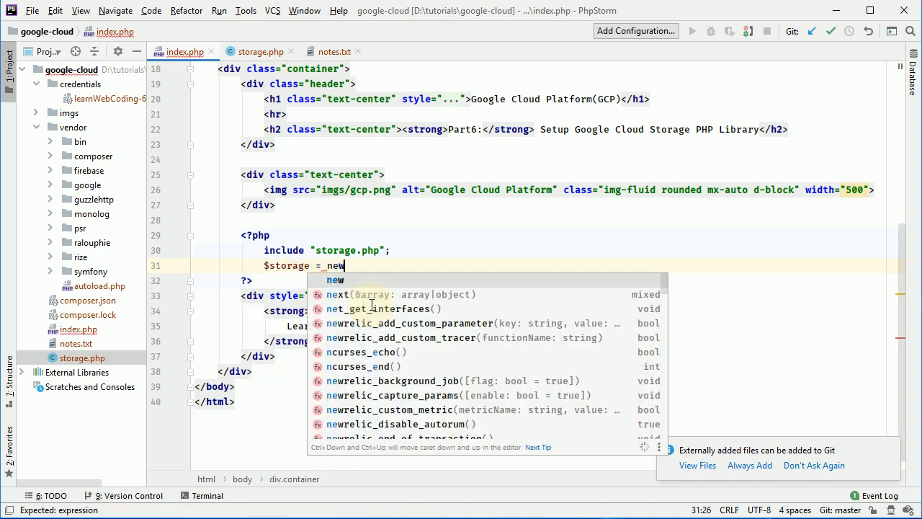
text(str)
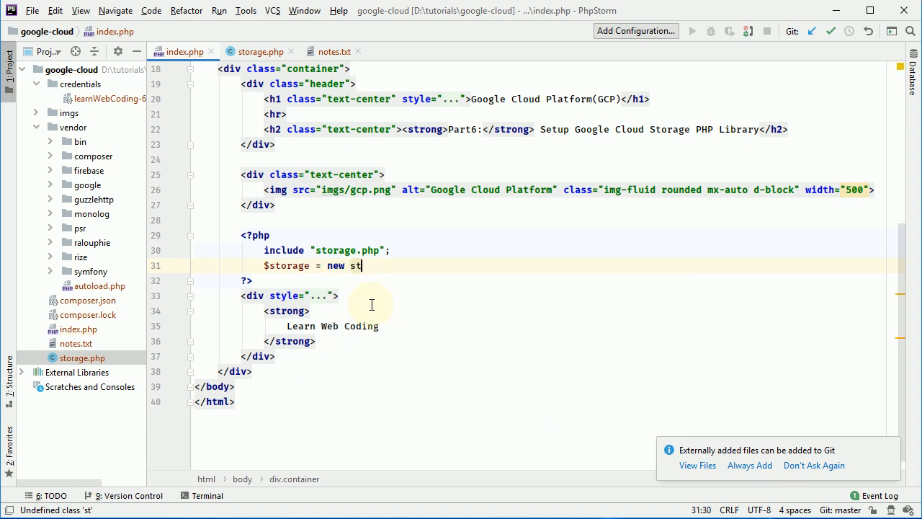
text(orage())
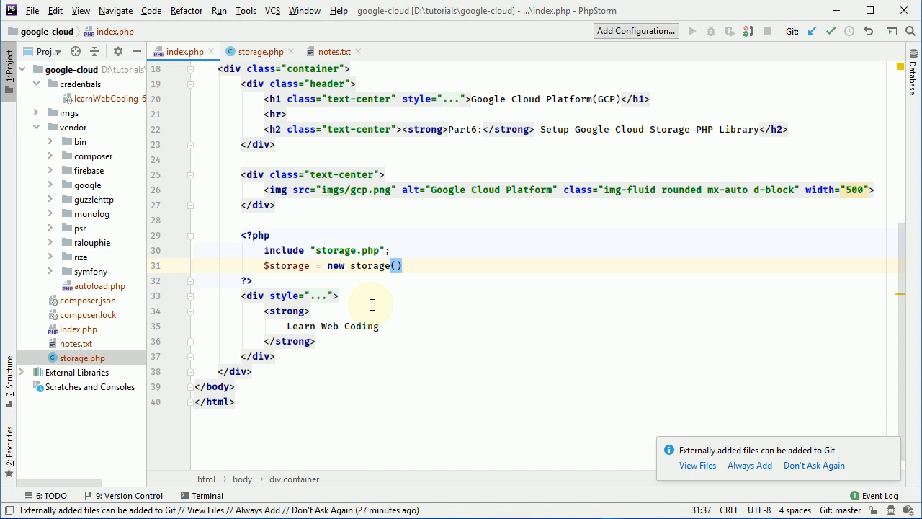
text(;)
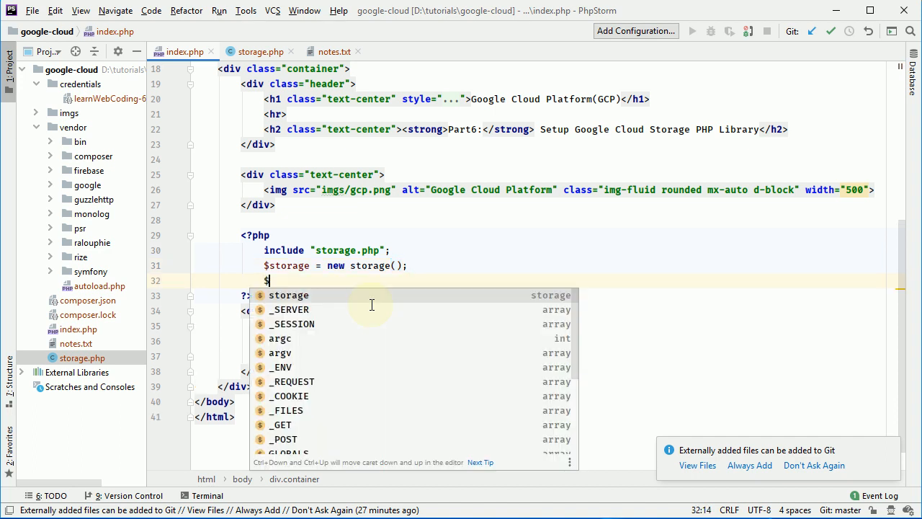
Call $storage->createBucket('durgeshsahani');
text(sto)
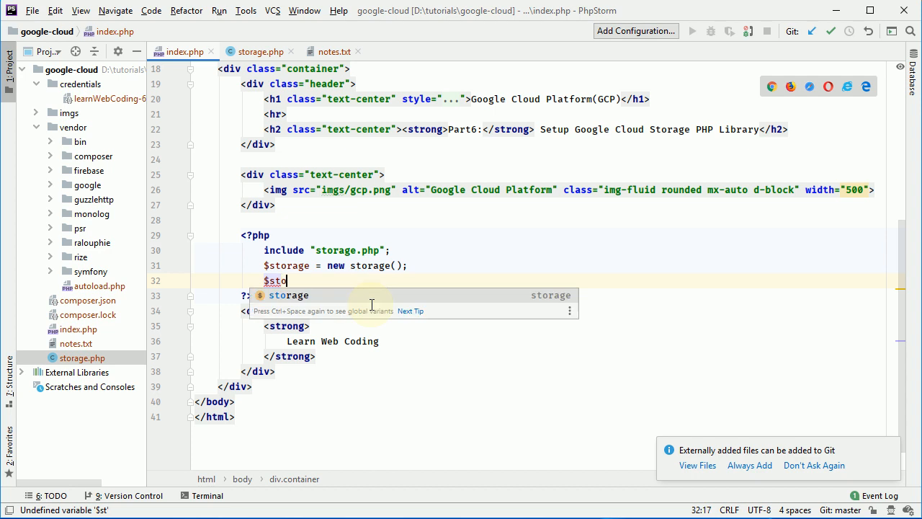
text(rage->createBucket('');)
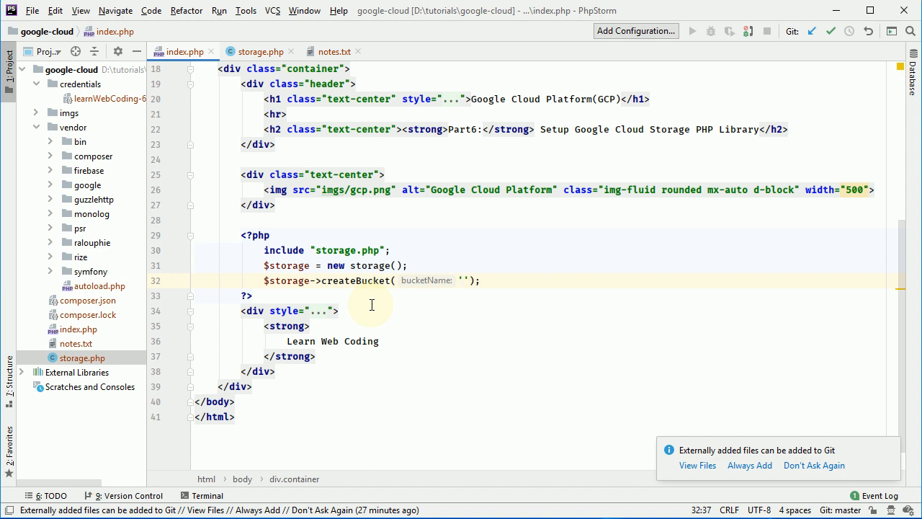
text(durgeshs)
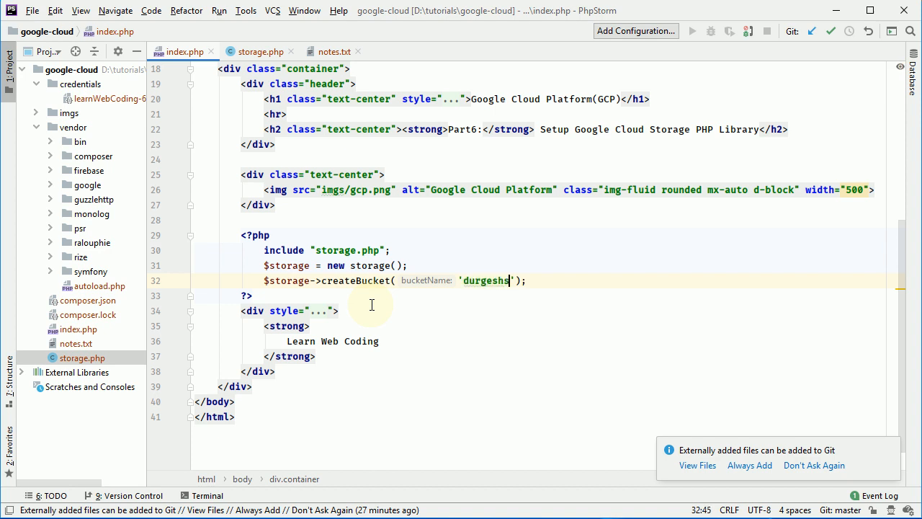
text(a)
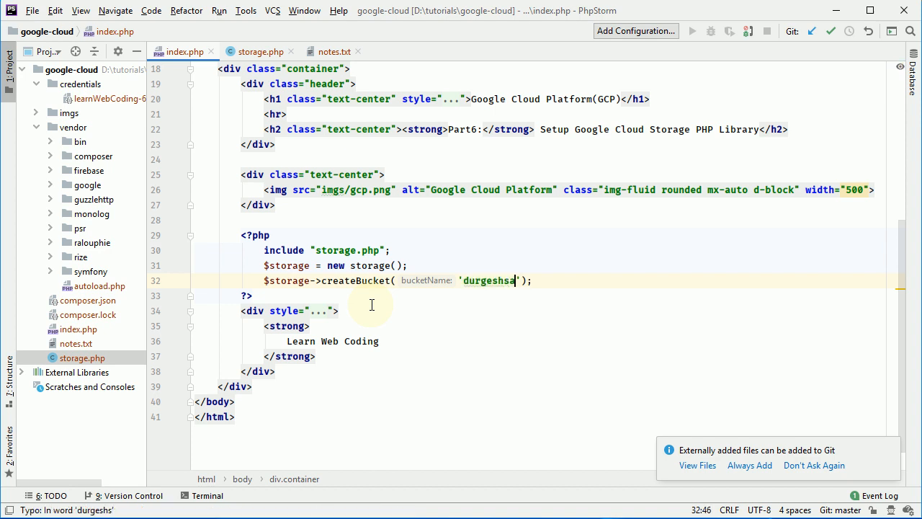
text(hani)
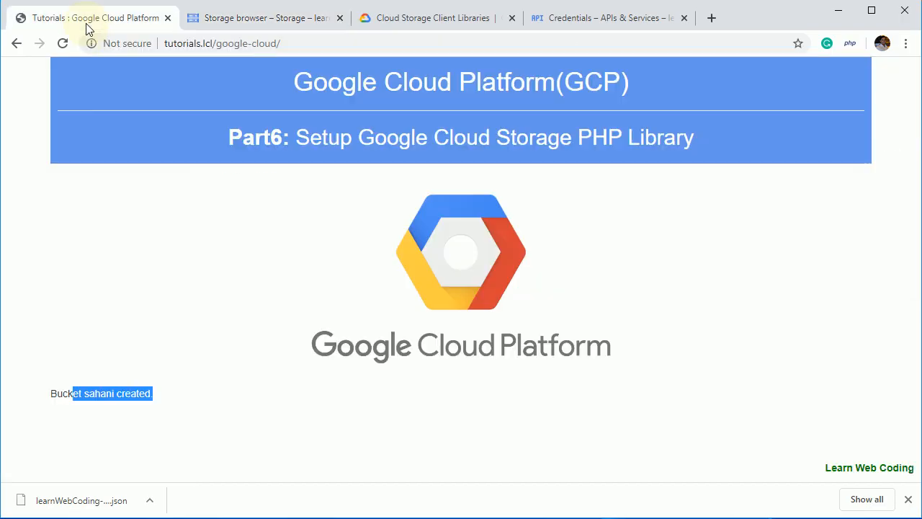
Reload the tutorial page to see 'Bucket durgeshsahani created.' and return to the Storage browser tab
click(63, 43)
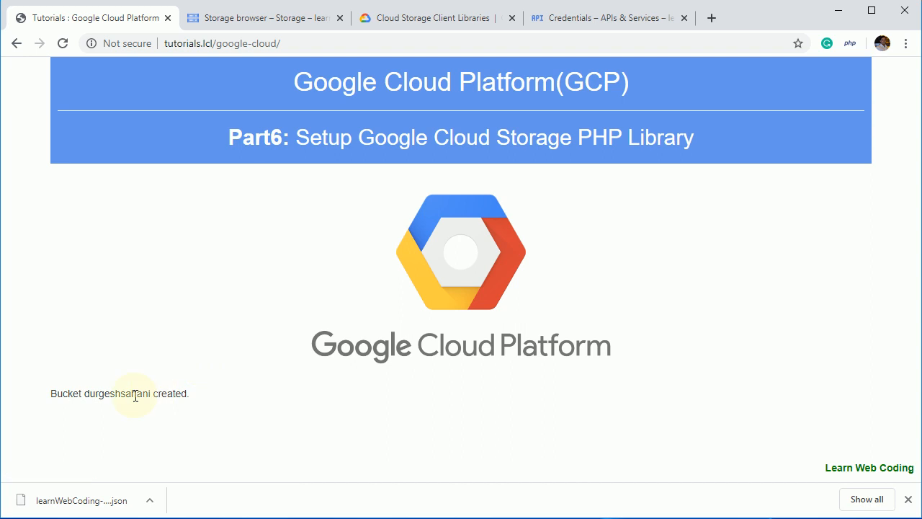
triple_click(118, 394)
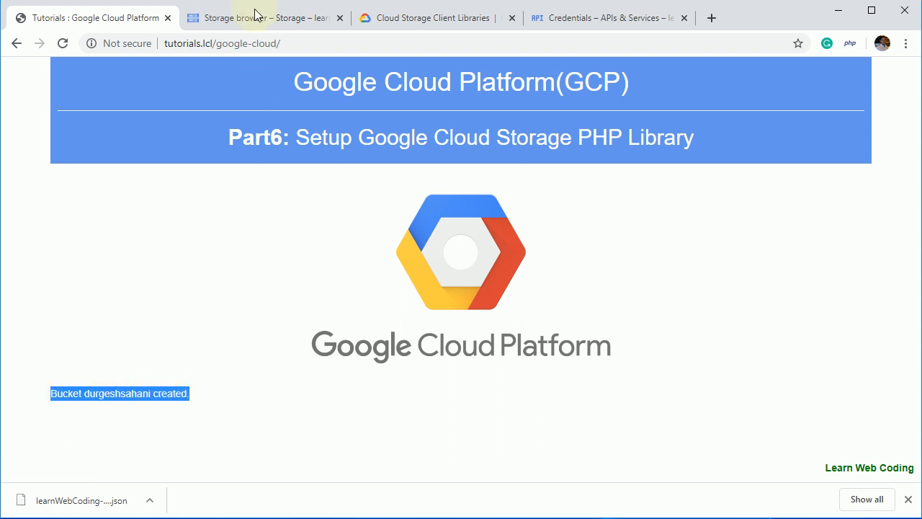
click(265, 18)
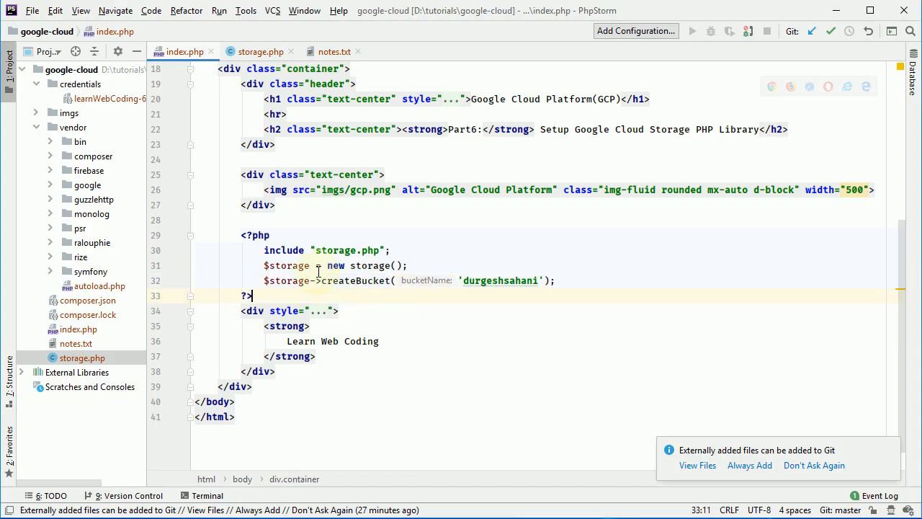
In storage.php, start a public function getAllBuckets after createBucket
click(261, 52)
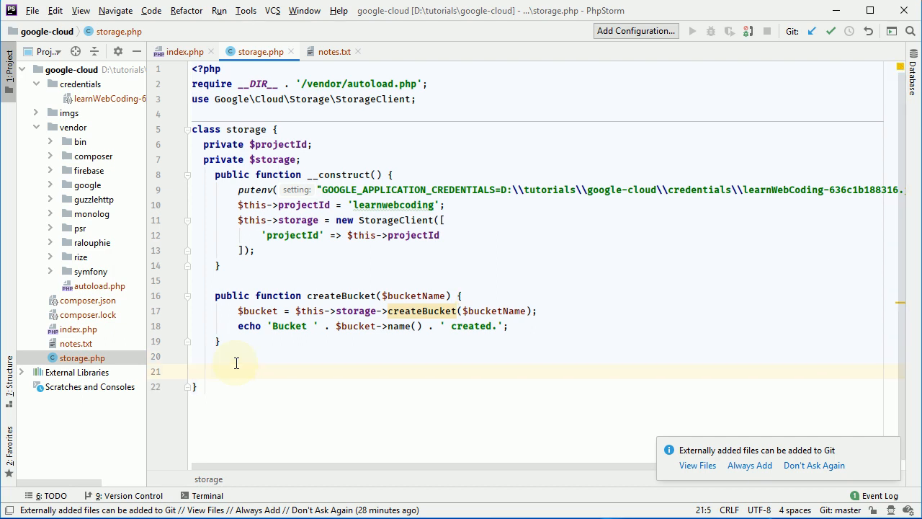
text(pu)
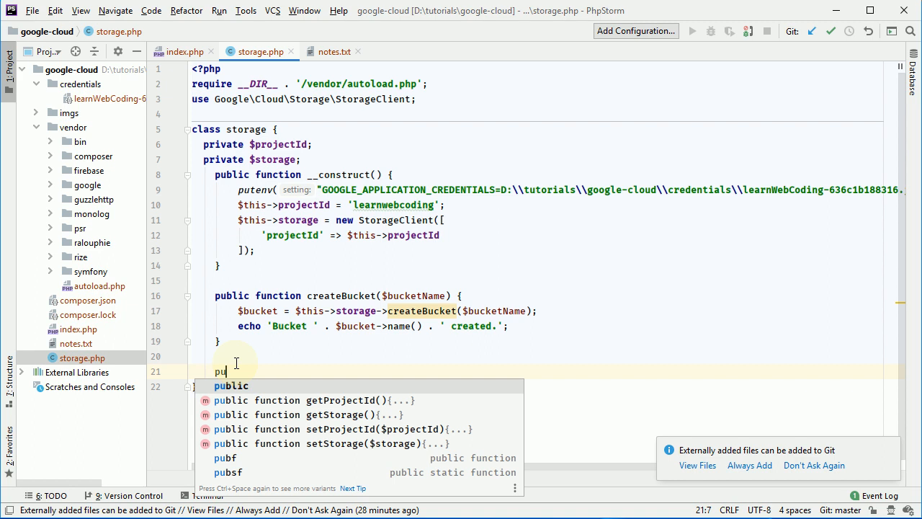
text(blic function get)
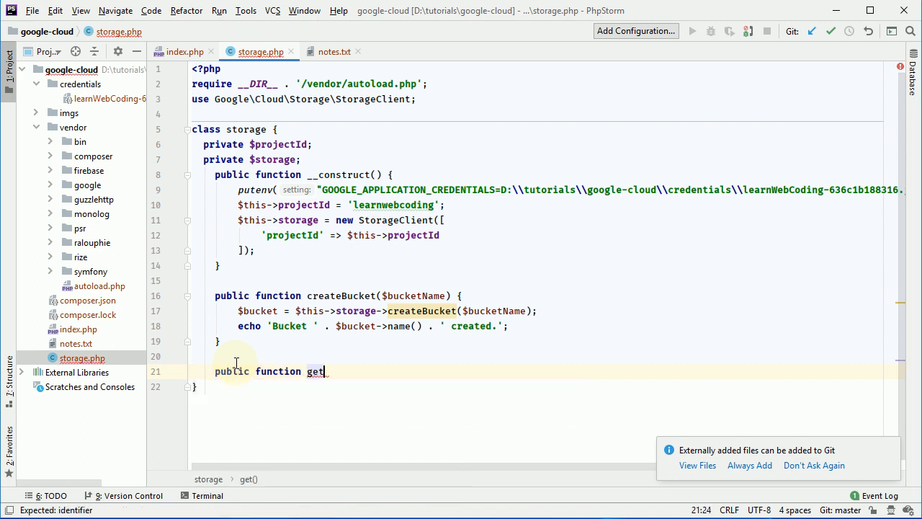
text(AllBu)
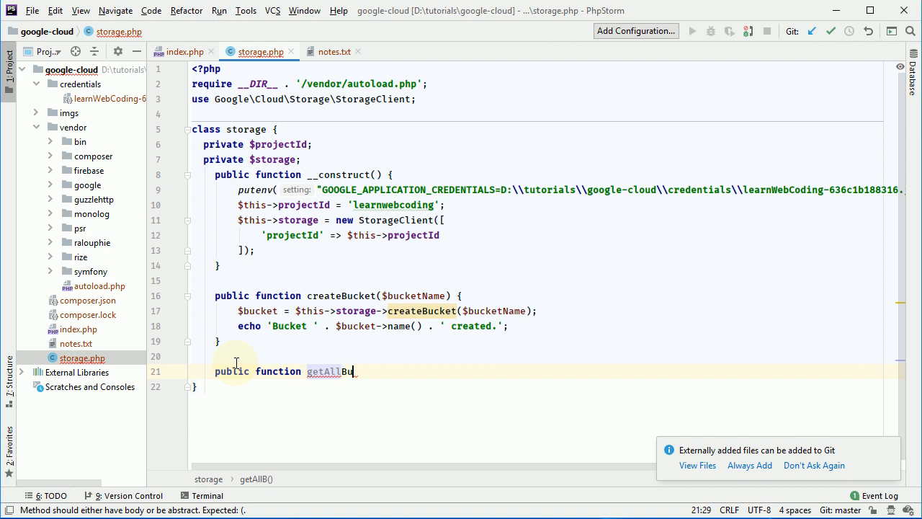
text(ckets)
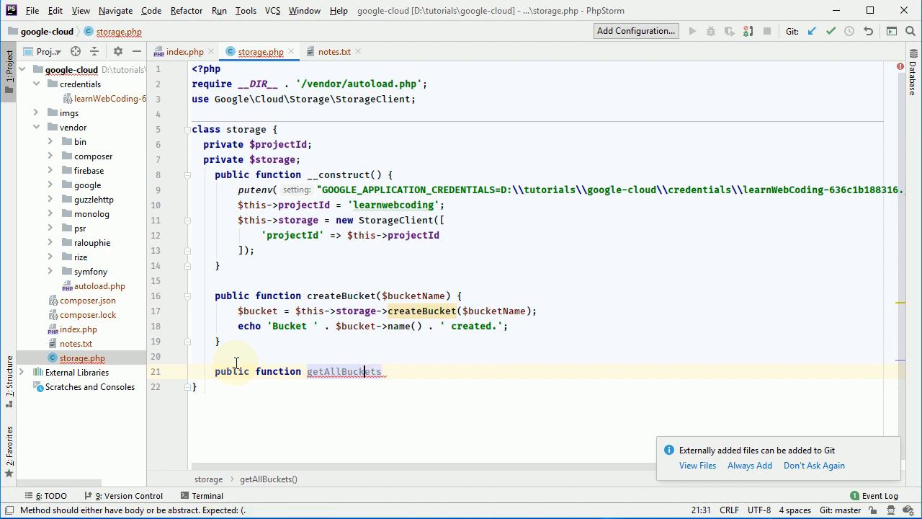
Rename the method to listBuckets and add its () and empty braces
double_click(323, 372)
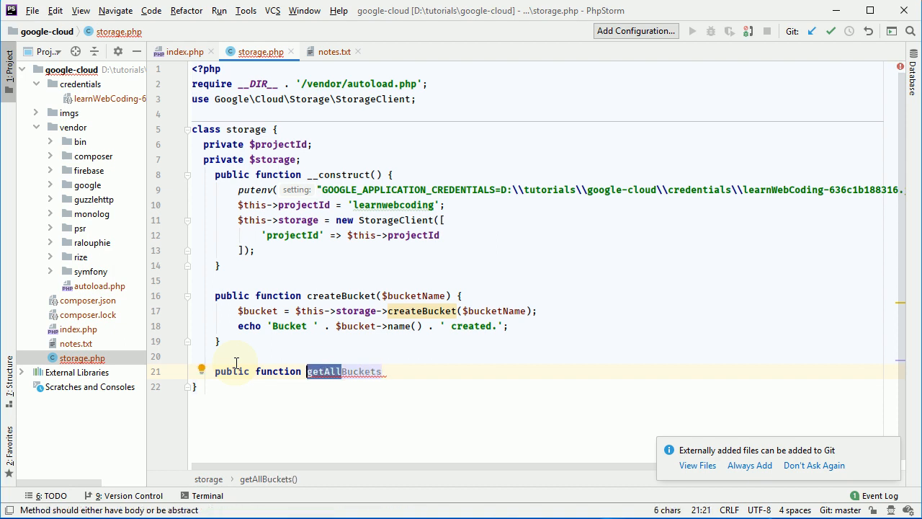
text(listBuckets)
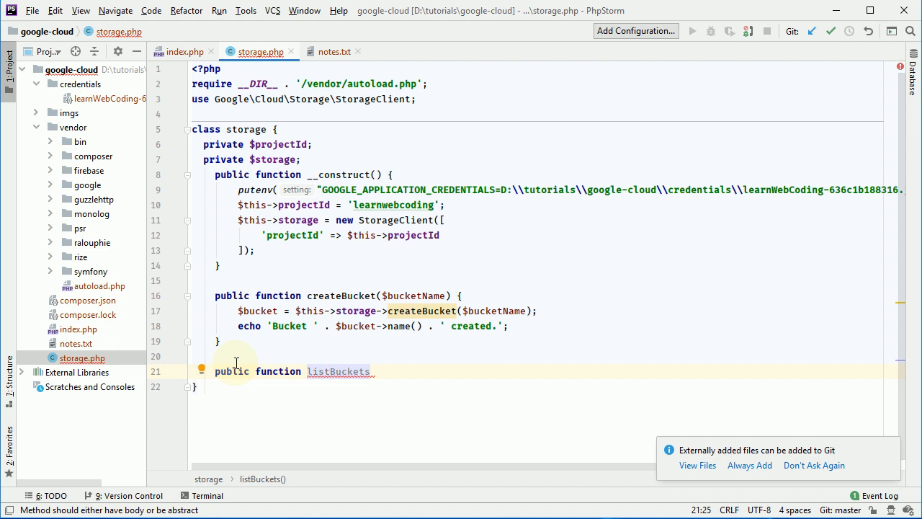
text(())
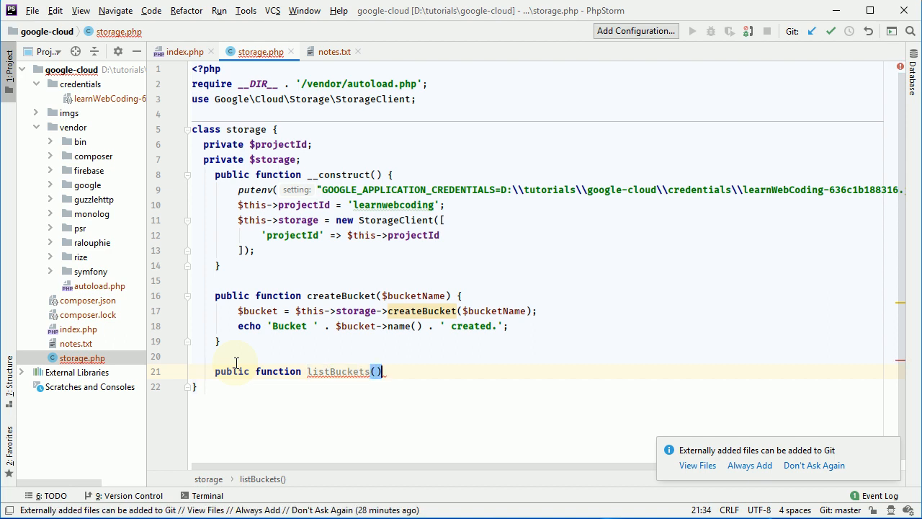
text({)
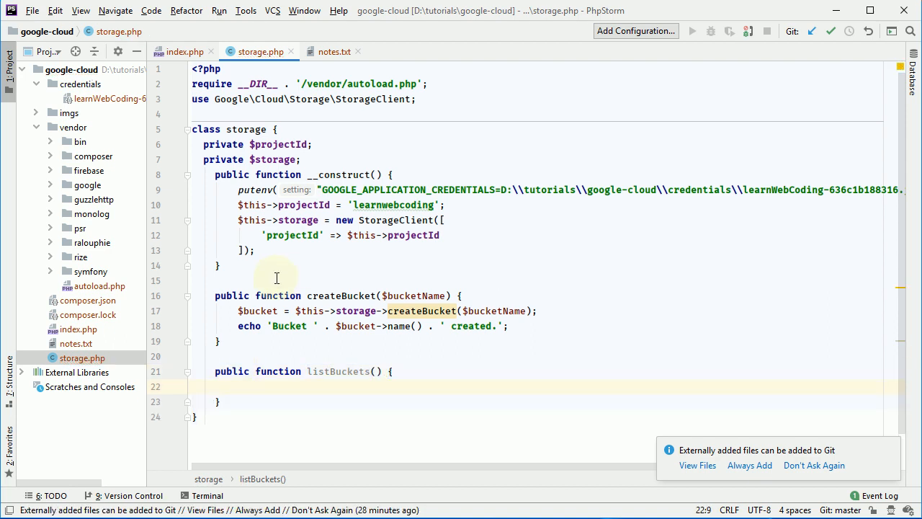
double_click(286, 219)
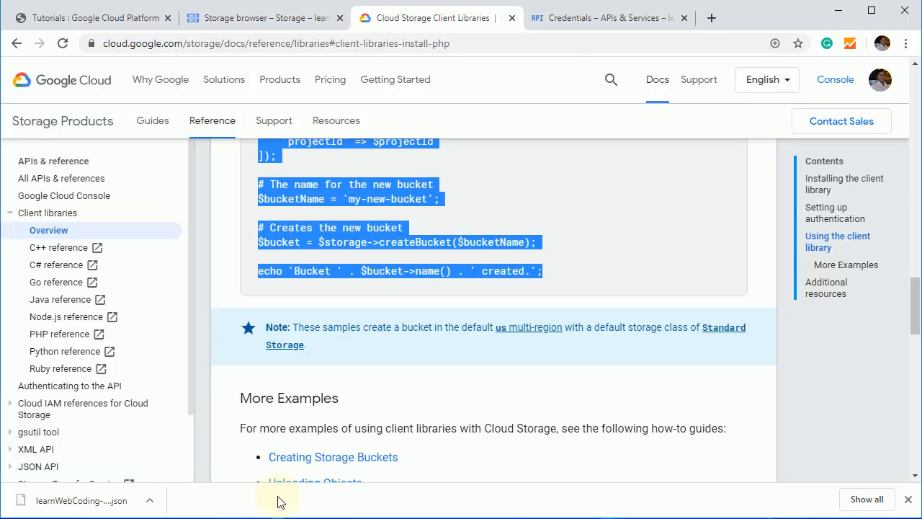
mouse_move(65, 375)
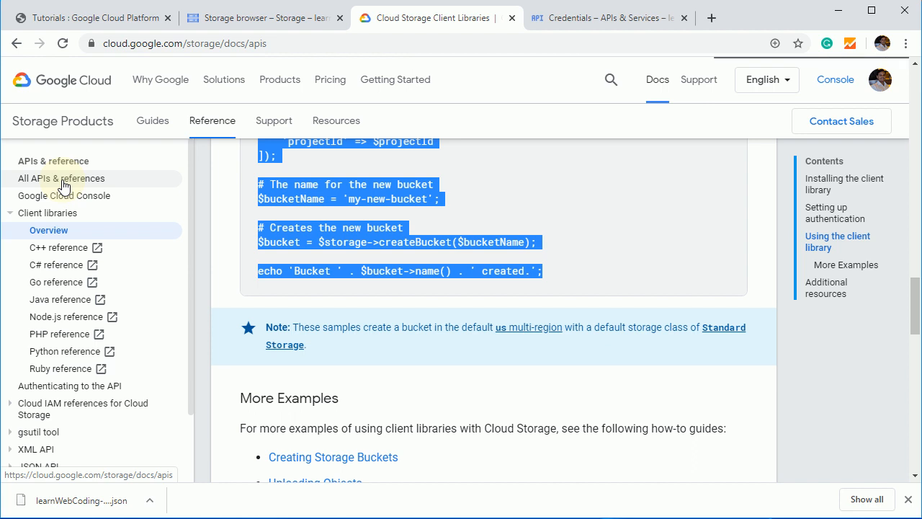
Browse the APIs overview and the Client Libraries Explained article, returning to the Cloud Storage client libraries page
click(60, 179)
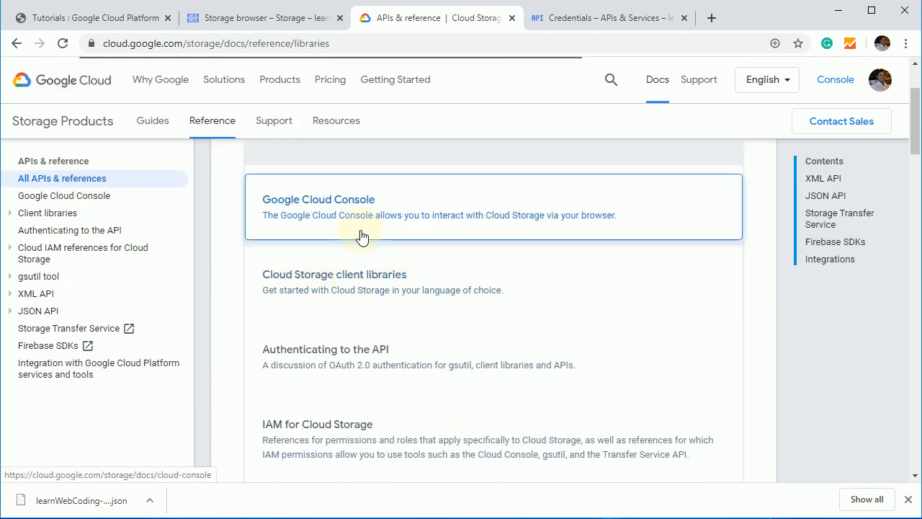
click(335, 274)
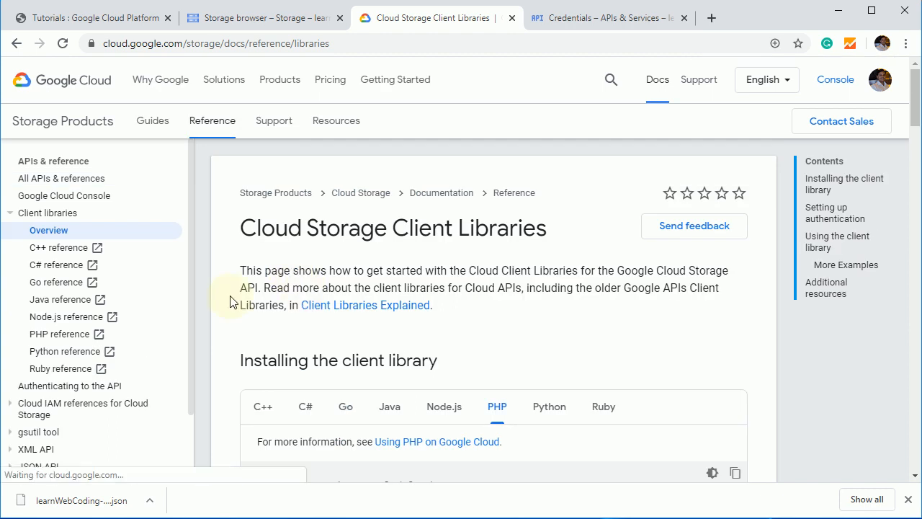
scroll(down, 3)
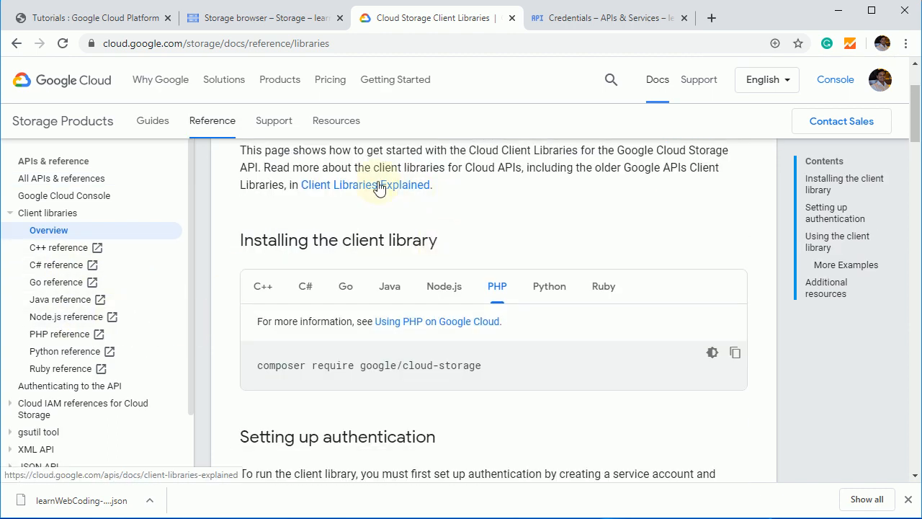
mouse_move(353, 194)
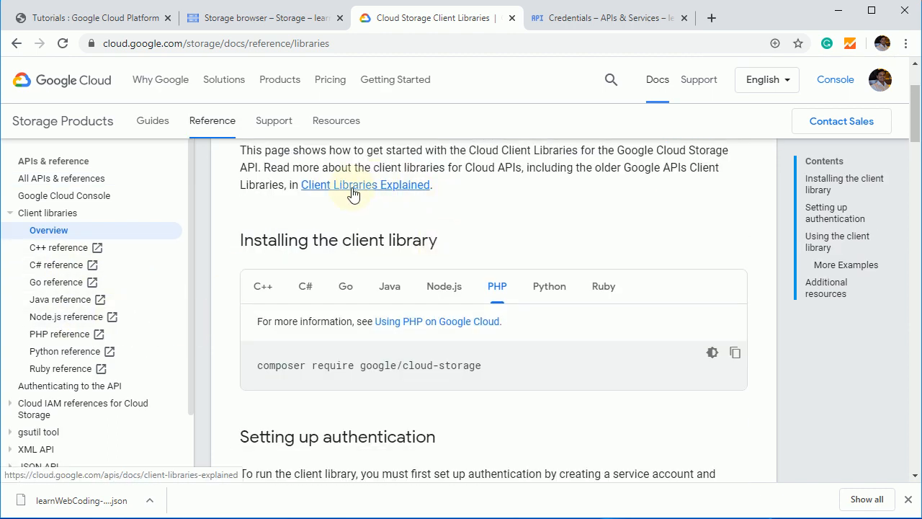
click(364, 185)
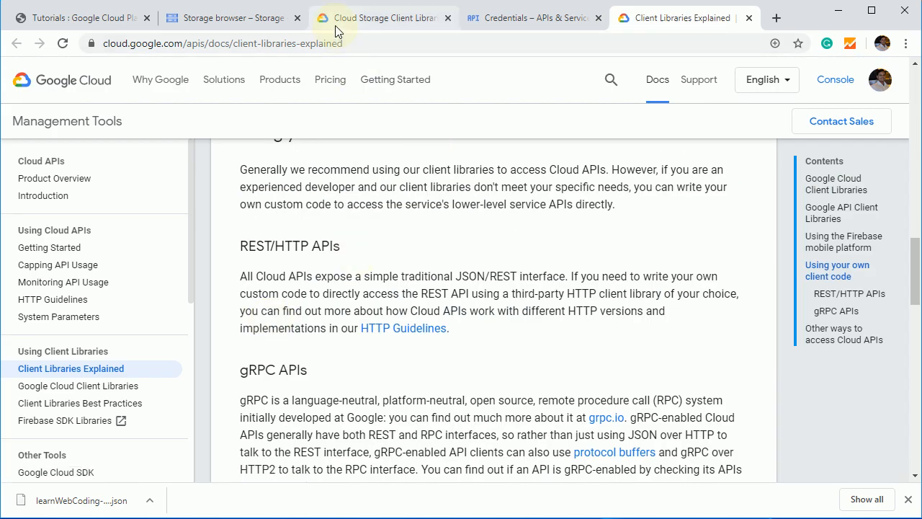
click(382, 17)
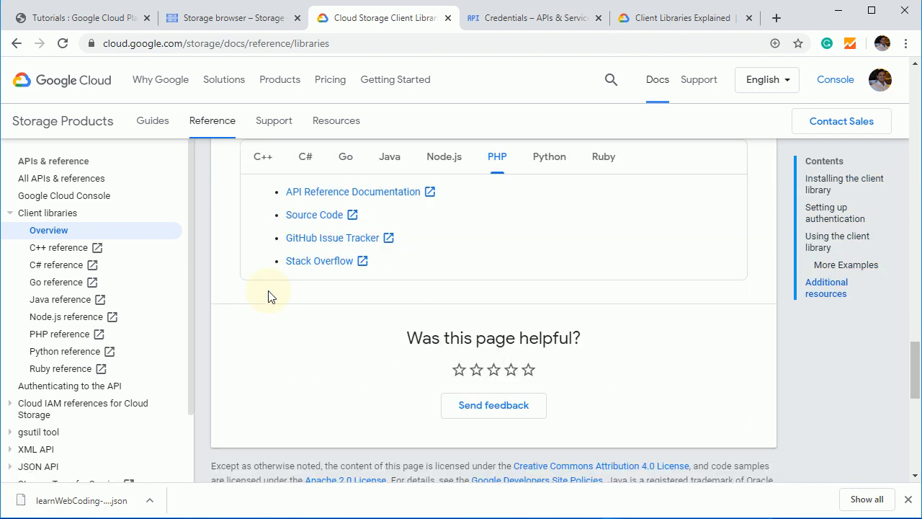
Expand the sidebar references and bring up the PHP client library reference for StorageClient
scroll(down, 3)
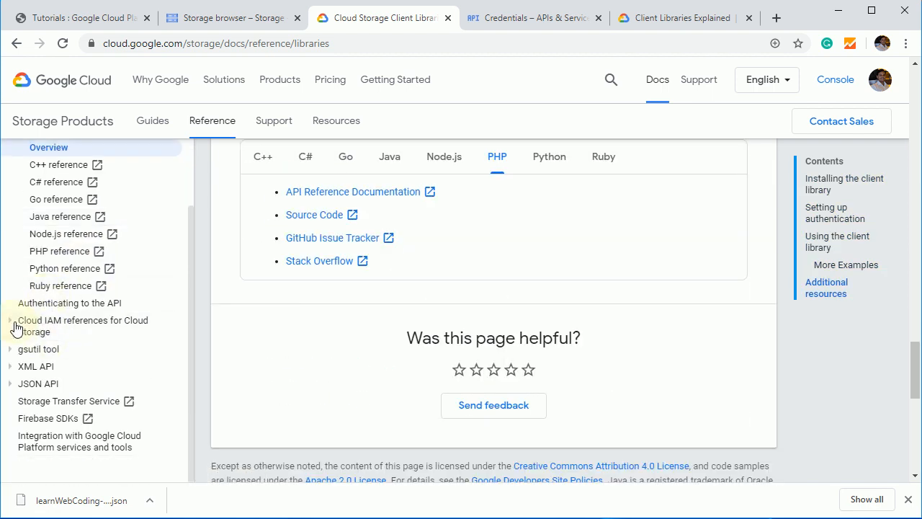
click(11, 320)
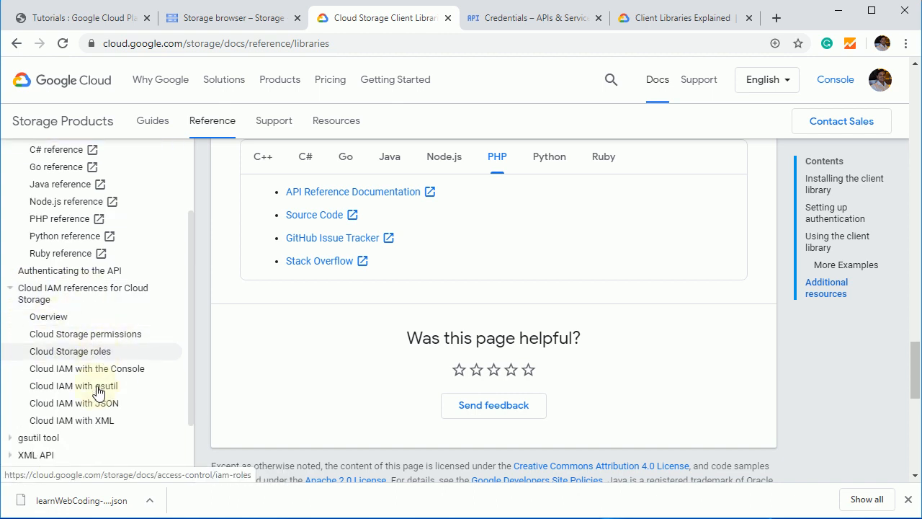
scroll(down, 3)
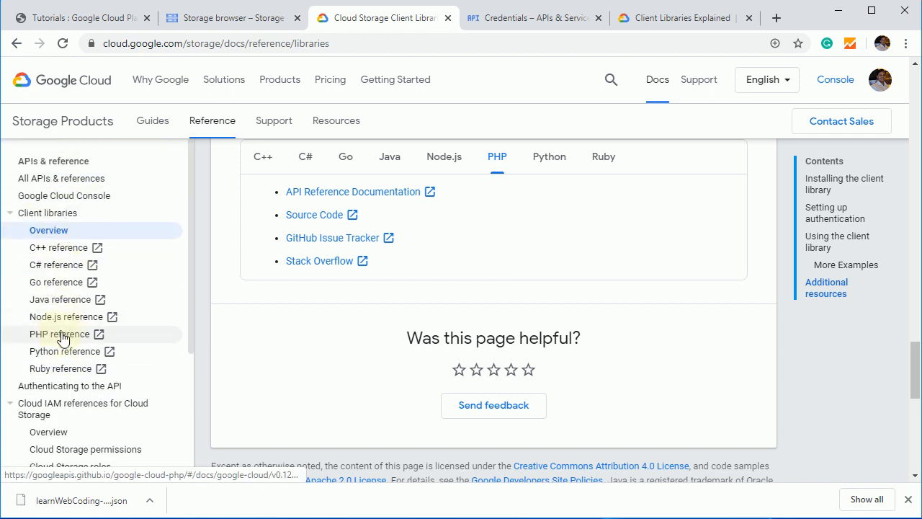
click(57, 334)
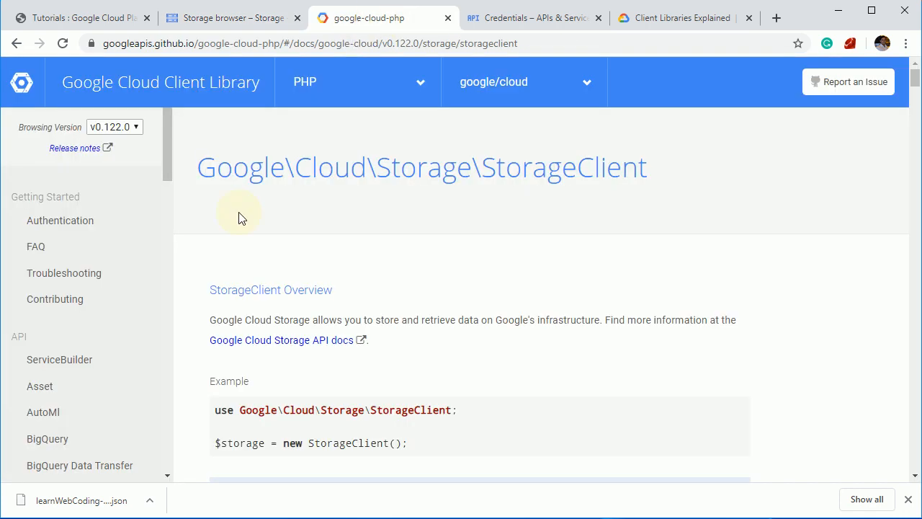
Locate the buckets() example and select the line $buckets = $storage->buckets();
scroll(down, 3)
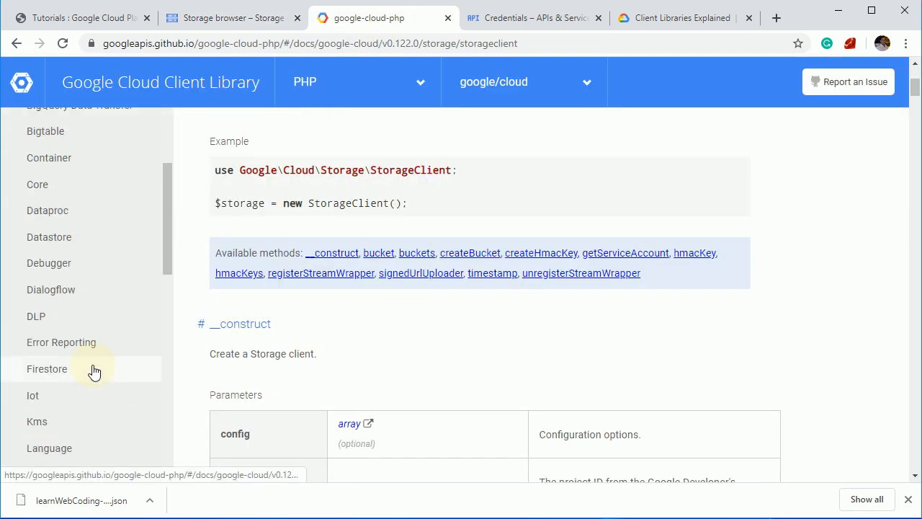
scroll(down, 3)
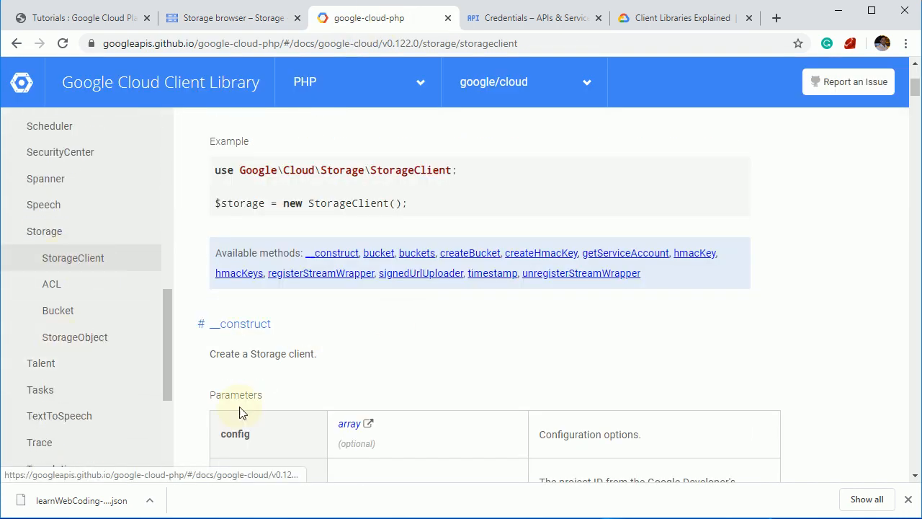
scroll(down, 3)
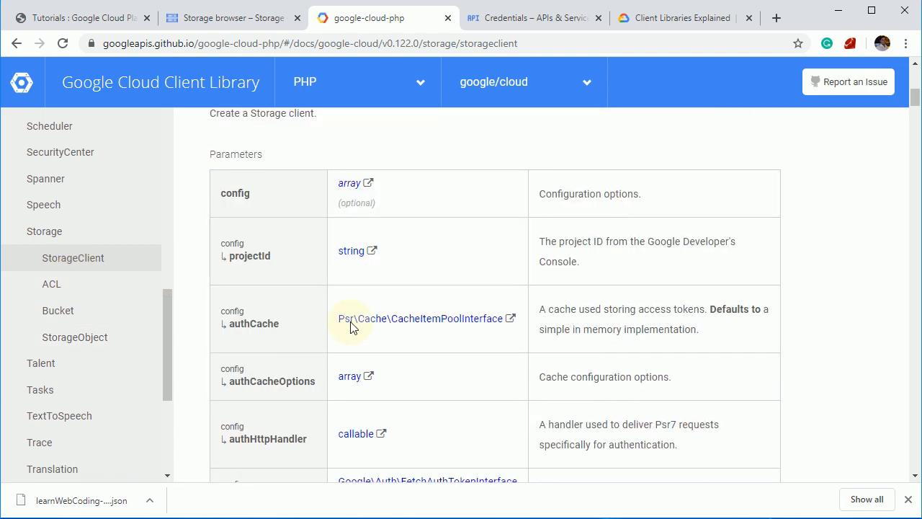
scroll(up, 3)
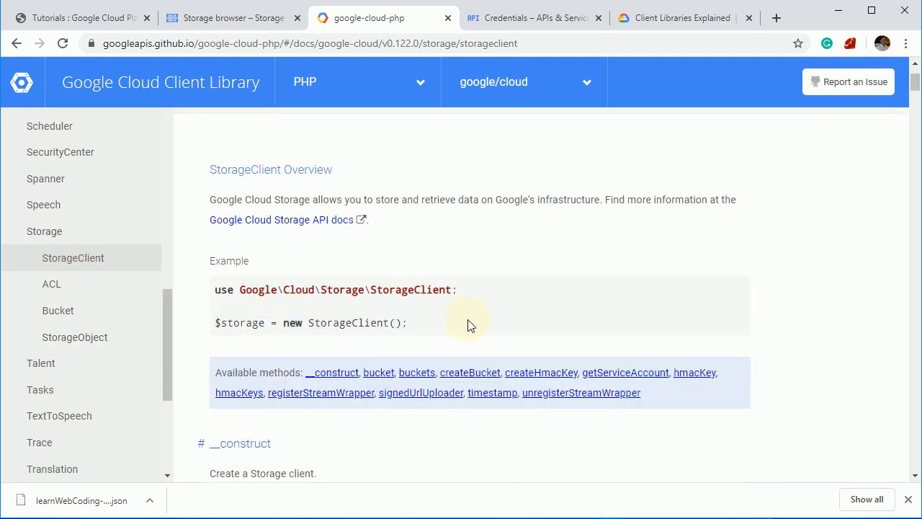
scroll(down, 3)
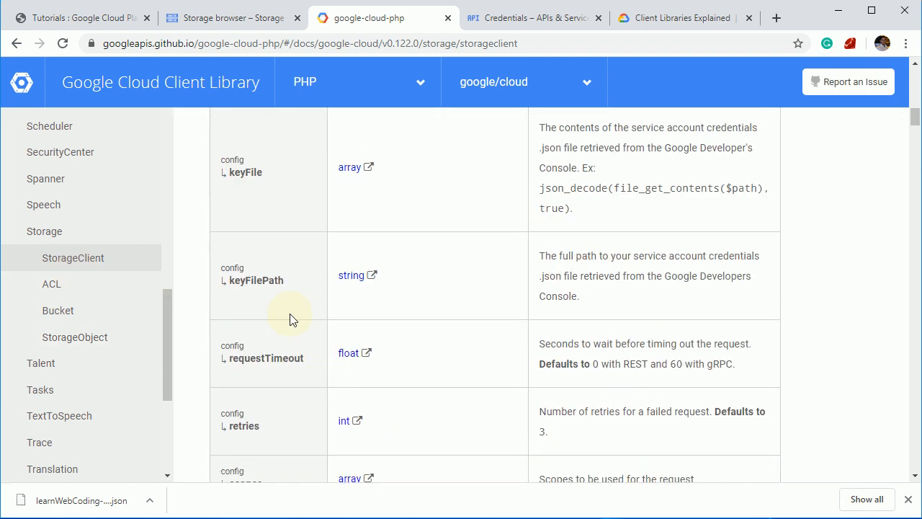
scroll(down, 3)
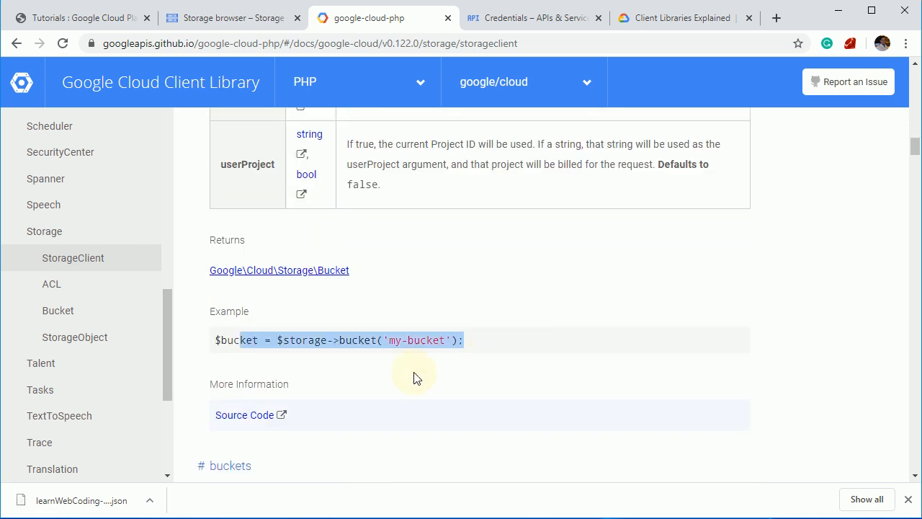
click(372, 340)
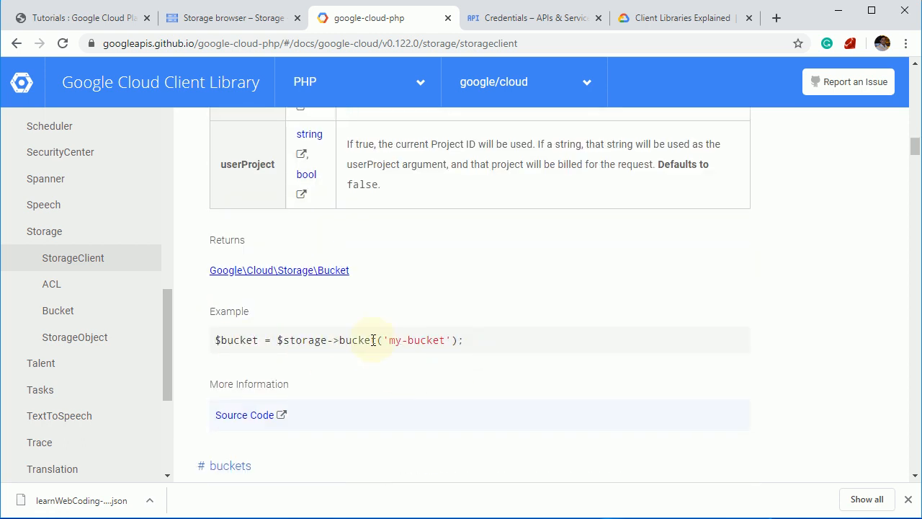
scroll(down, 3)
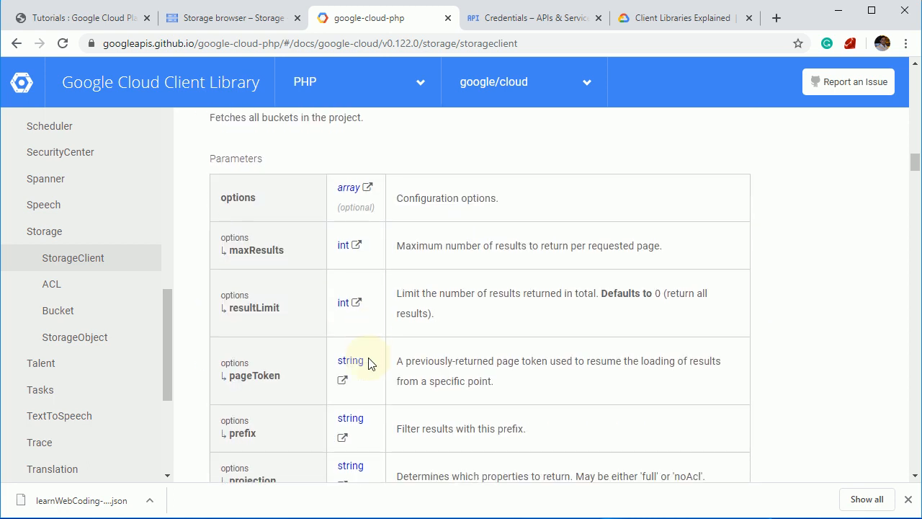
scroll(down, 3)
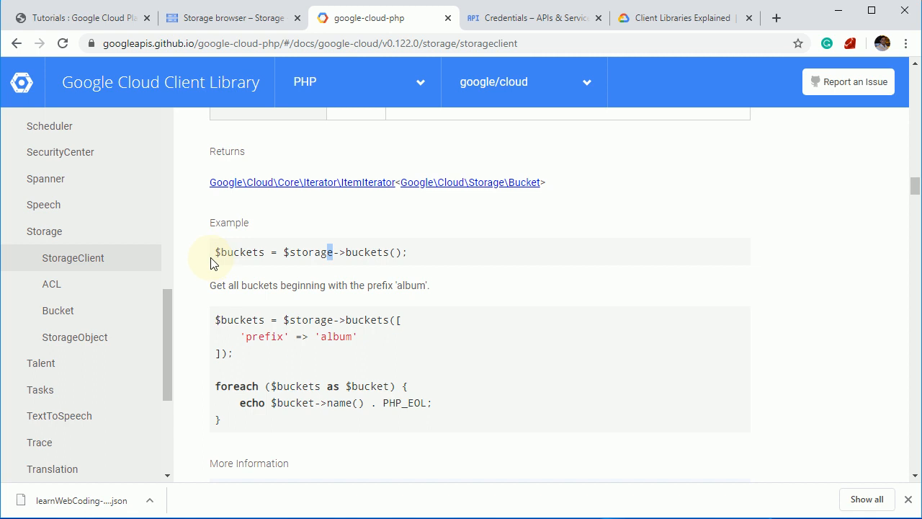
triple_click(308, 250)
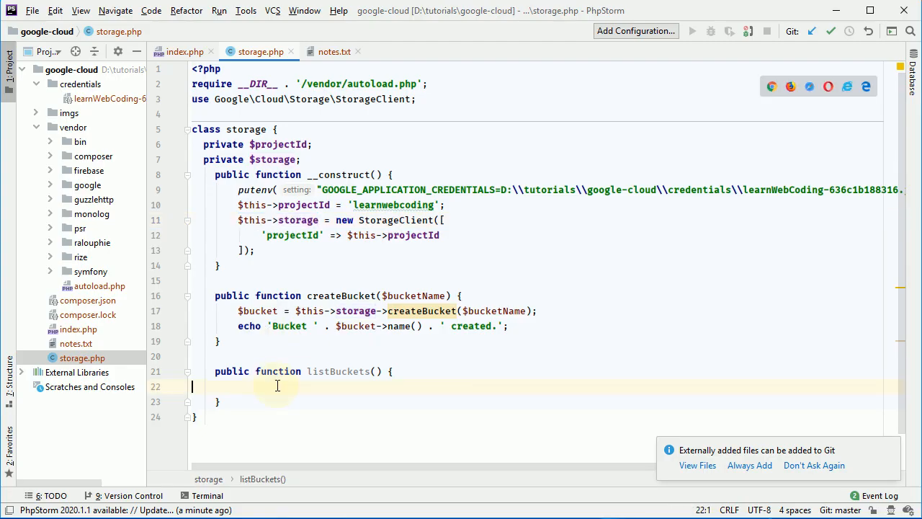
Write listBuckets to fetch $this->storage->buckets() and echo each bucket's name with PHP_EOL
text($buckets = $this->storage->buckets();)
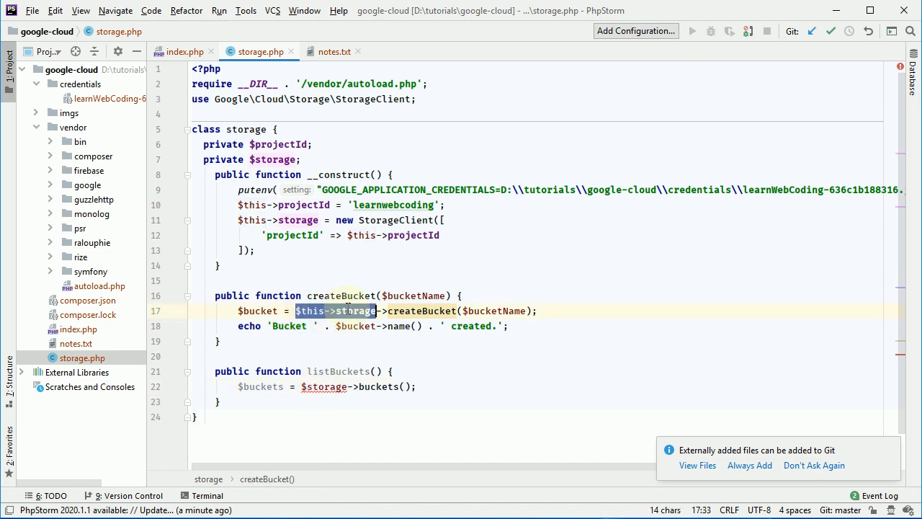
click(318, 386)
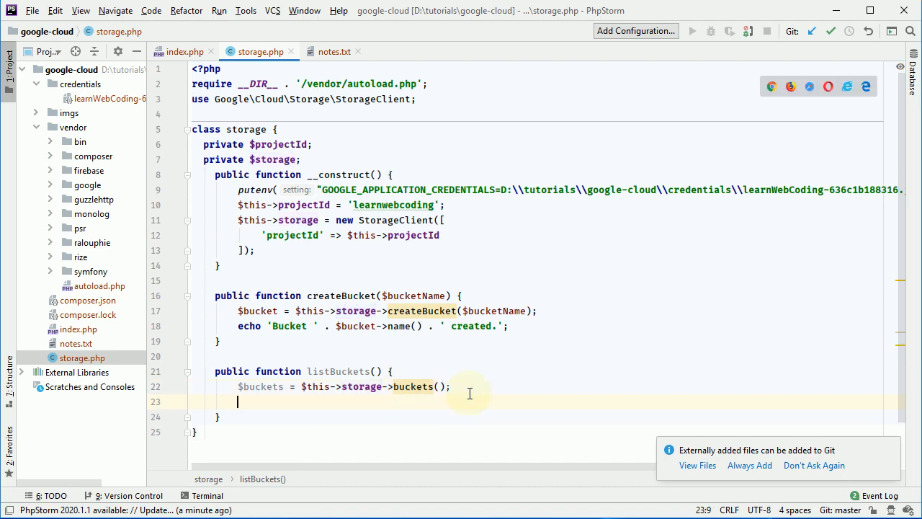
text(foreach ($buckets as $bucket) {\n    echo $bucket->name() . PHP_EOL;\n})
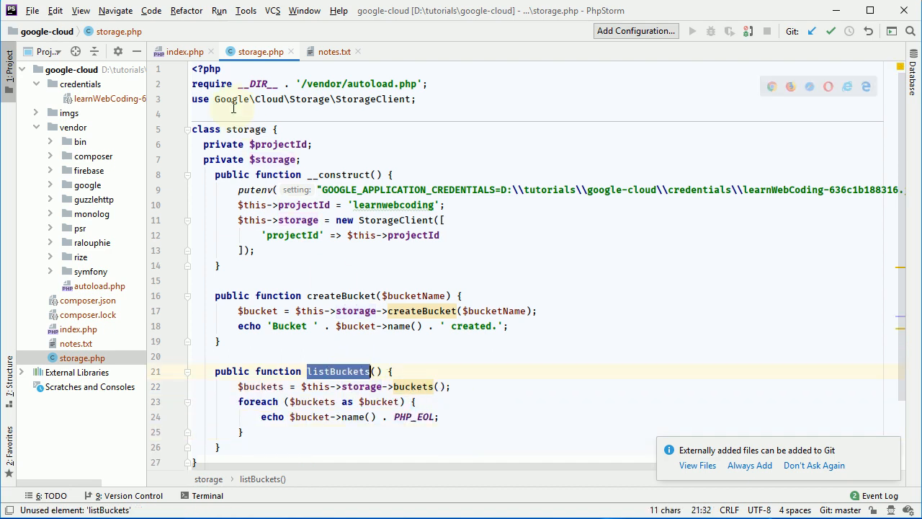
In index.php replace the createBucket call with listBuckets()
click(185, 52)
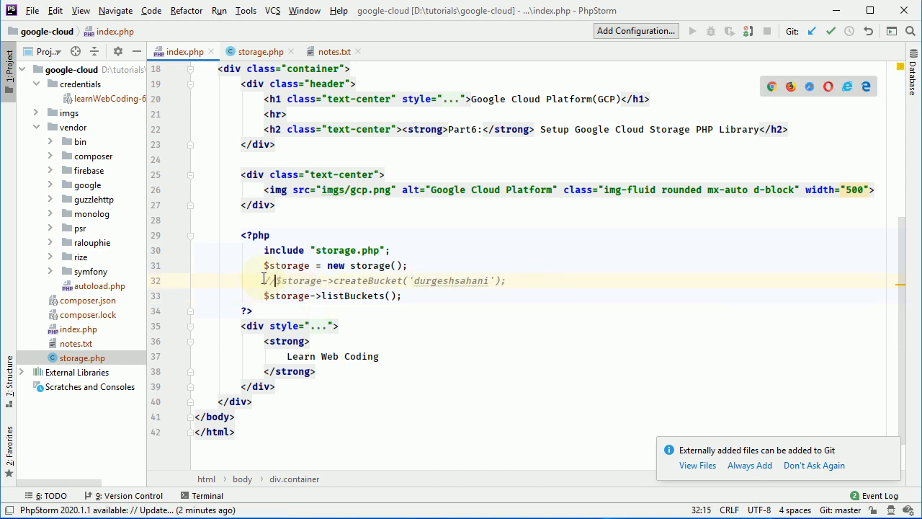
click(94, 18)
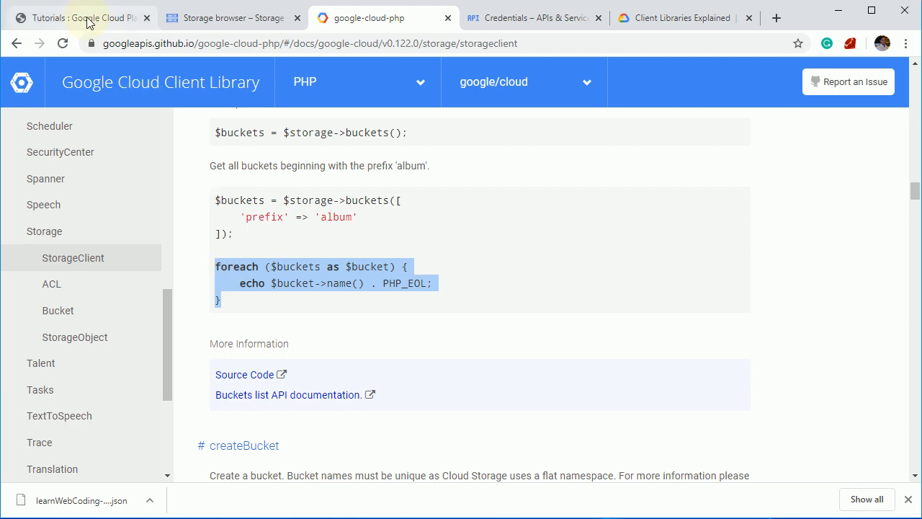
Reload the tutorial page to see the bucket names durgesh, durgeshsahani and sahani listed
click(79, 13)
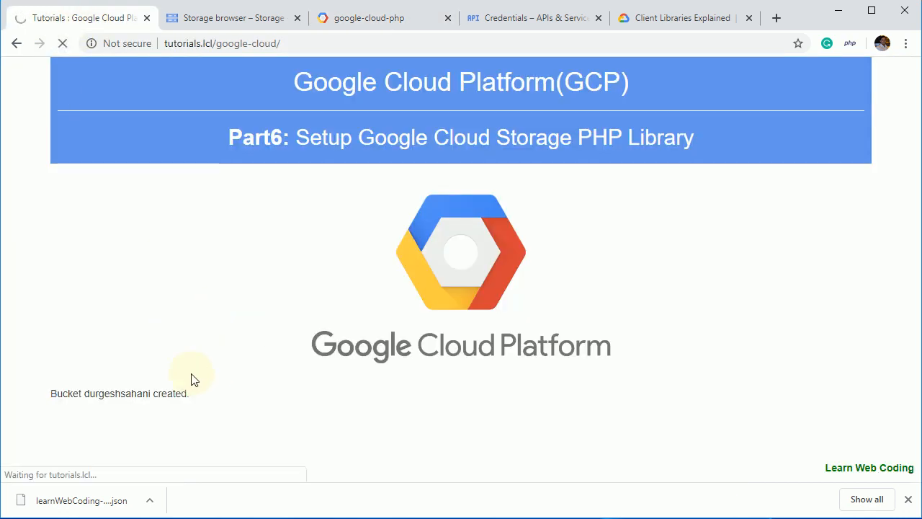
click(61, 43)
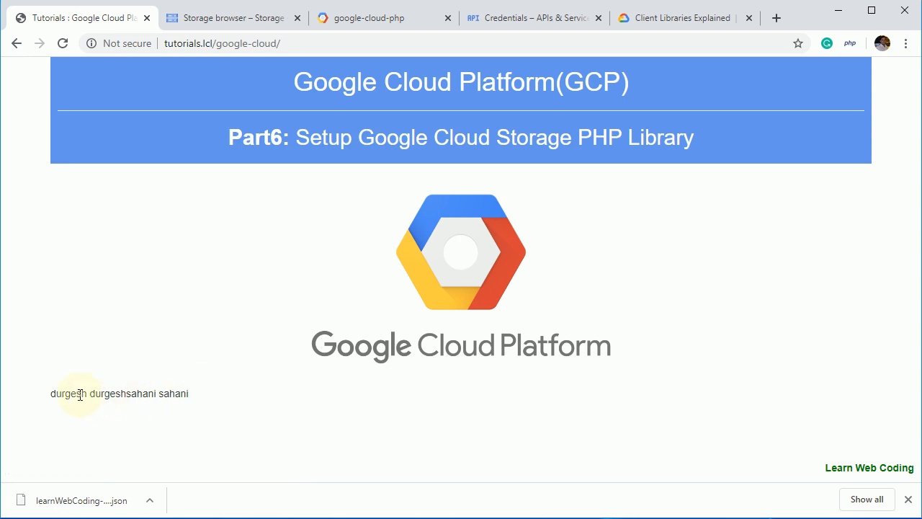
double_click(122, 393)
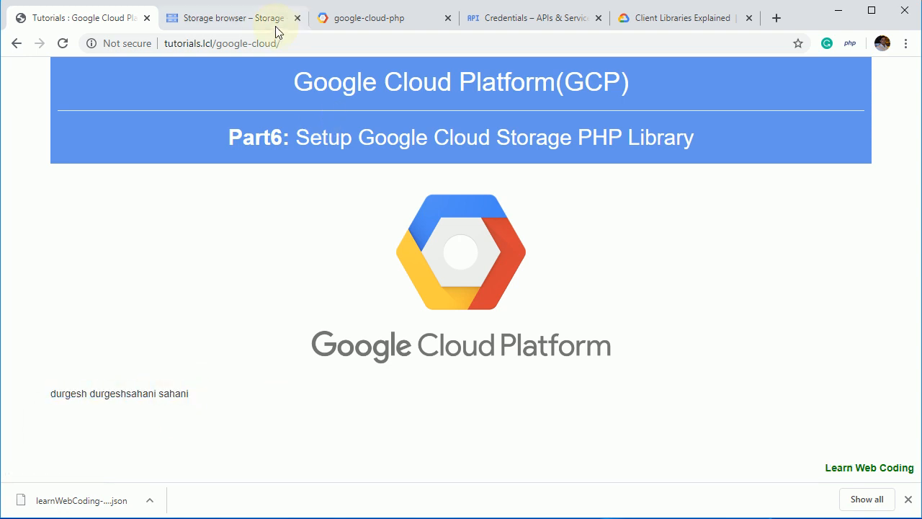
click(231, 17)
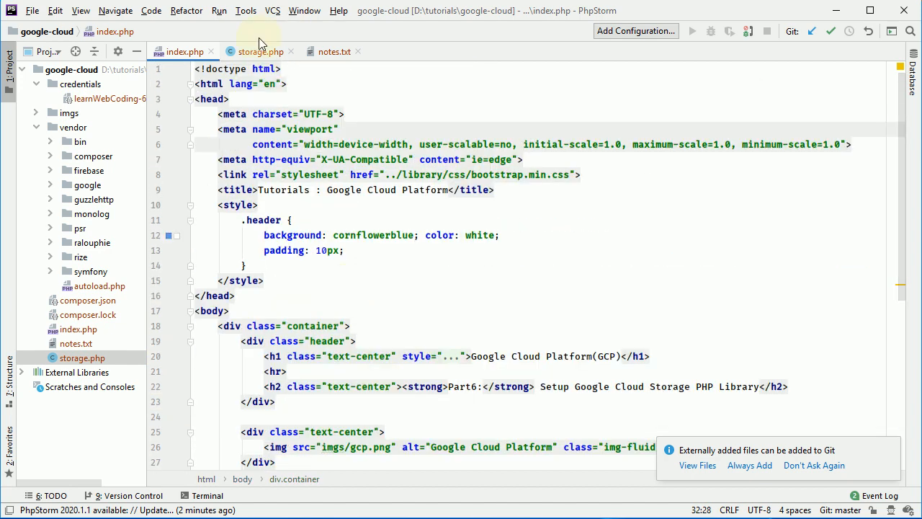
Review the finished storage class with its constructor, createBucket and listBuckets methods
click(259, 52)
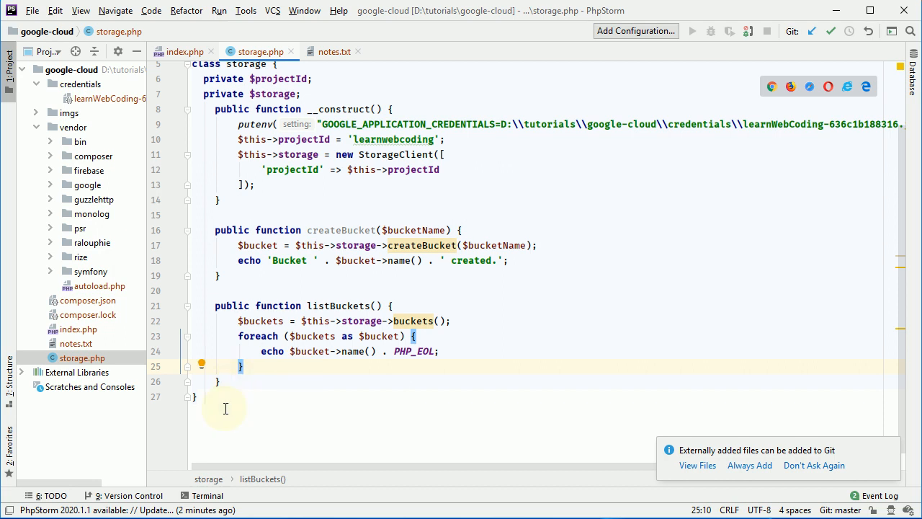
click(228, 380)
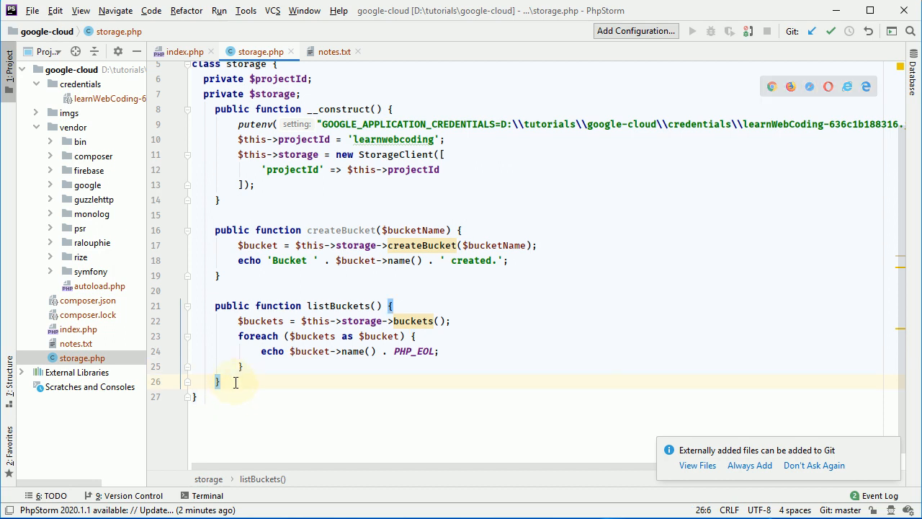